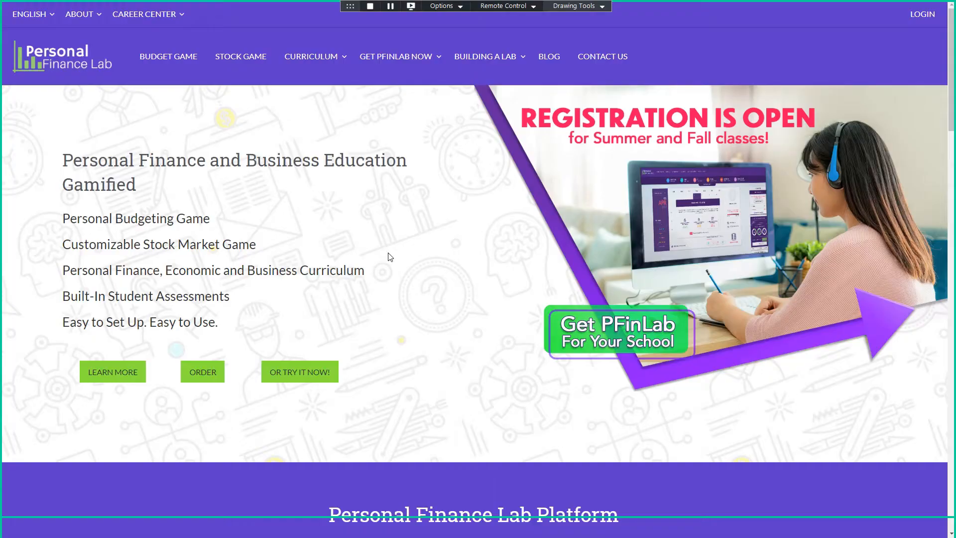
pyautogui.moveTo(264, 360)
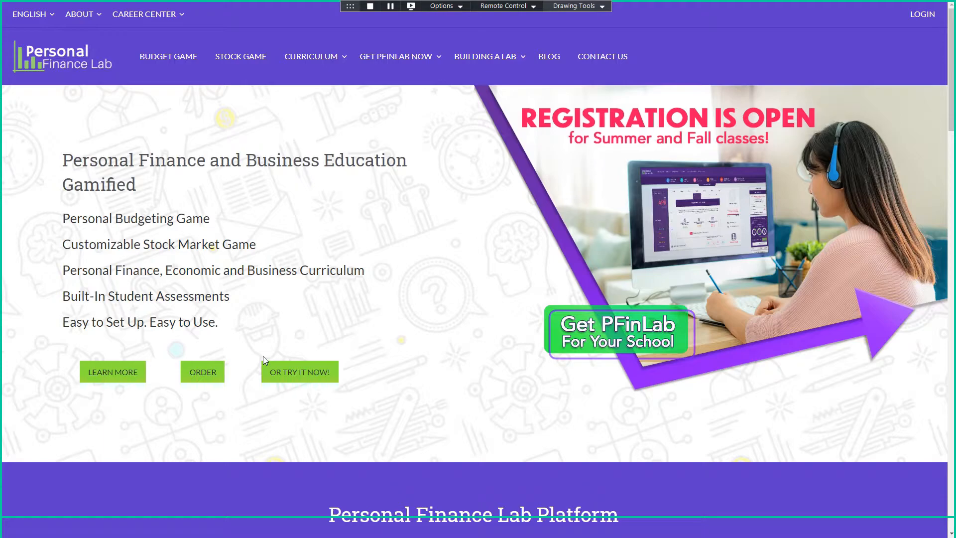
pyautogui.moveTo(329, 115)
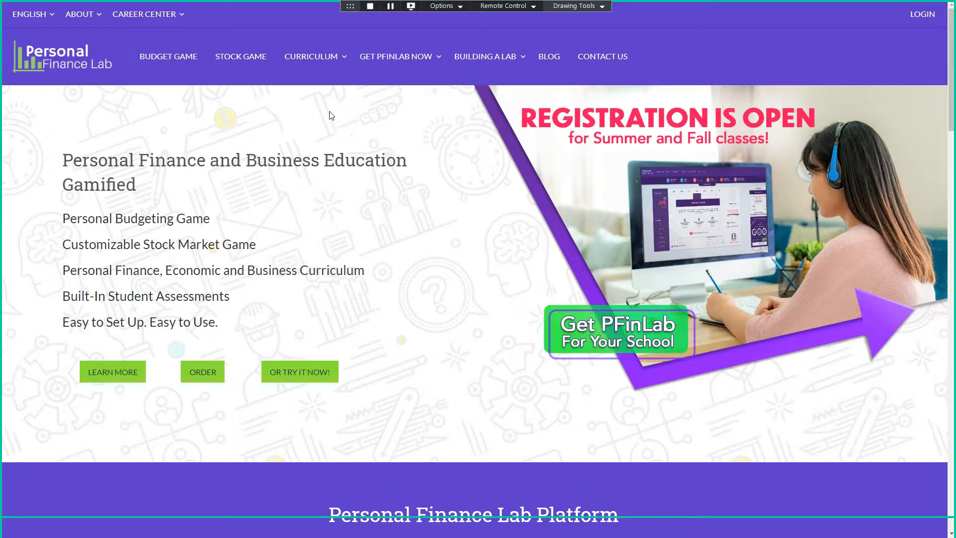
pyautogui.moveTo(742, 27)
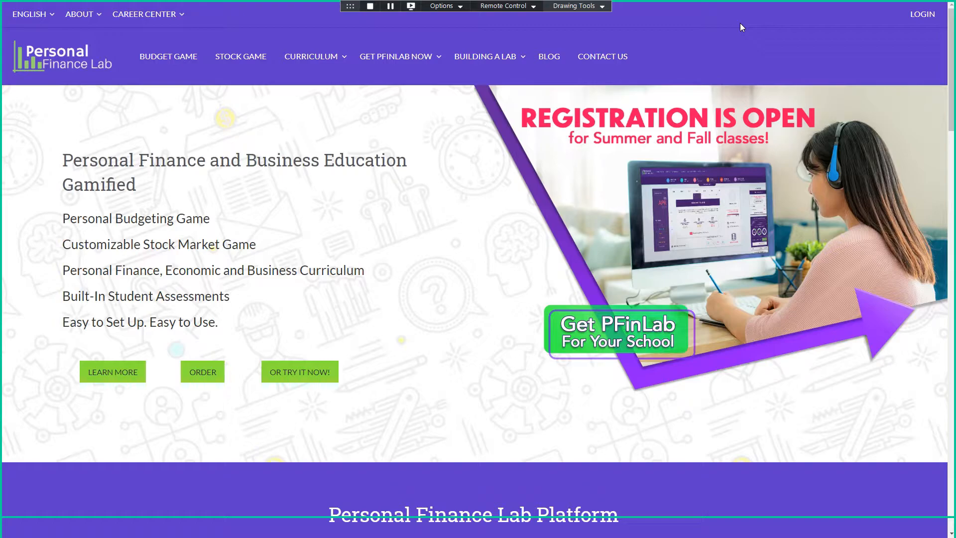
pyautogui.moveTo(920, 14)
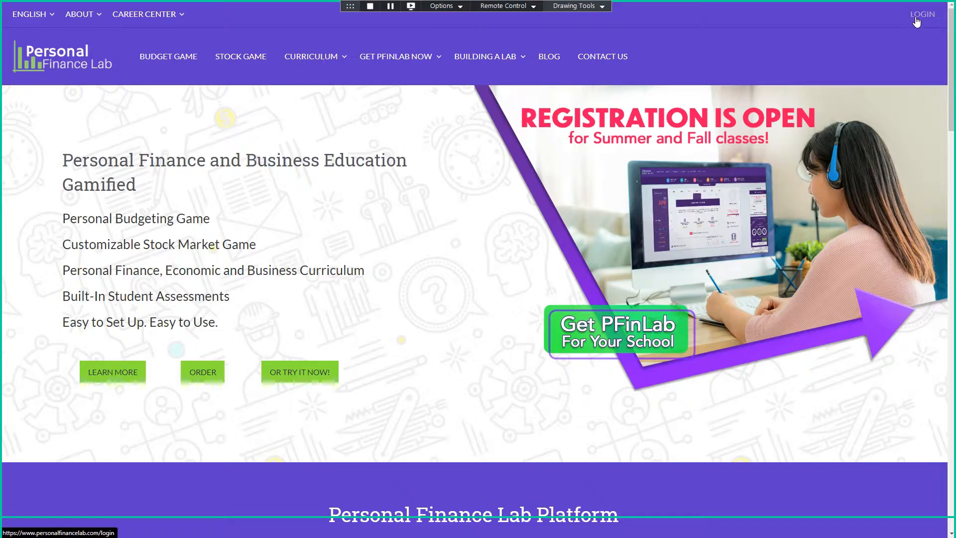
# - Sign in to the Instructor Dashboard and open the Administration menu
pyautogui.click(921, 14)
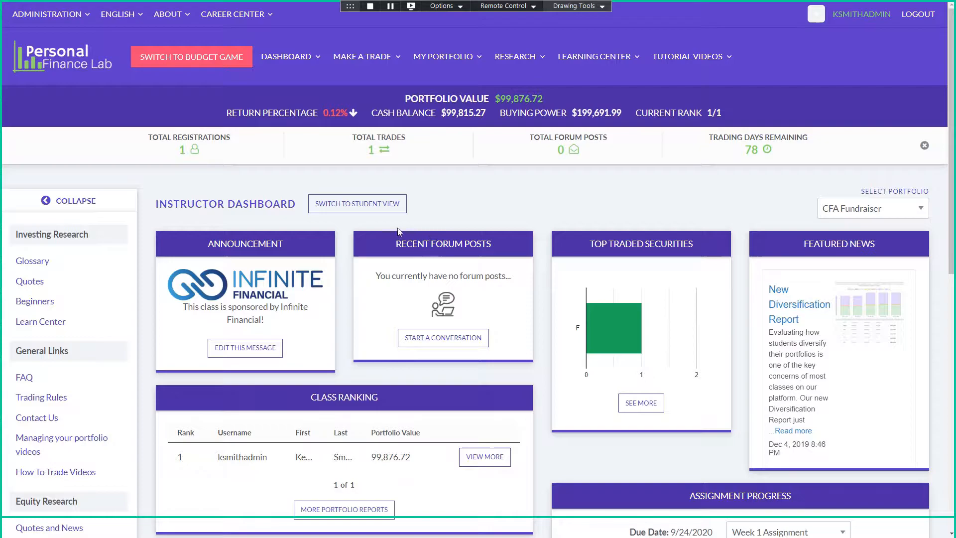
pyautogui.click(46, 13)
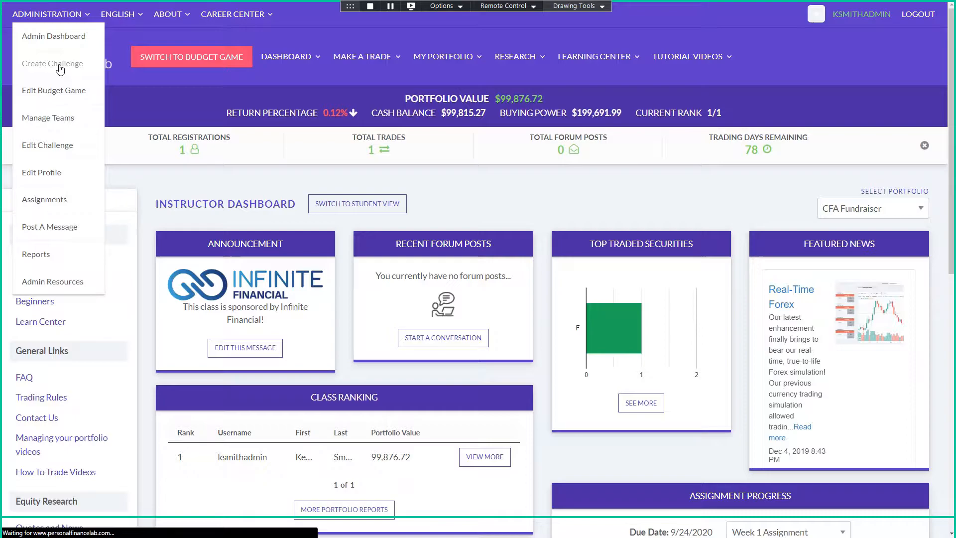
# - Start the Create Challenge form, then open and minimize the Live Support chat
pyautogui.click(52, 63)
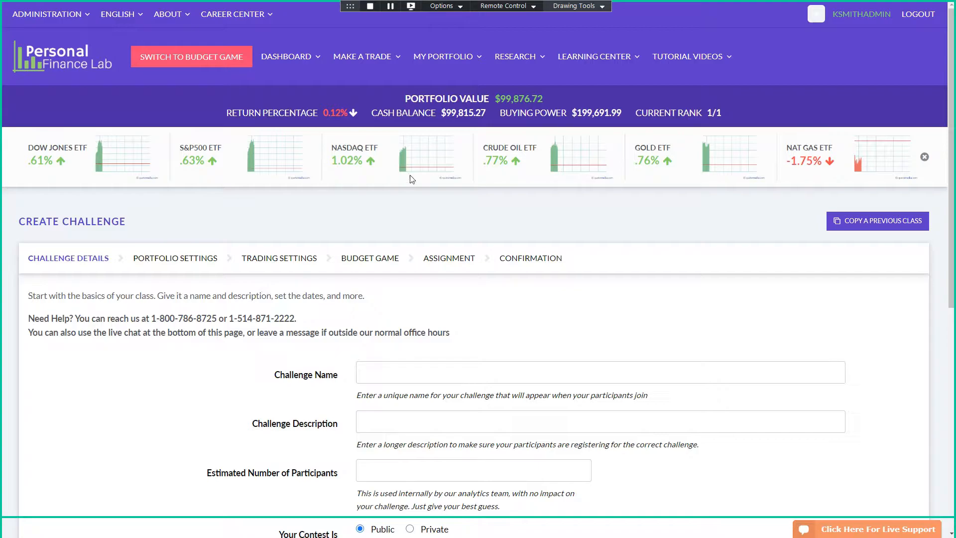
pyautogui.click(866, 529)
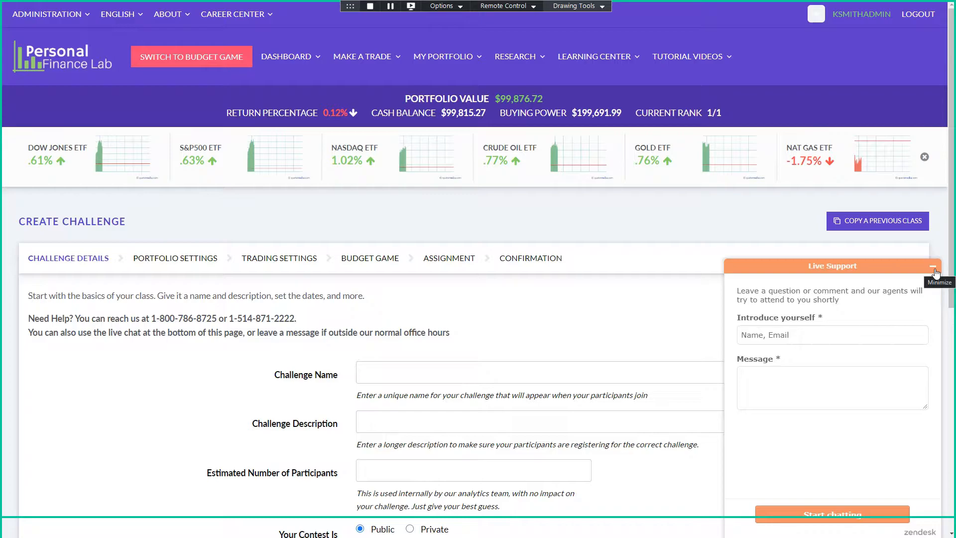
pyautogui.click(934, 271)
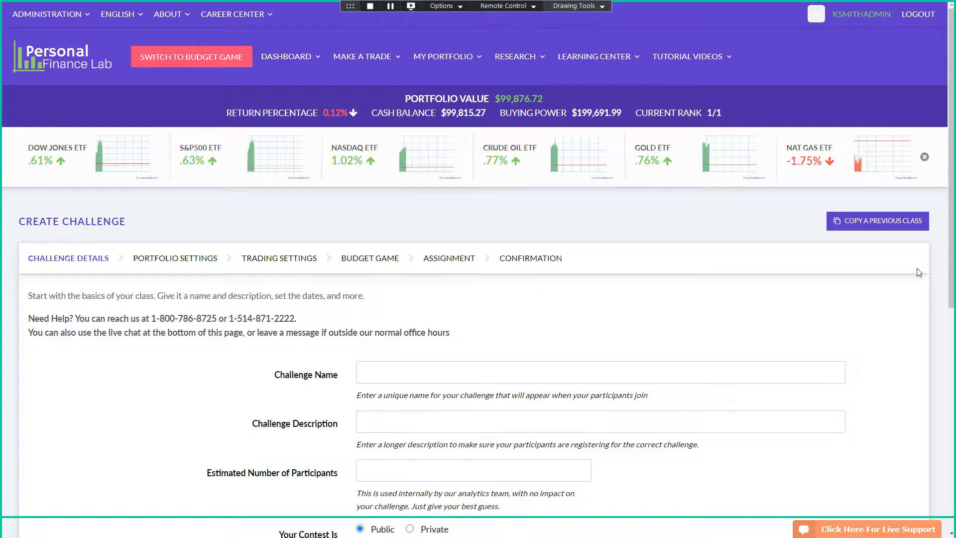
pyautogui.moveTo(195, 370)
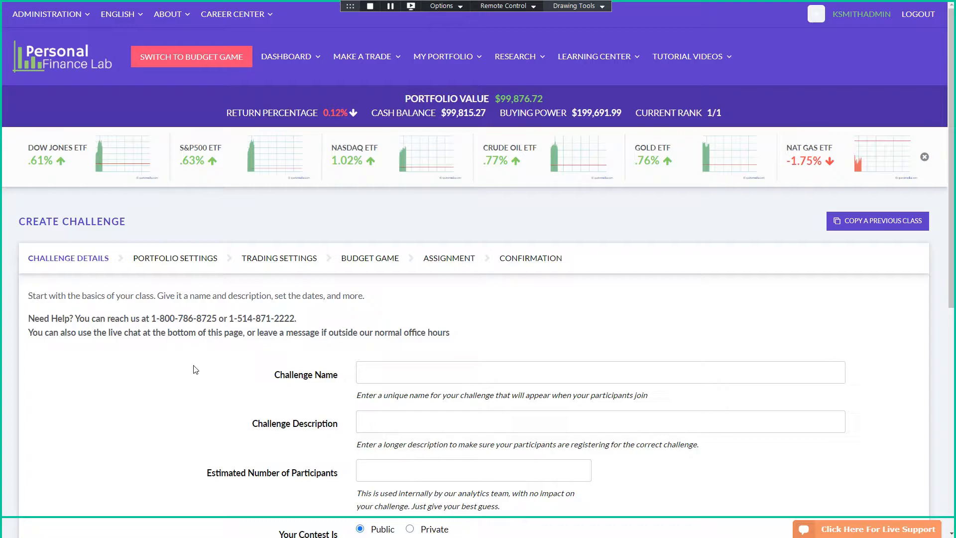
# - Enter challenge name JA Demo, description Fundraiser Demo Session, and 10 estimated participants
pyautogui.write('JA')
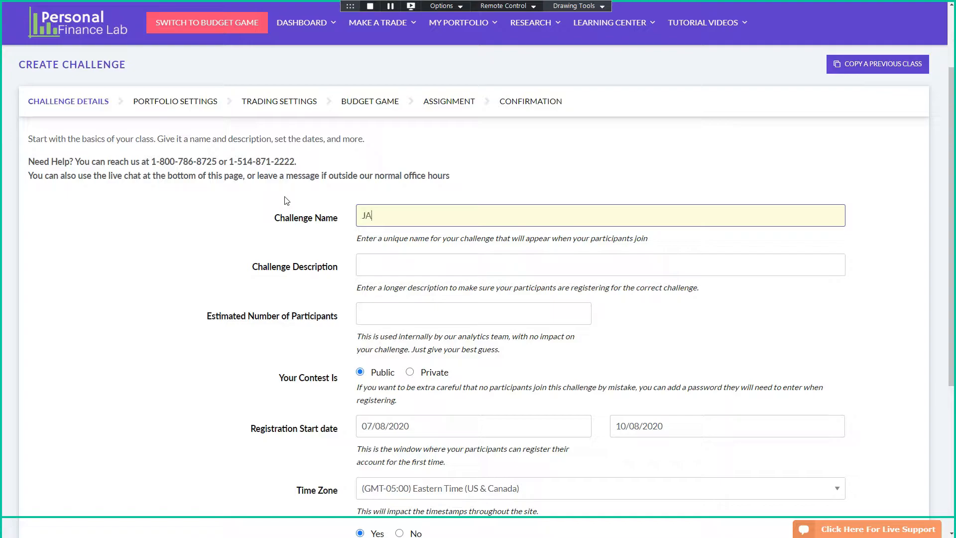
pyautogui.write('Fundraid')
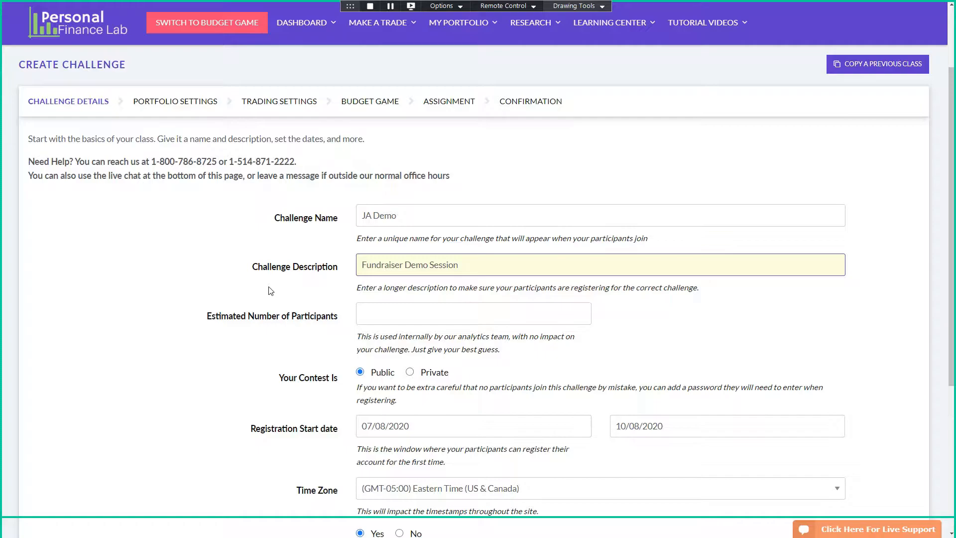
pyautogui.click(472, 313)
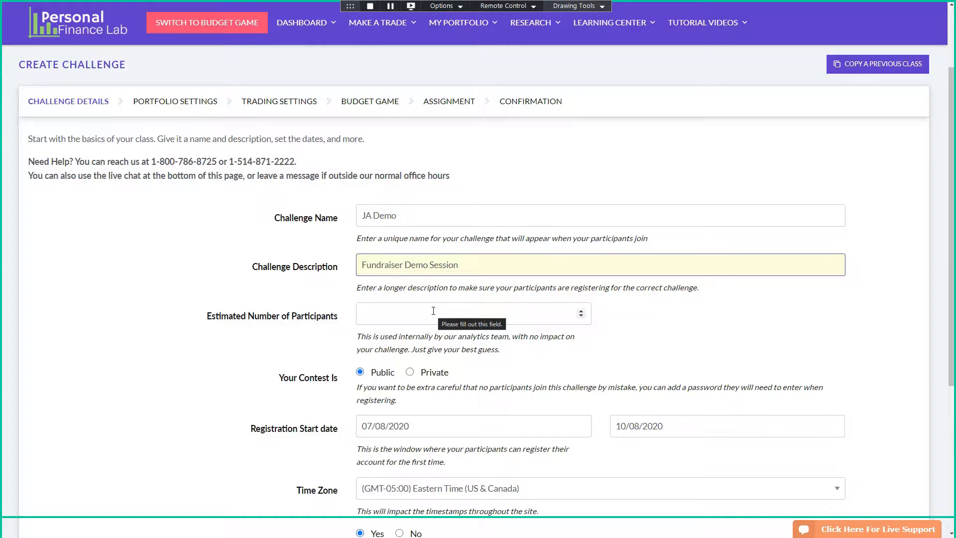
pyautogui.write('10')
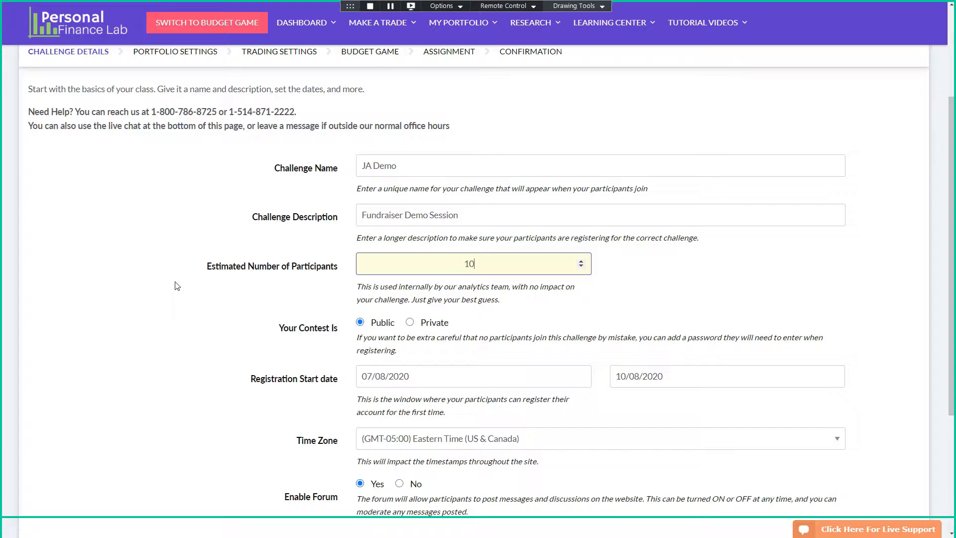
# - Set the contest access to Private
pyautogui.scroll(-3)
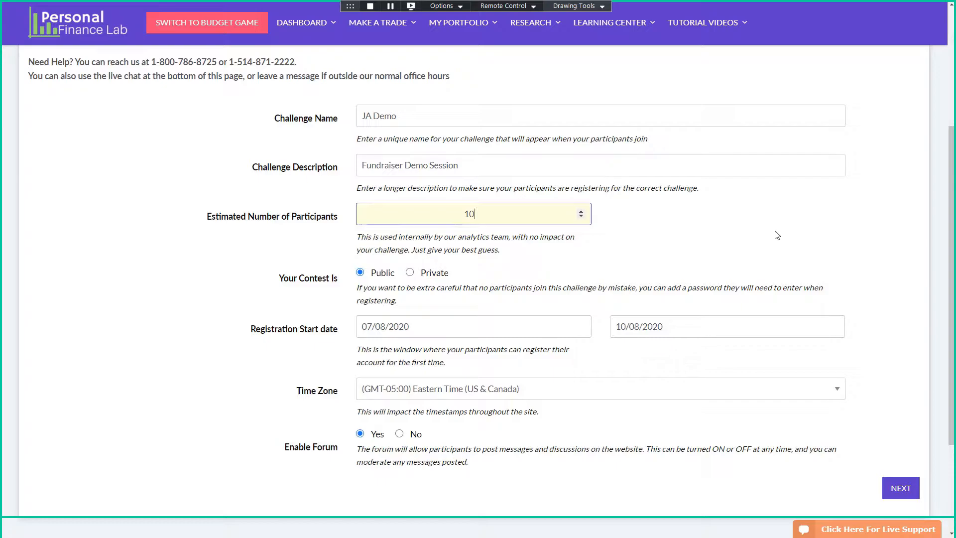
pyautogui.scroll(-3)
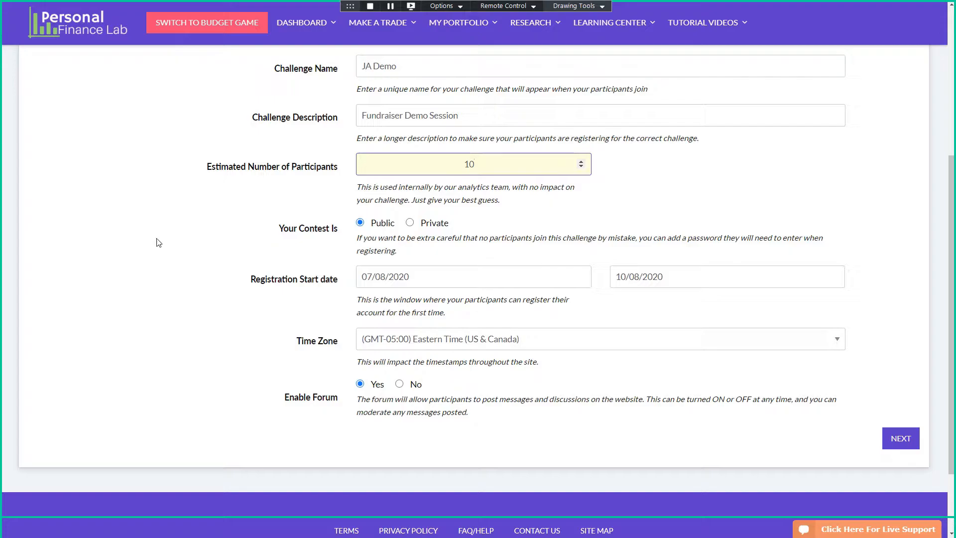
pyautogui.scroll(-3)
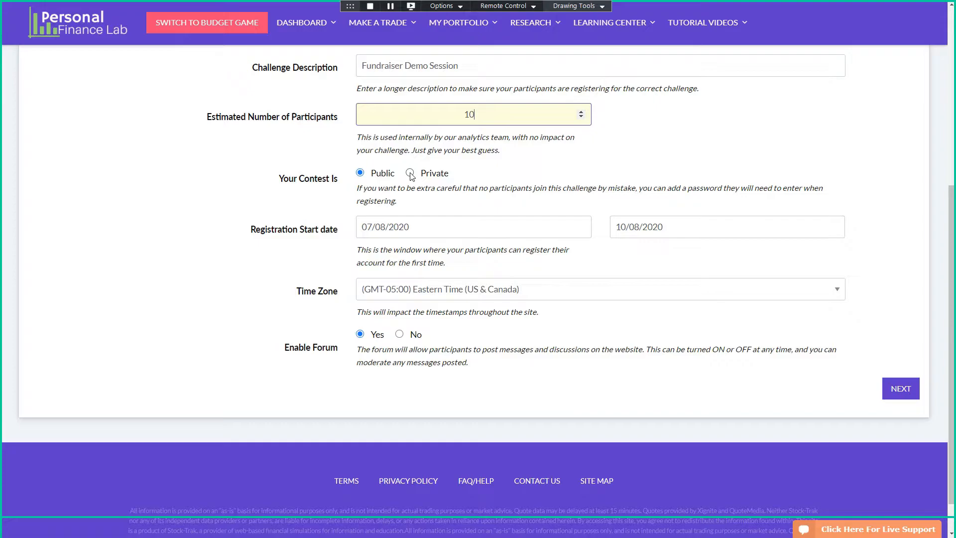
pyautogui.click(410, 173)
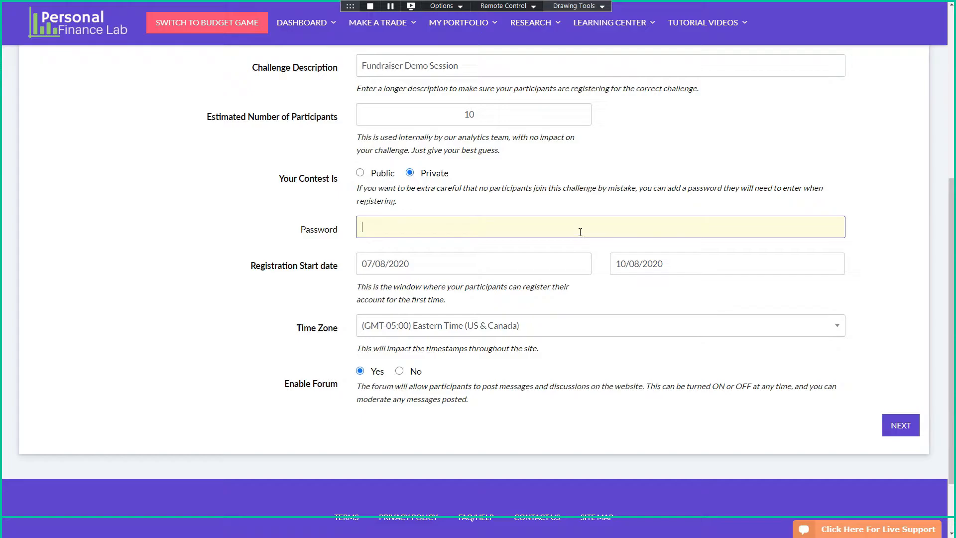
pyautogui.scroll(-3)
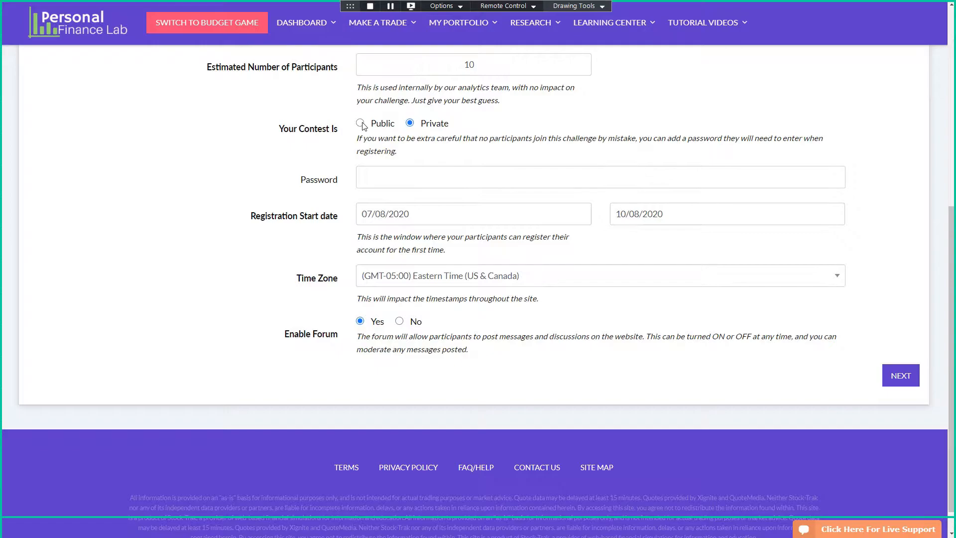
# - Switch JA Demo's contest access back to Public, removing the password field
pyautogui.click(360, 123)
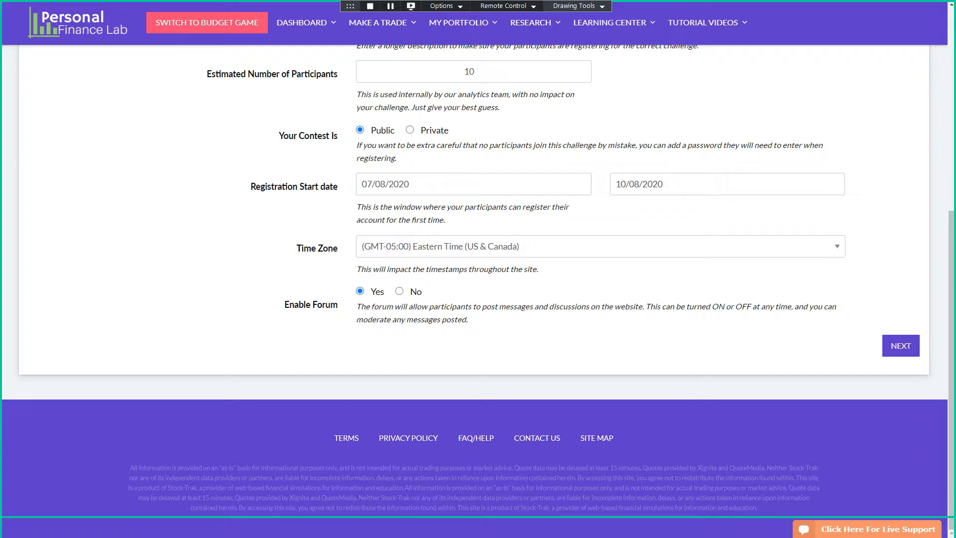
pyautogui.moveTo(198, 212)
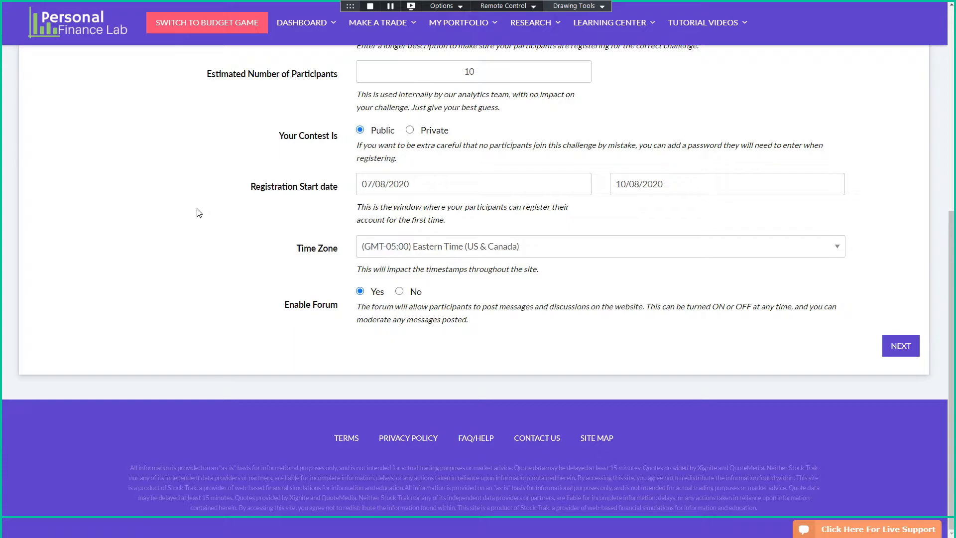
pyautogui.moveTo(326, 209)
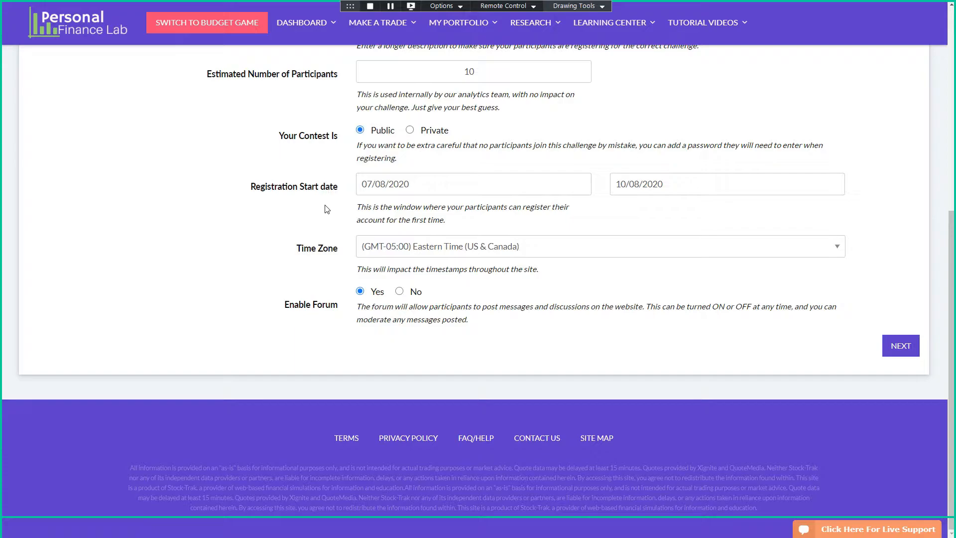
pyautogui.moveTo(379, 217)
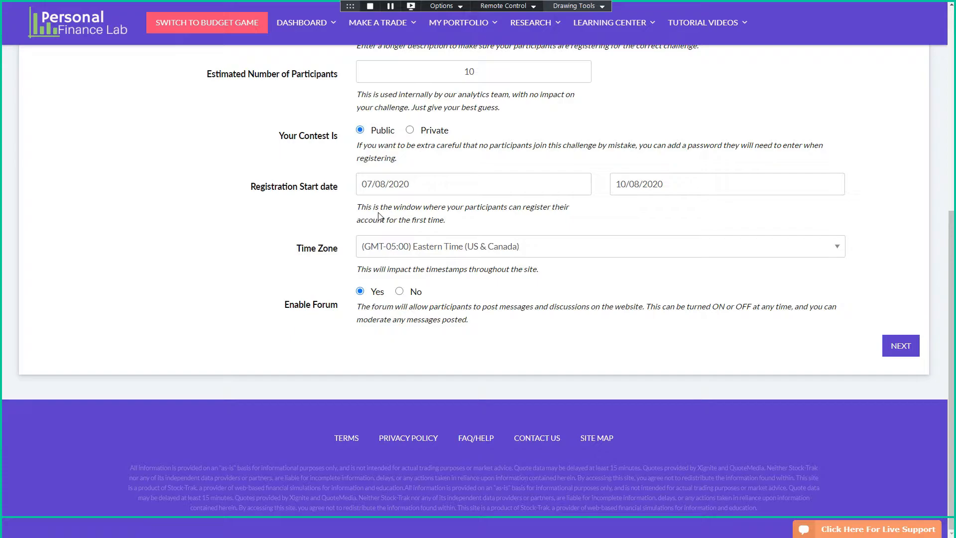
pyautogui.moveTo(537, 173)
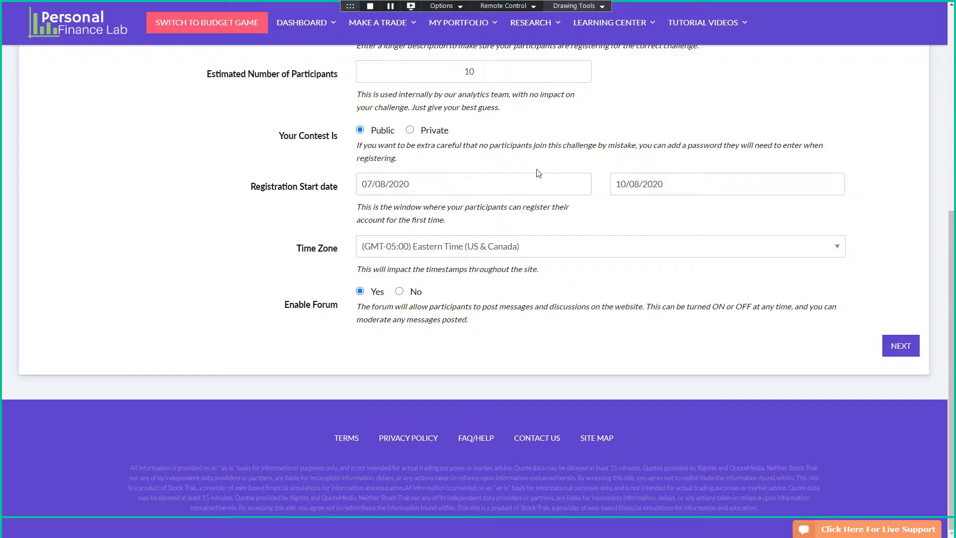
pyautogui.moveTo(238, 251)
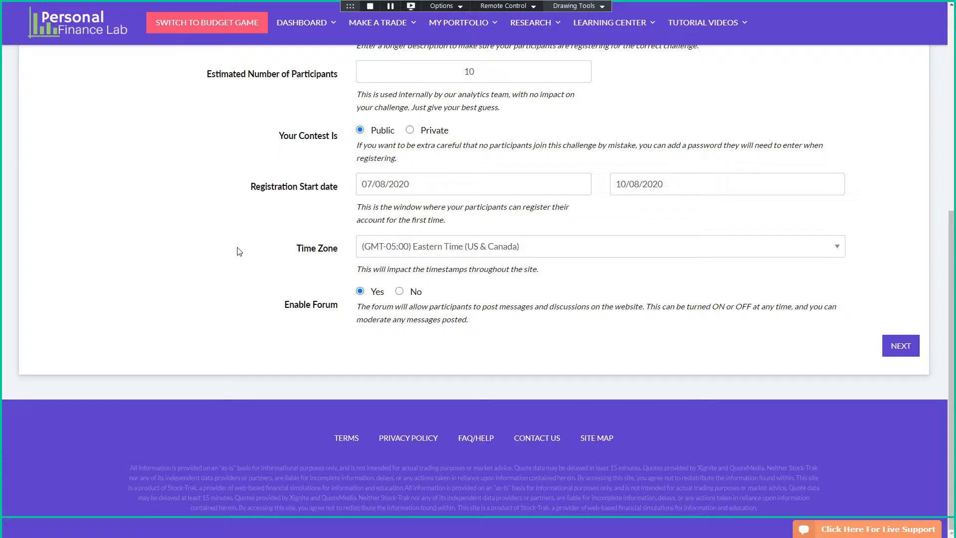
# - Keep Eastern Time (US & Canada) as the challenge time zone
pyautogui.click(600, 246)
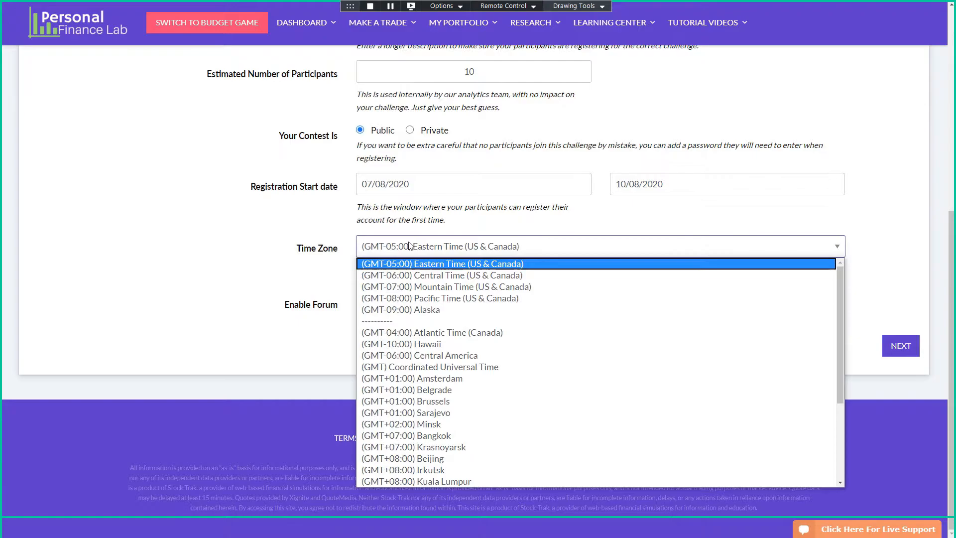
pyautogui.click(441, 263)
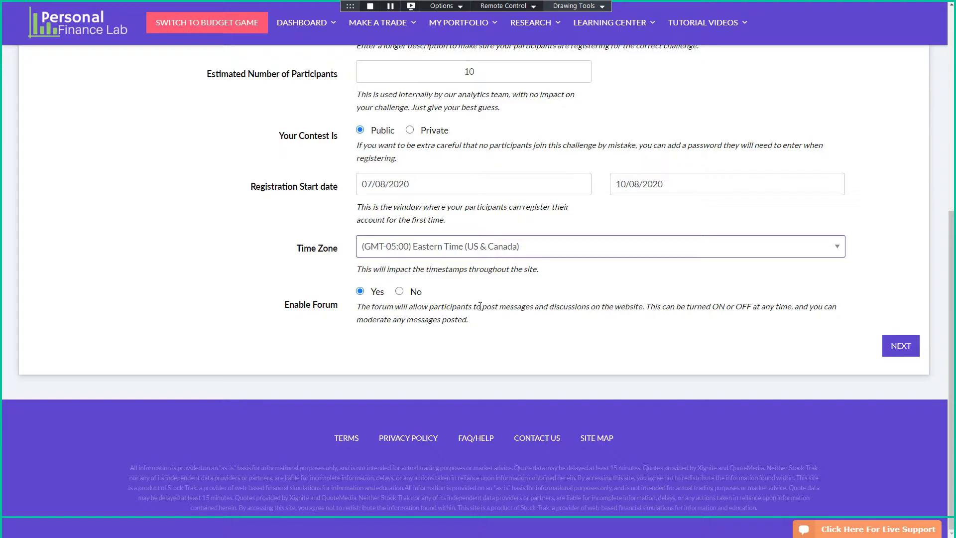
pyautogui.moveTo(714, 352)
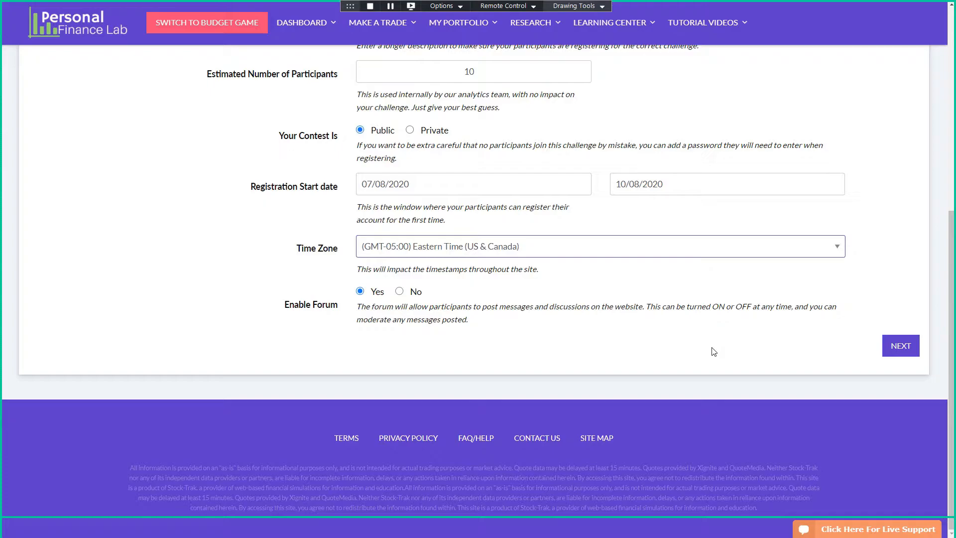
pyautogui.moveTo(562, 349)
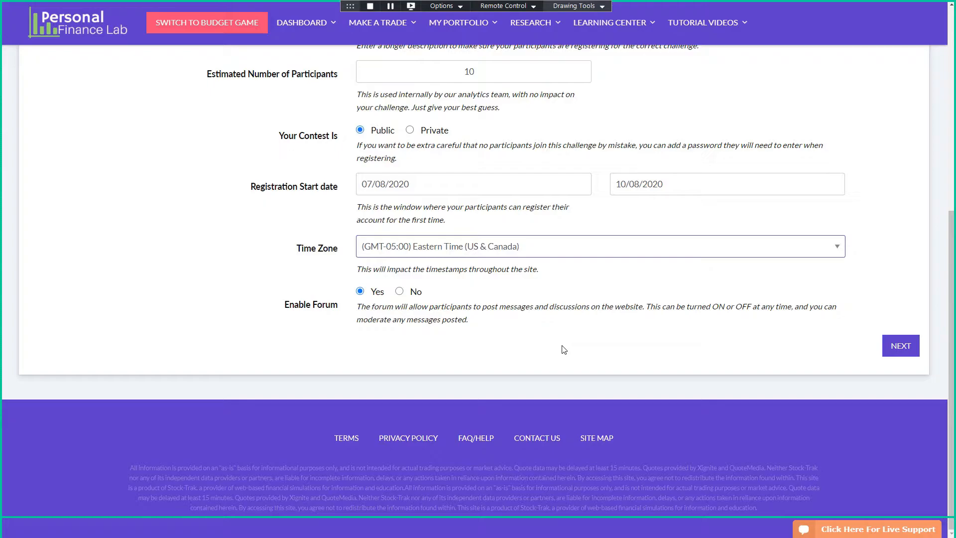
pyautogui.moveTo(603, 356)
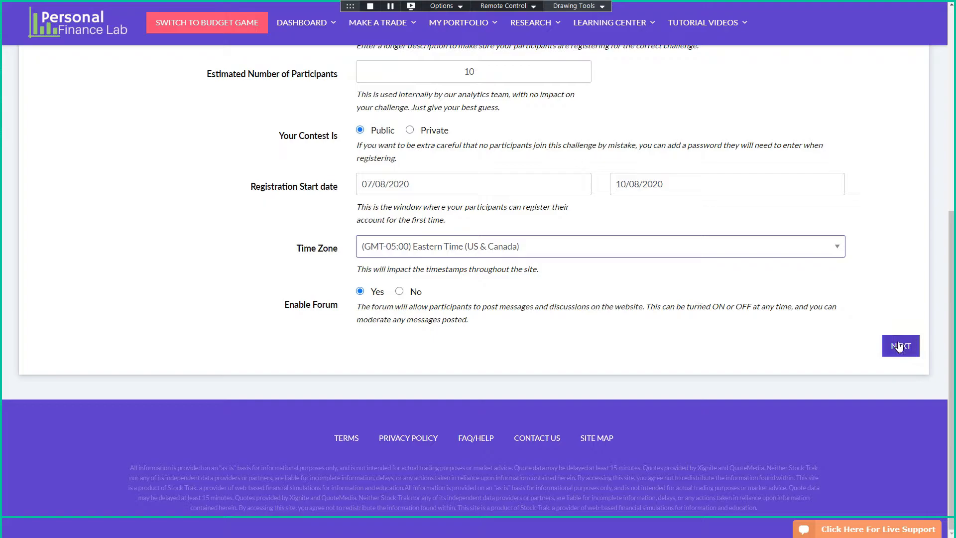
# - Advance to portfolio settings, keeping United States Dollar currency and 100,000 starting cash
pyautogui.click(899, 345)
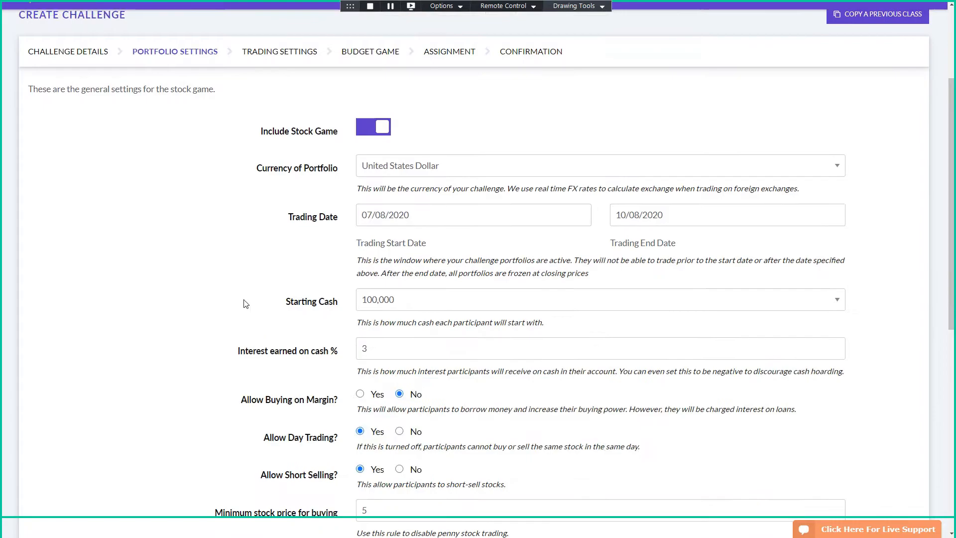
pyautogui.click(599, 165)
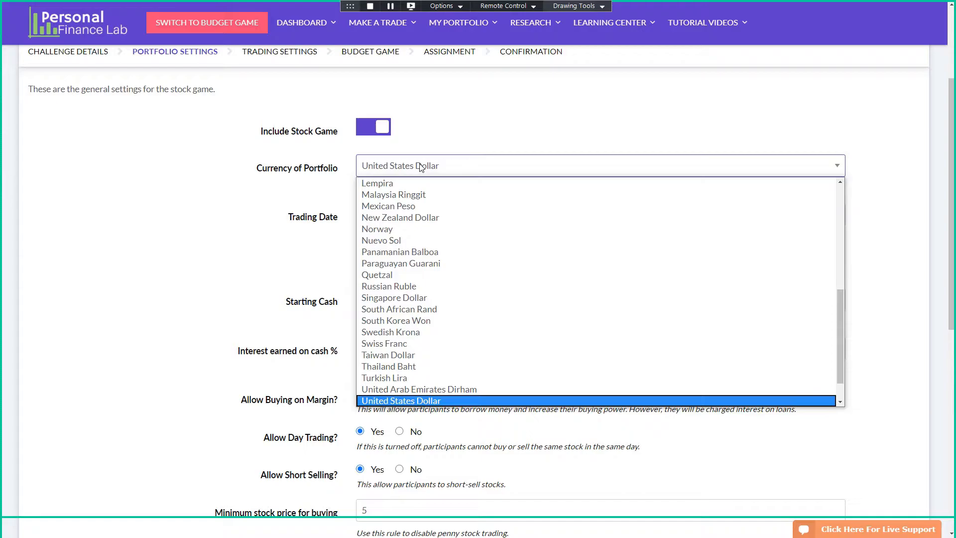
pyautogui.click(400, 400)
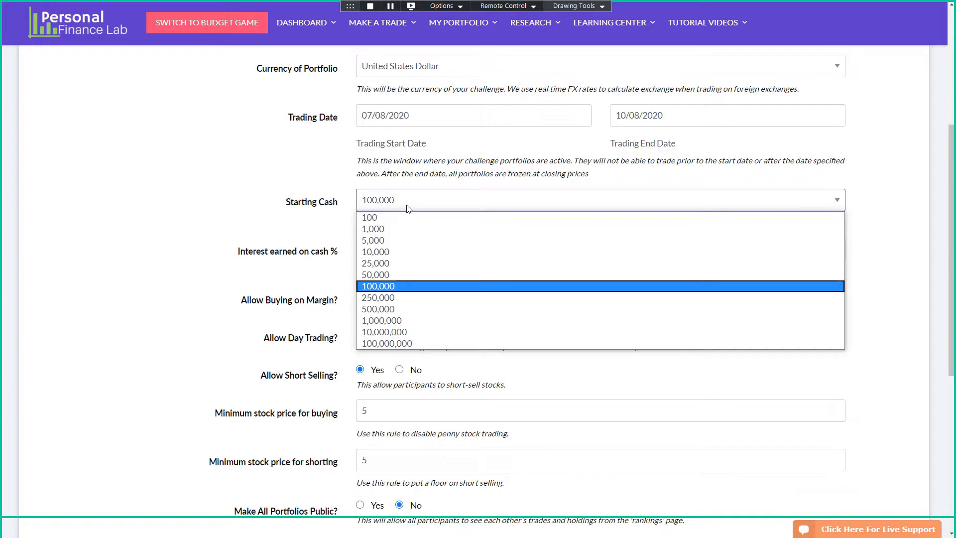
pyautogui.moveTo(381, 320)
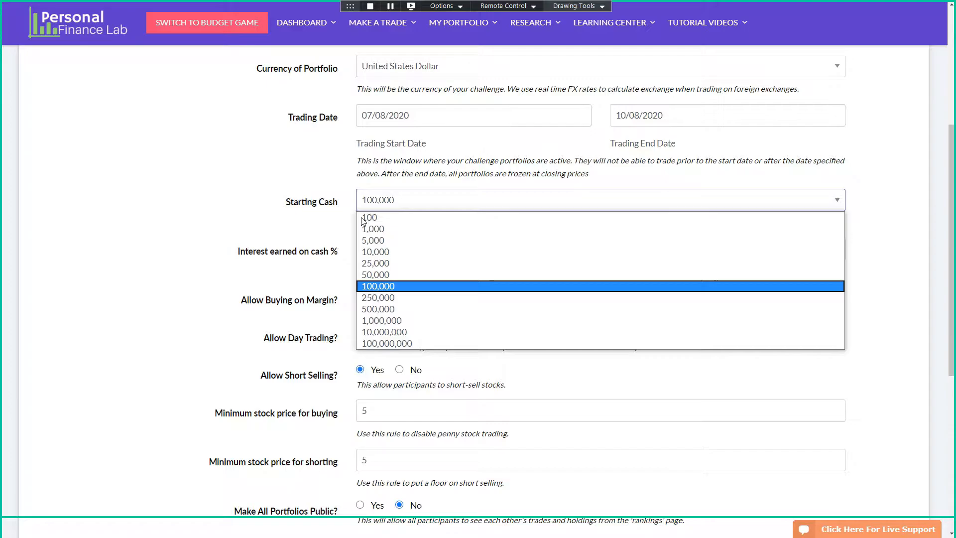
pyautogui.click(378, 286)
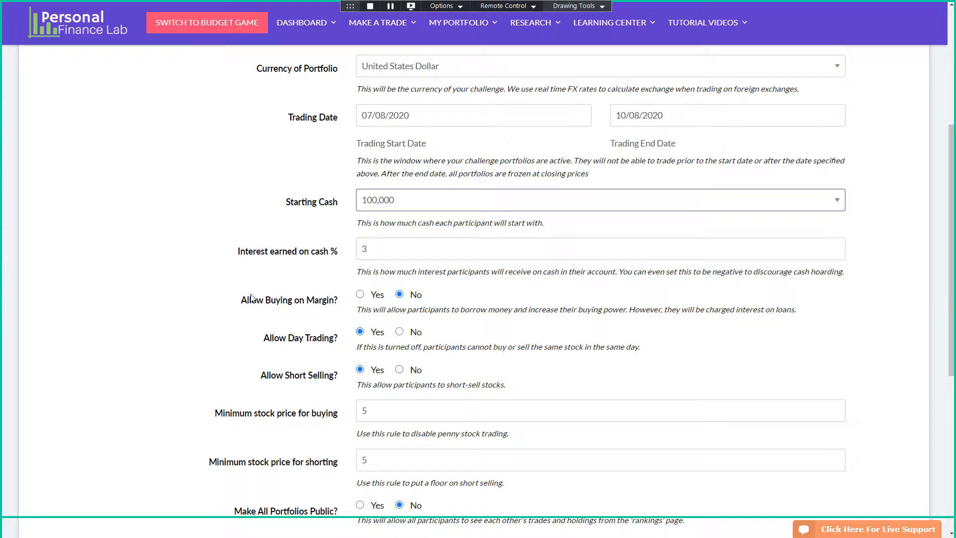
# - Set interest earned on cash to 0% after first trying a negative value
pyautogui.scroll(-3)
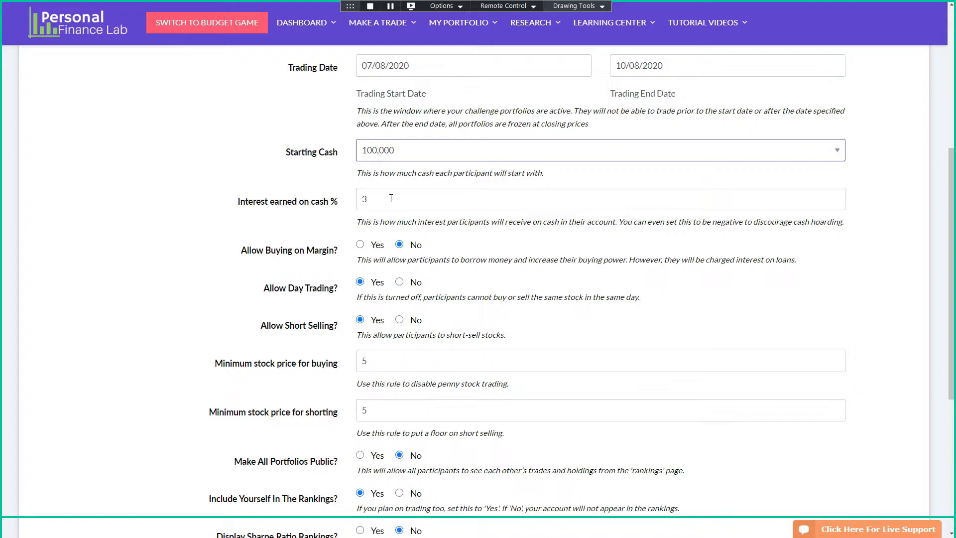
pyautogui.write('-')
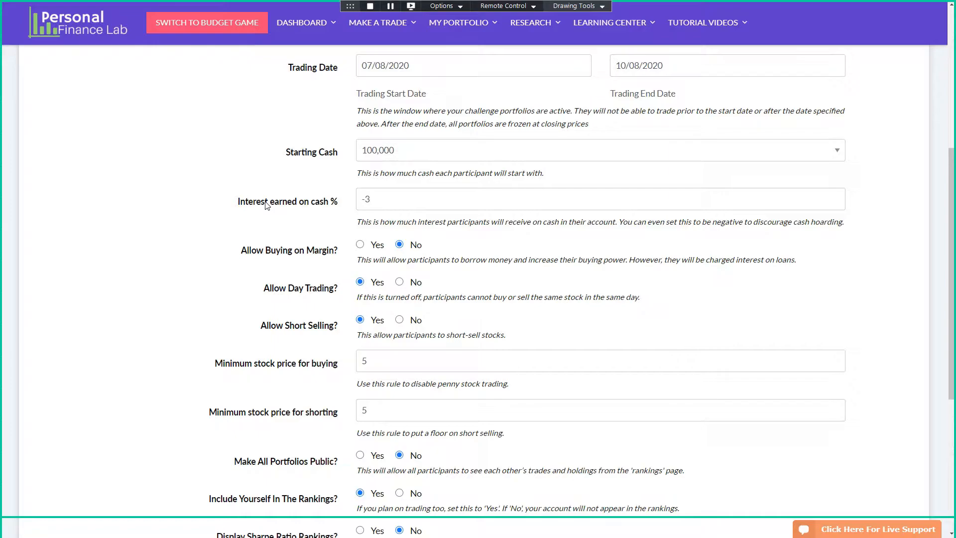
pyautogui.moveTo(865, 289)
pyautogui.write('0')
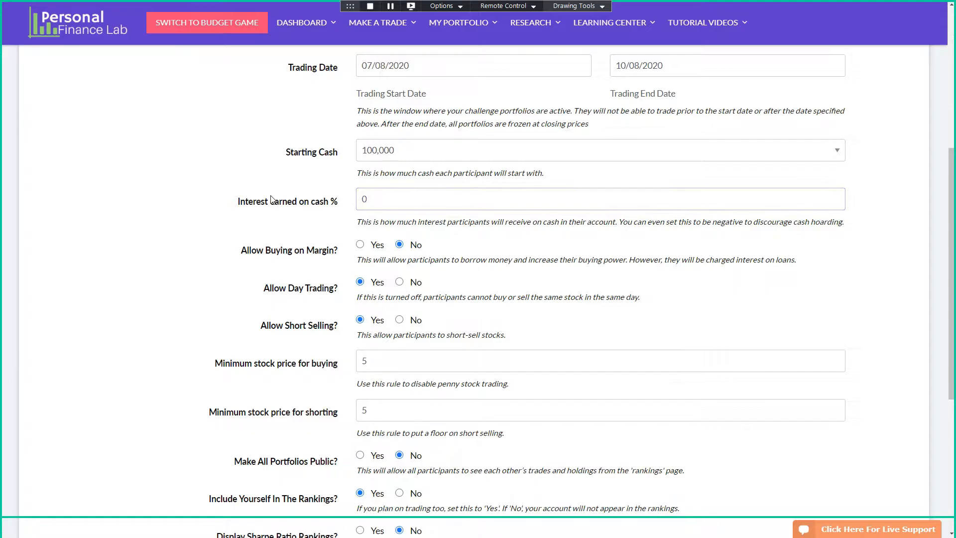
pyautogui.scroll(-3)
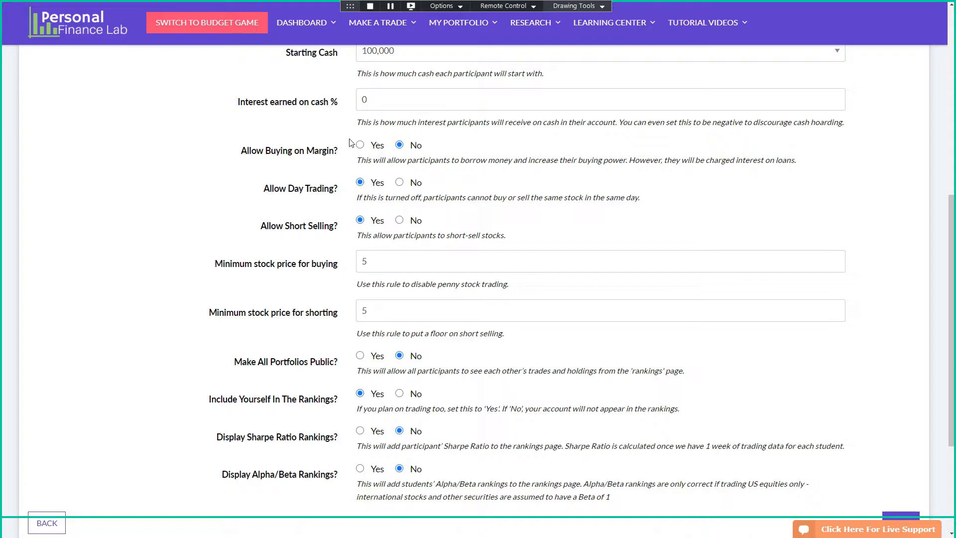
pyautogui.click(360, 144)
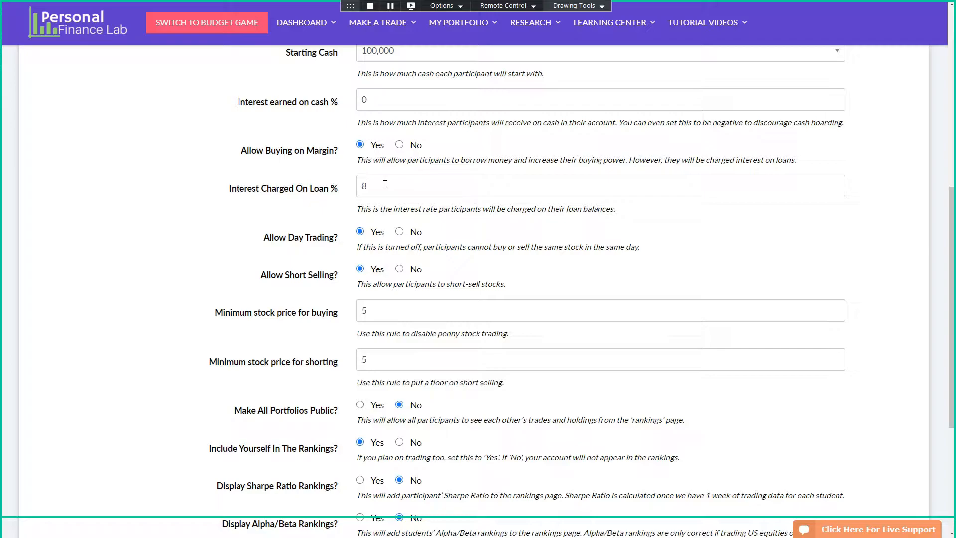
pyautogui.click(399, 144)
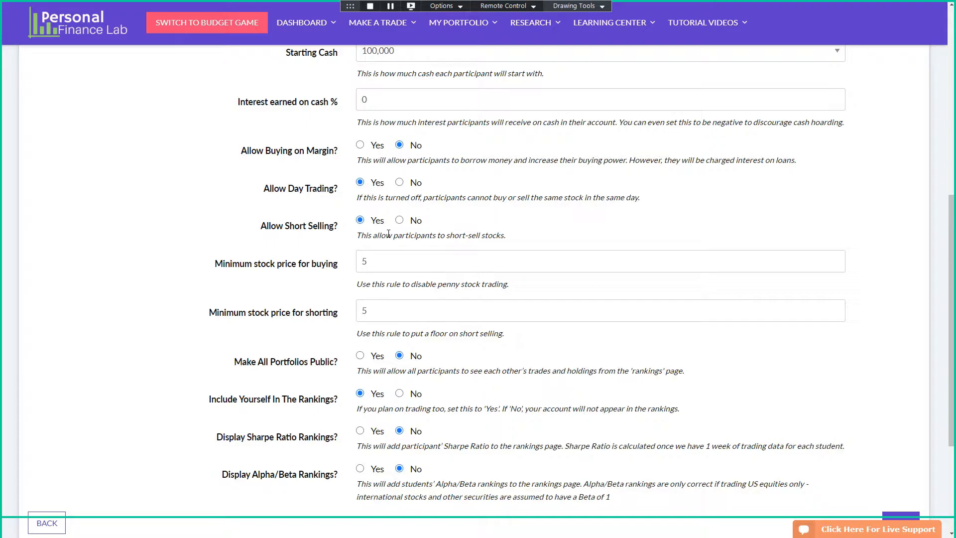
pyautogui.scroll(-3)
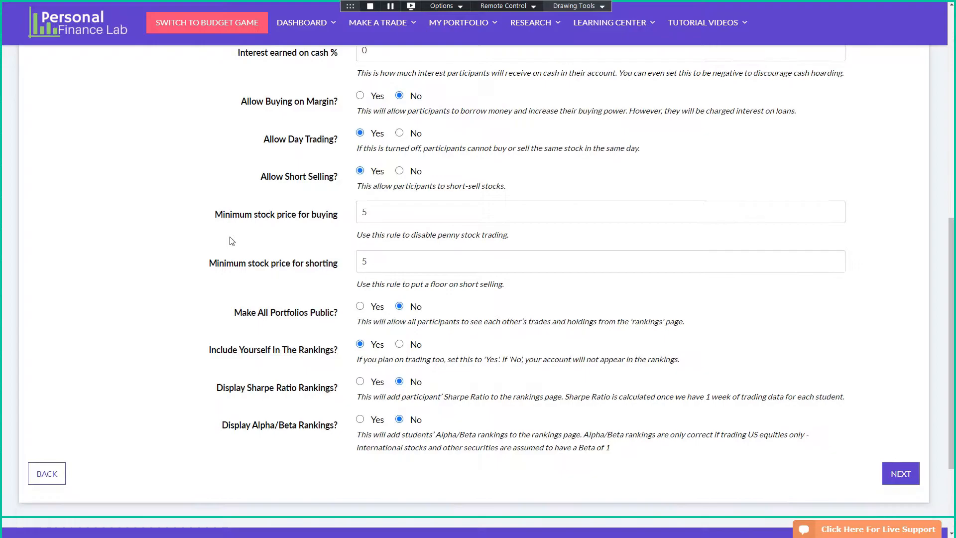
pyautogui.scroll(-3)
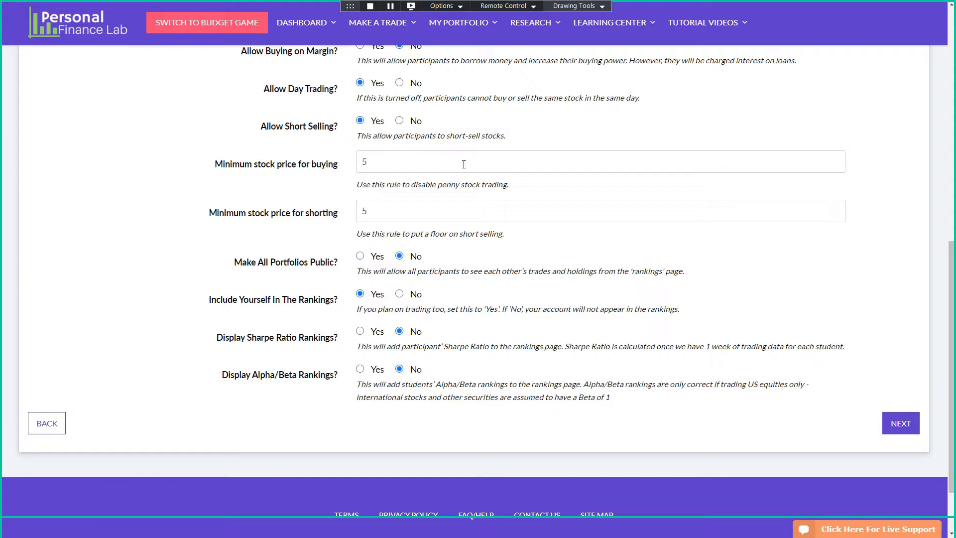
pyautogui.scroll(-3)
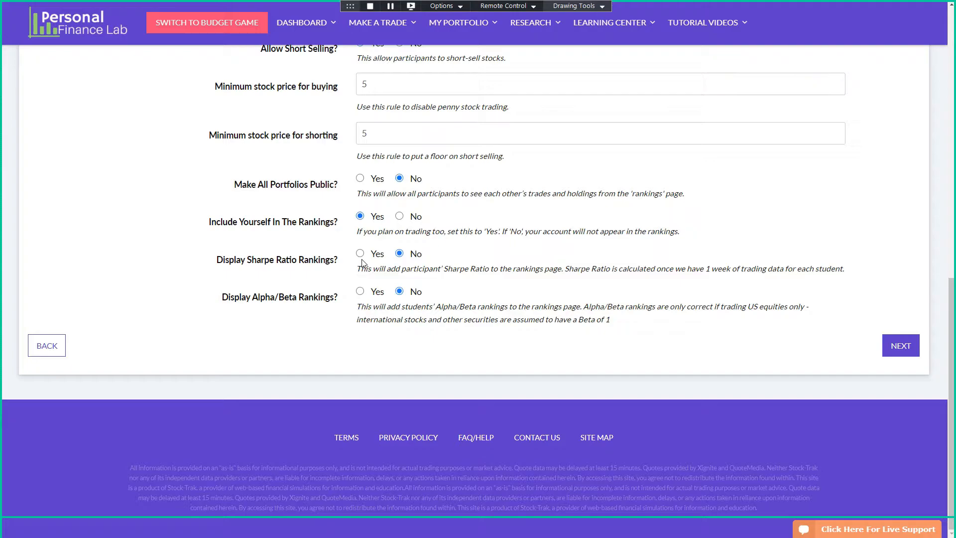
pyautogui.moveTo(317, 270)
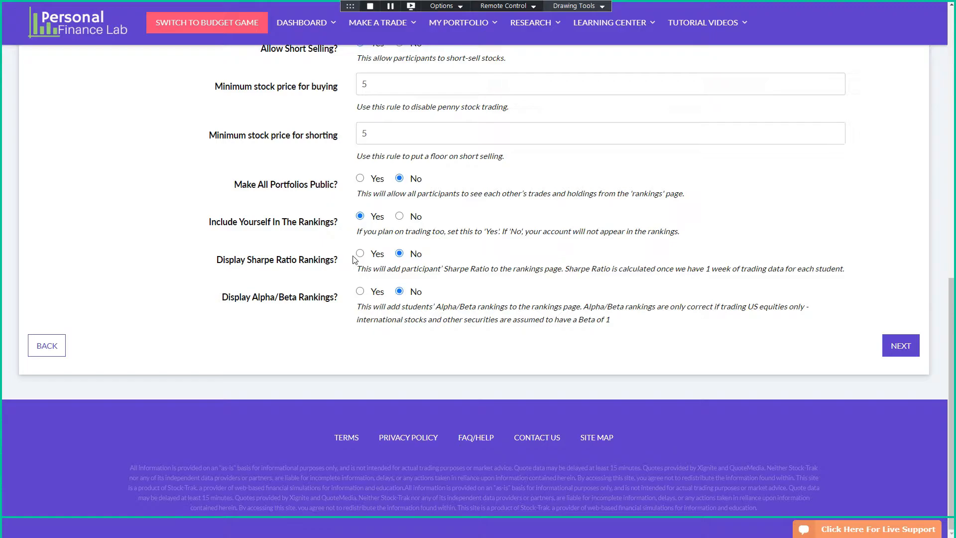
# - Advance to trading settings, show advanced rules, and leave trade notes not required
pyautogui.click(360, 253)
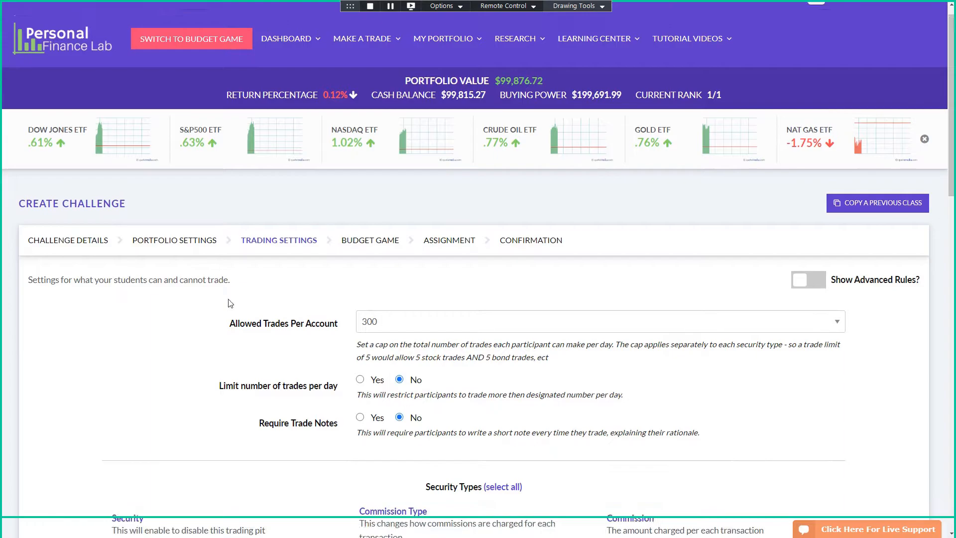
pyautogui.click(808, 279)
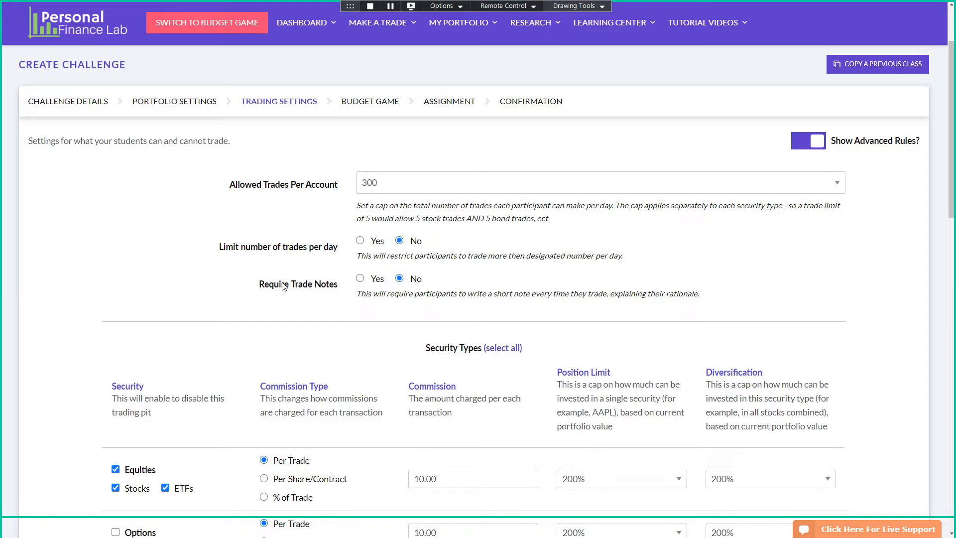
pyautogui.scroll(-3)
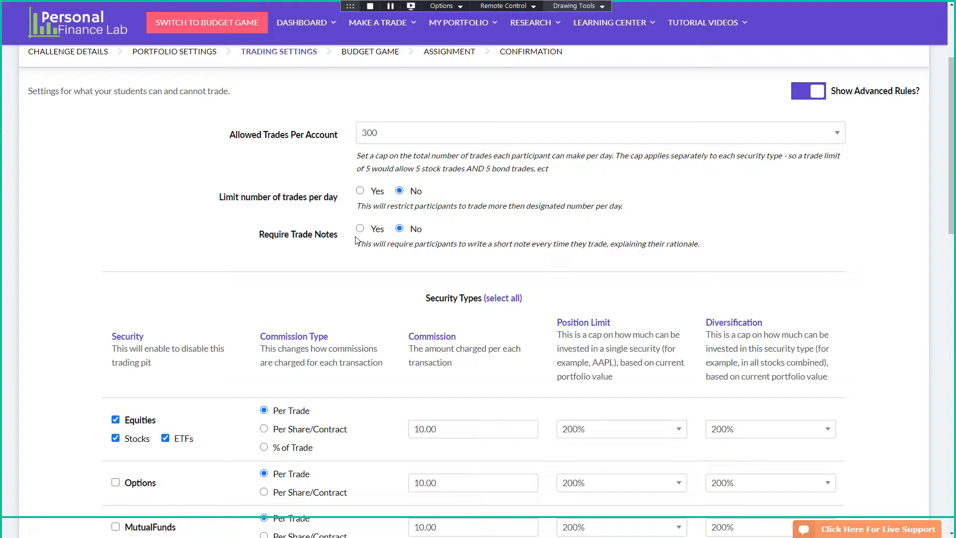
pyautogui.click(359, 228)
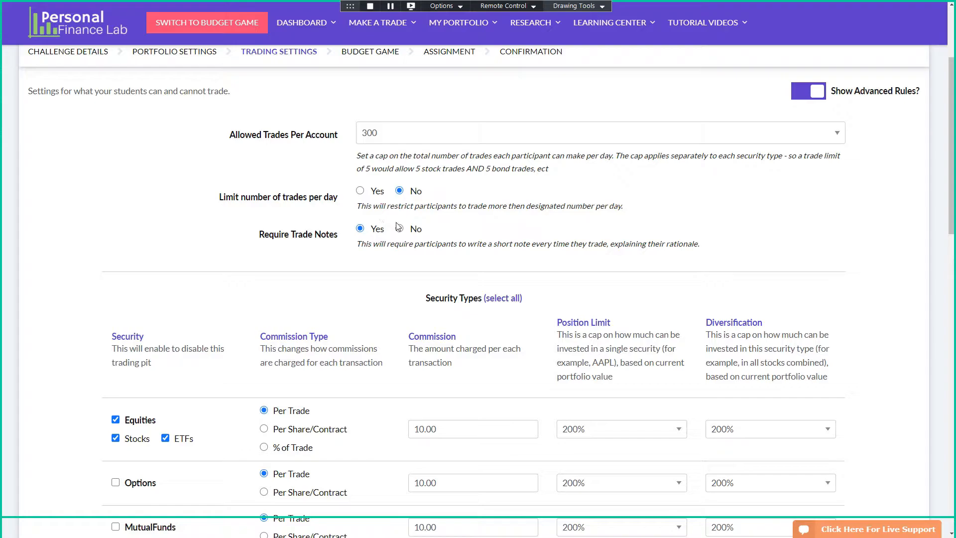
pyautogui.click(400, 227)
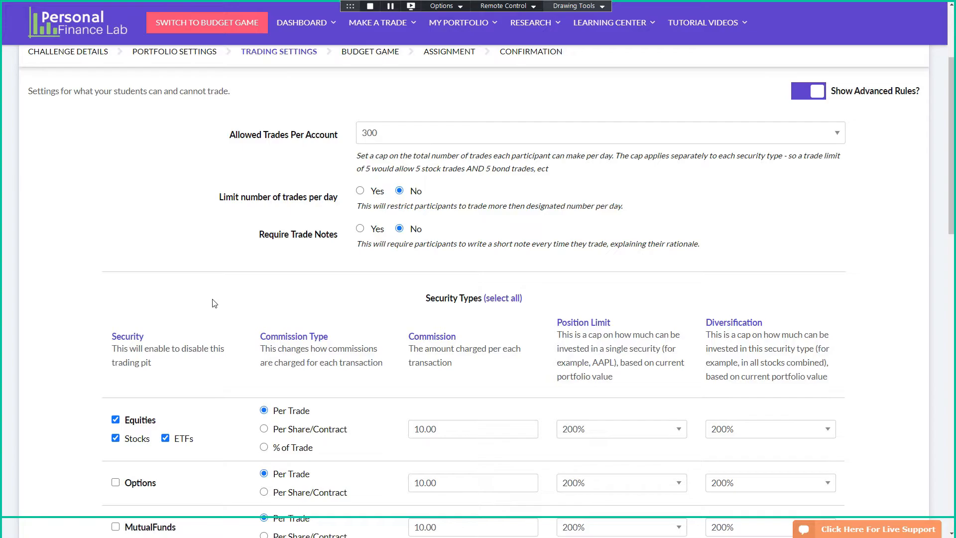
pyautogui.scroll(-3)
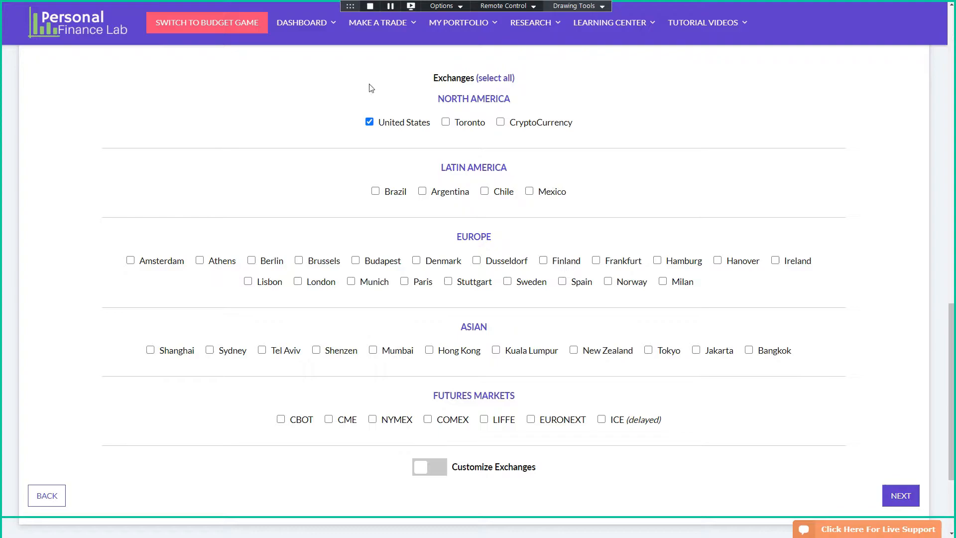
pyautogui.moveTo(135, 388)
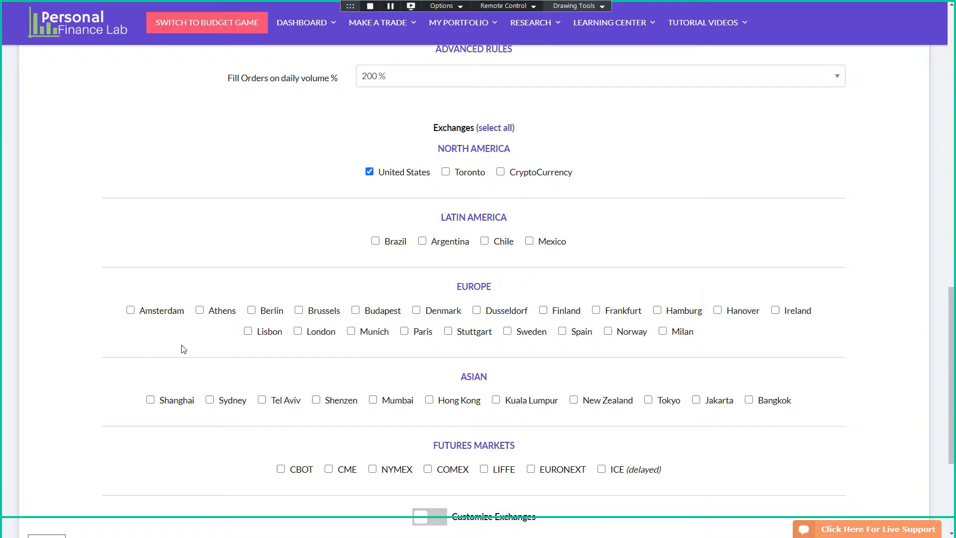
pyautogui.scroll(3)
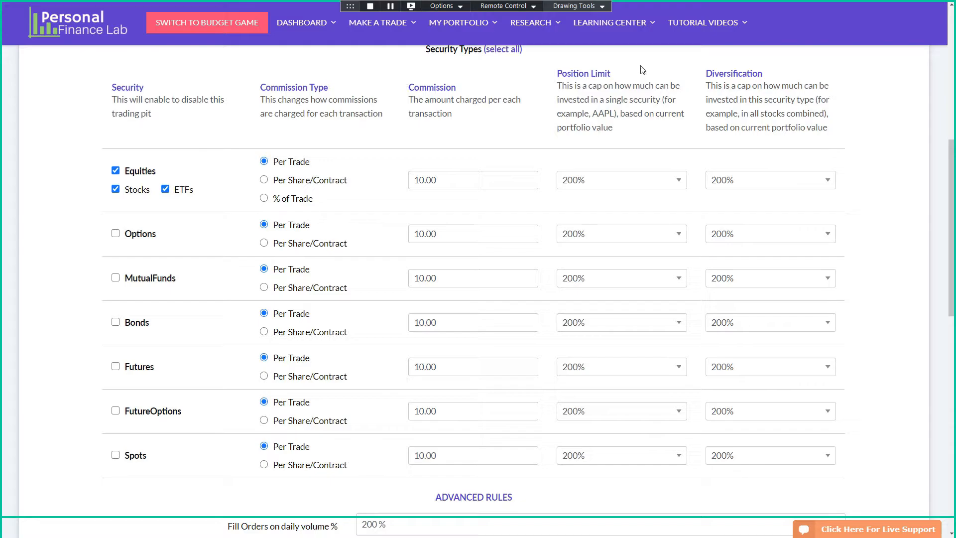
pyautogui.moveTo(615, 151)
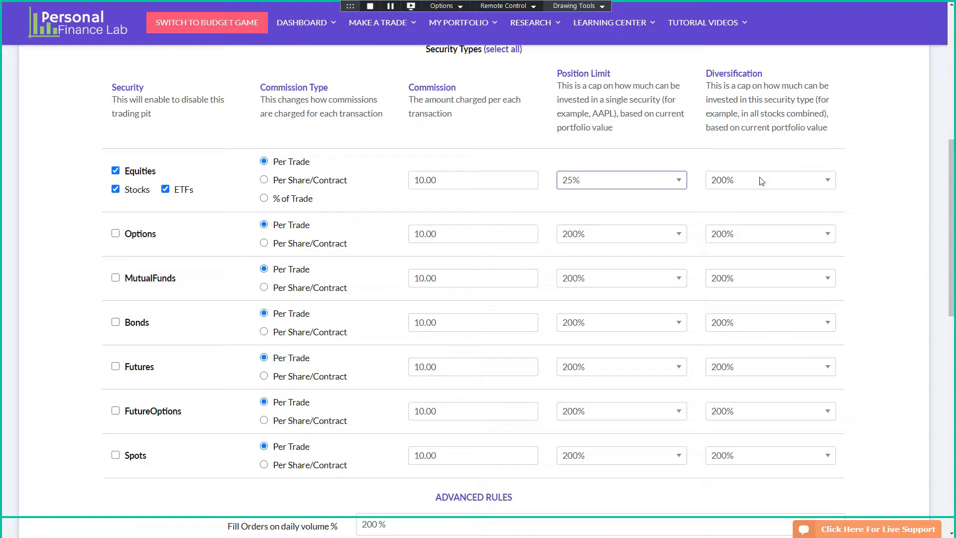
# - Set the Equities diversification limit to 200% and the position limit to 20%
pyautogui.click(769, 179)
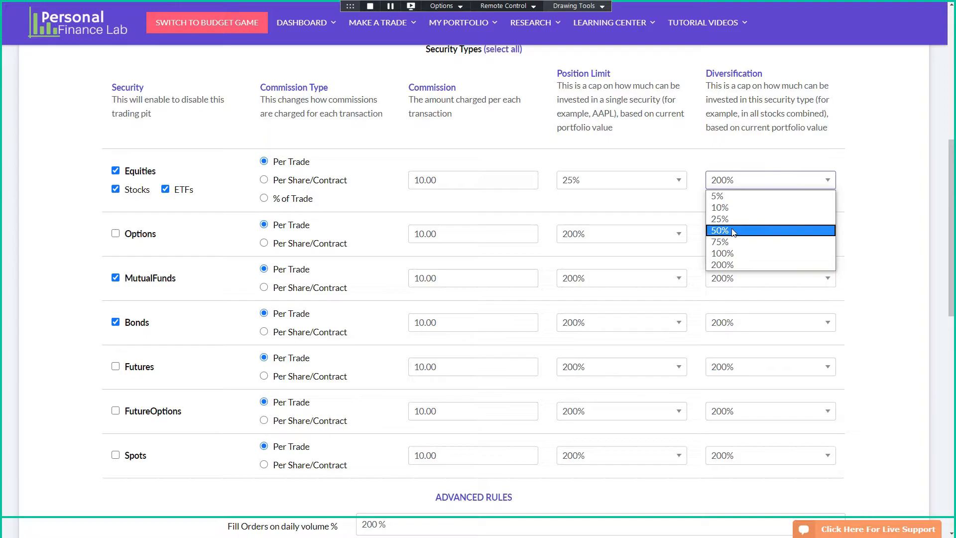
pyautogui.click(720, 230)
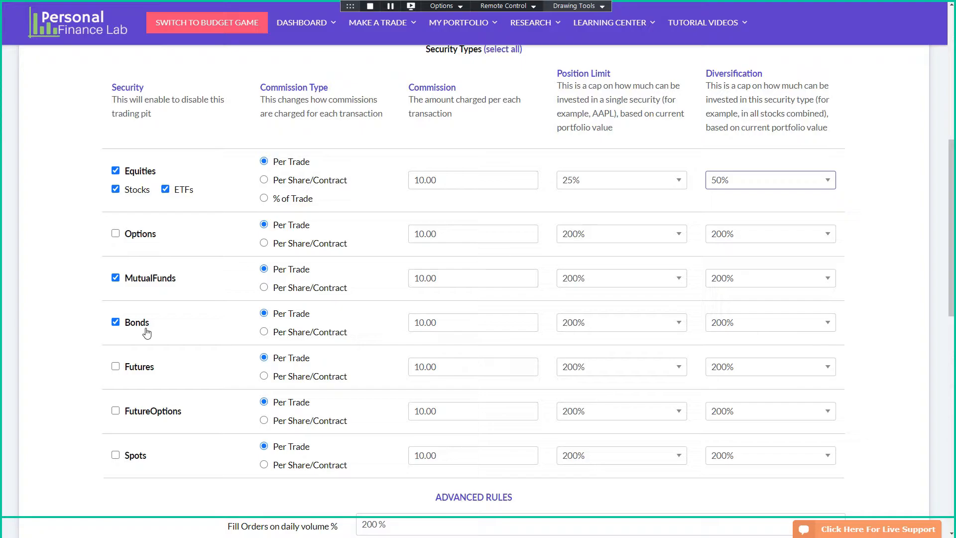
pyautogui.moveTo(203, 408)
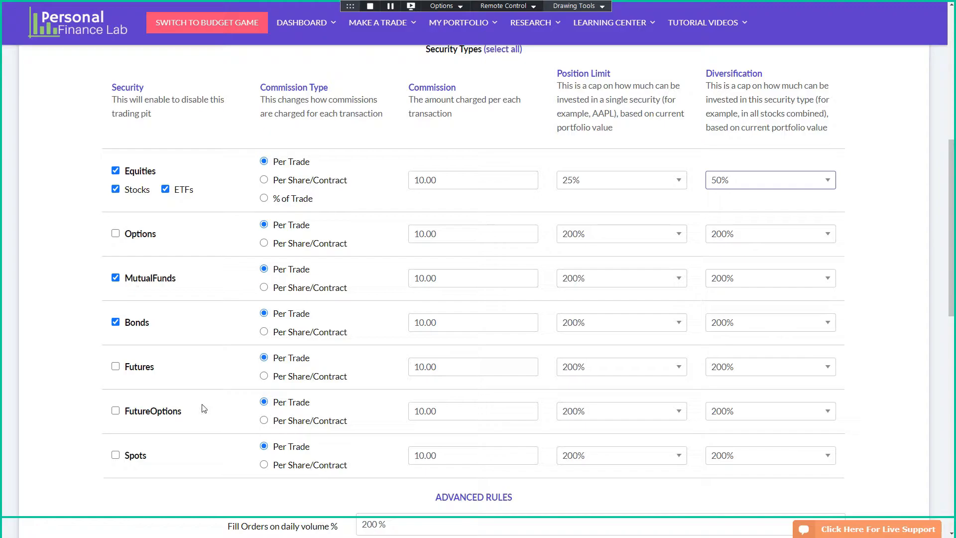
pyautogui.click(768, 179)
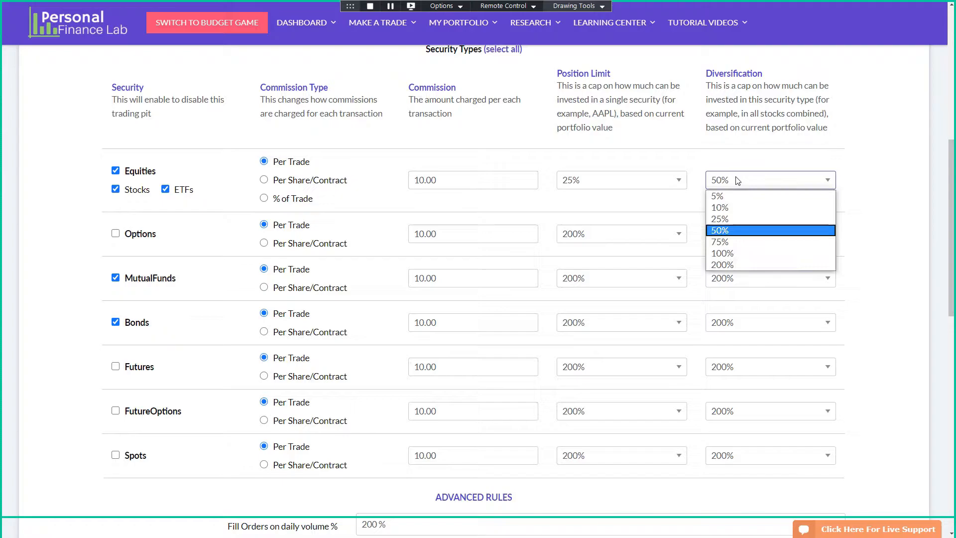
pyautogui.click(621, 179)
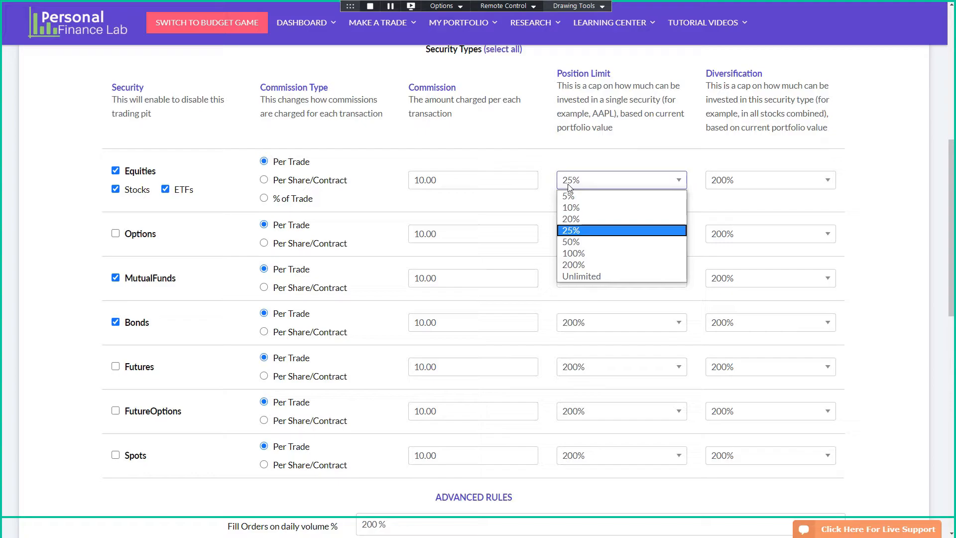
pyautogui.click(570, 218)
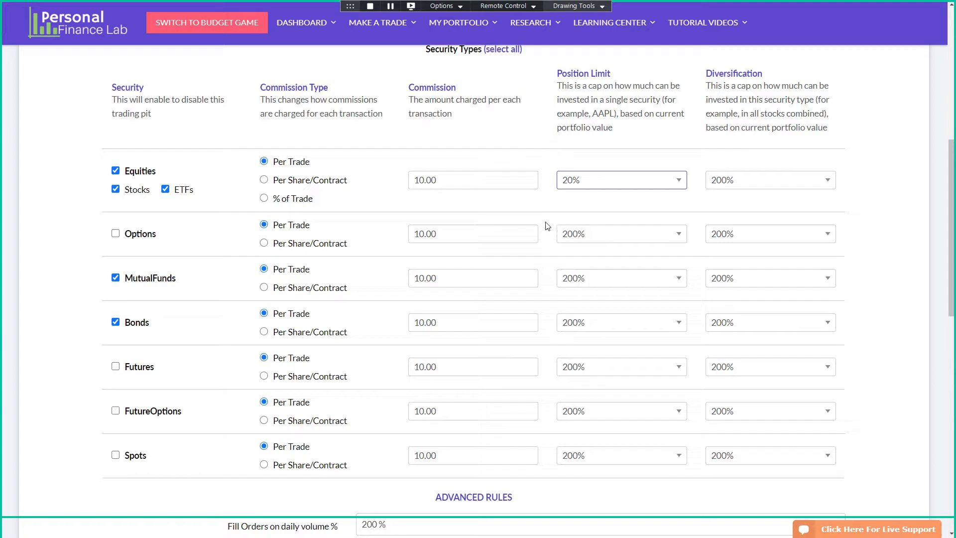
pyautogui.scroll(-3)
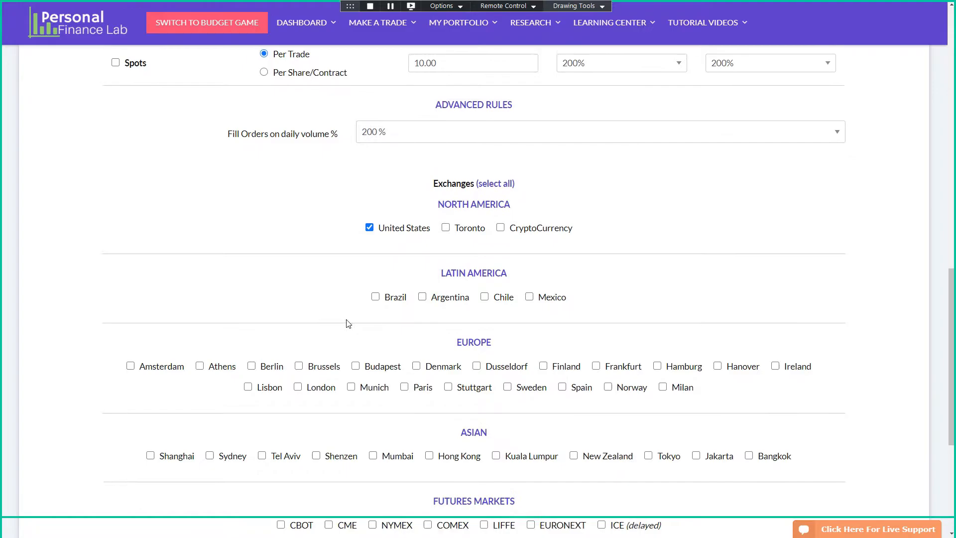
# - Review the exchange and stock lists, then advance to the Budget Game step
pyautogui.click(428, 317)
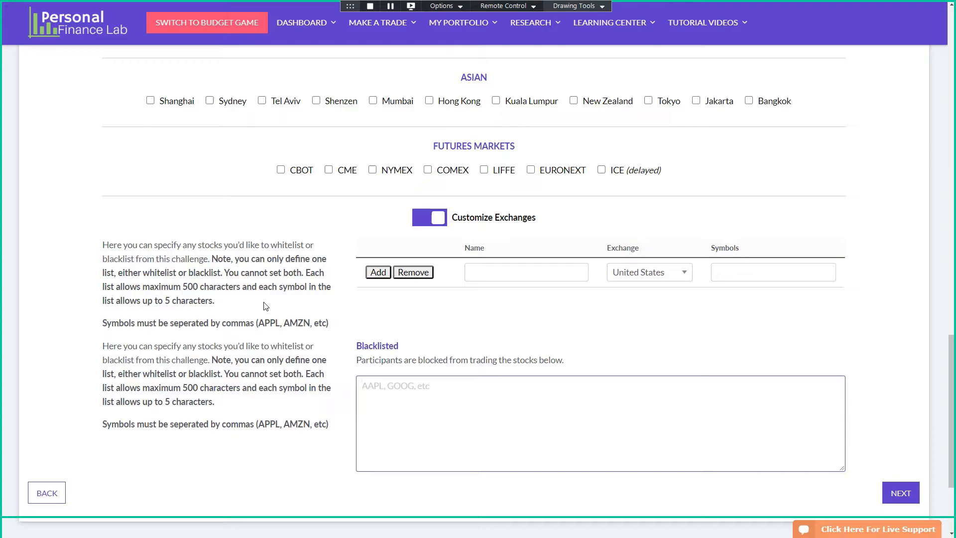
pyautogui.click(429, 217)
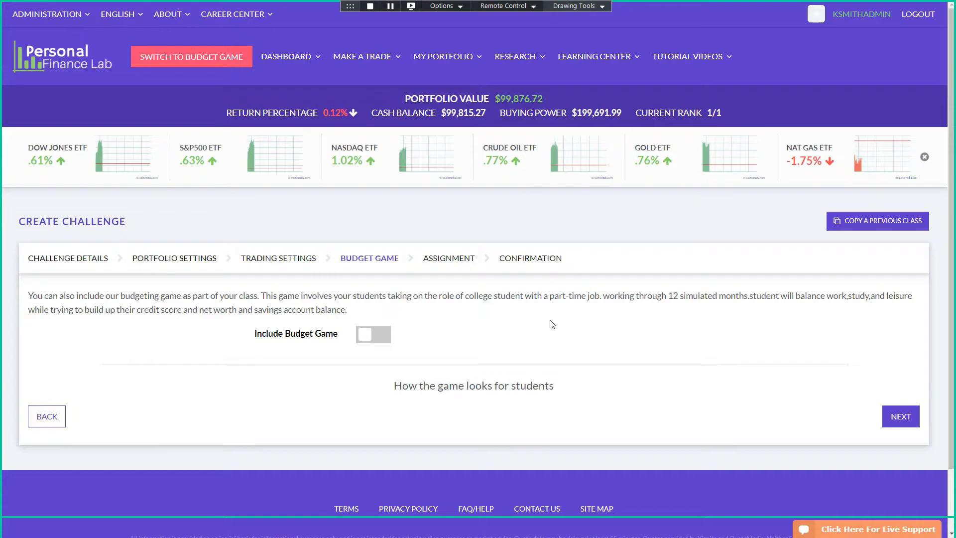
# - Toggle Include Budget Game on to review its options, then off, and advance to Assignment
pyautogui.click(373, 334)
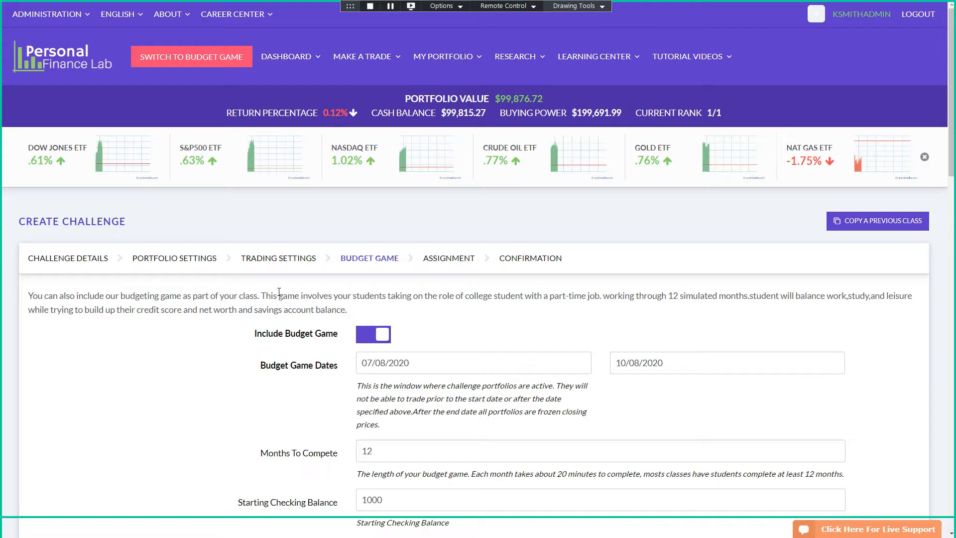
pyautogui.moveTo(273, 291)
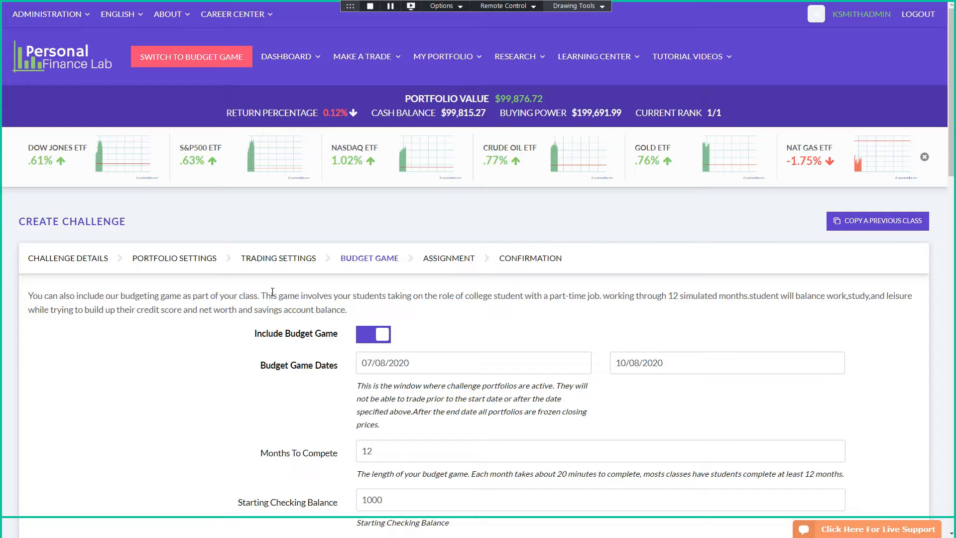
pyautogui.scroll(-3)
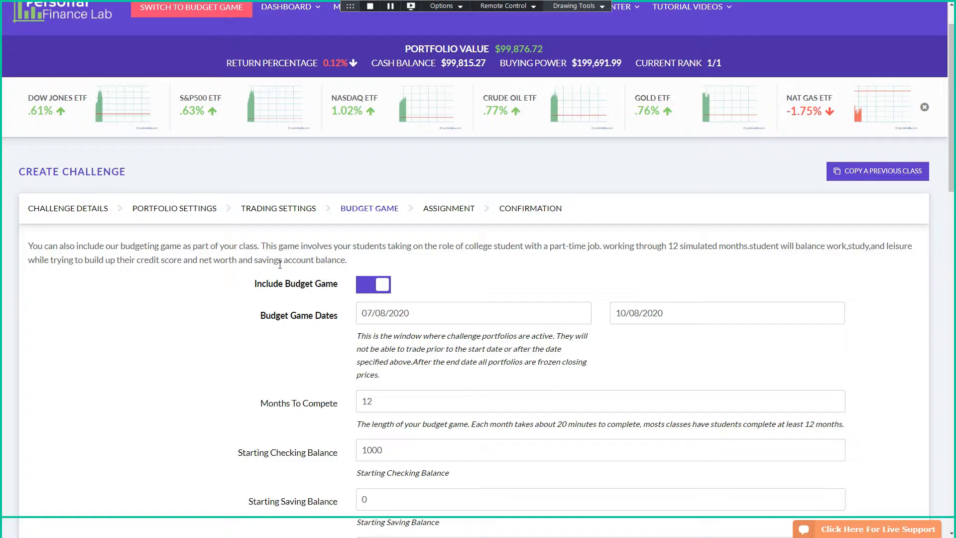
pyautogui.click(373, 284)
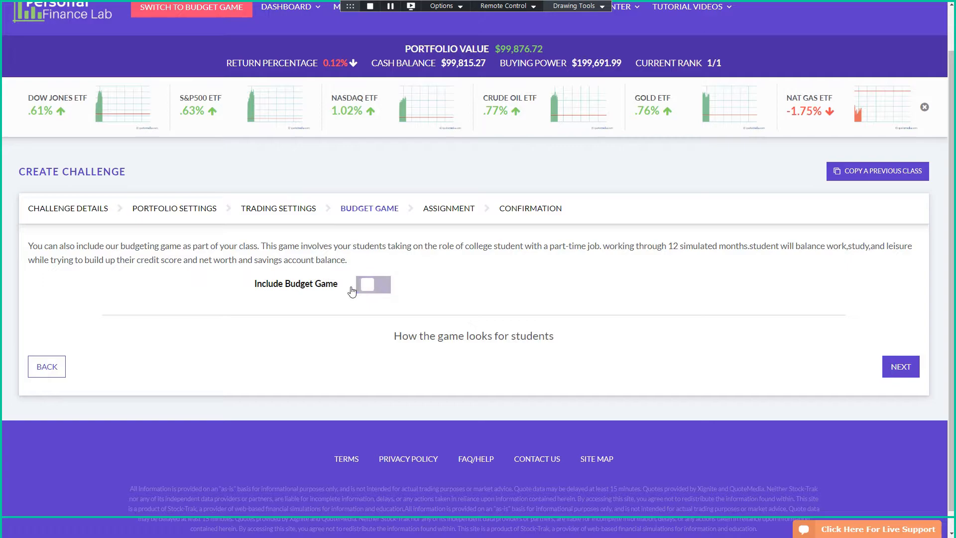
pyautogui.click(900, 366)
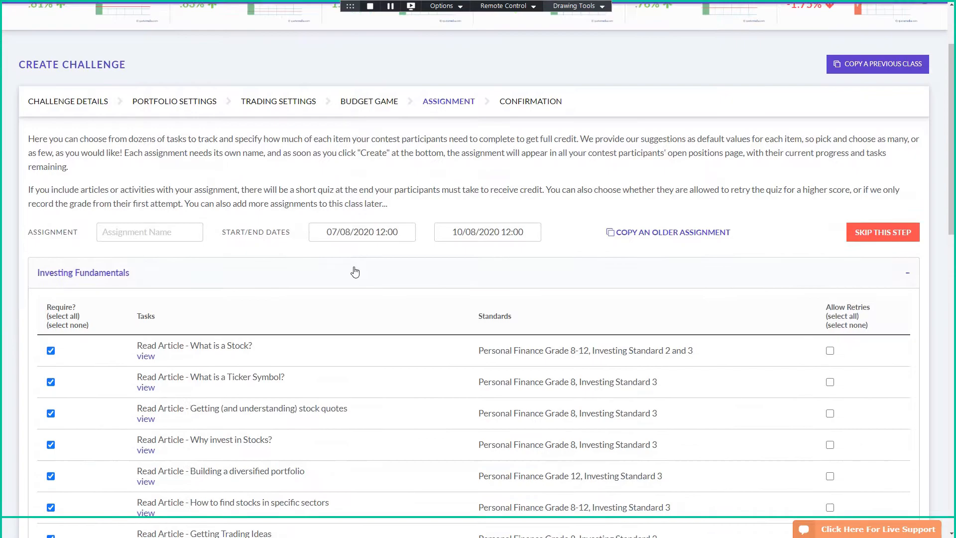
# - Scroll past the assignment task categories and create the JA Demo challenge
pyautogui.scroll(-3)
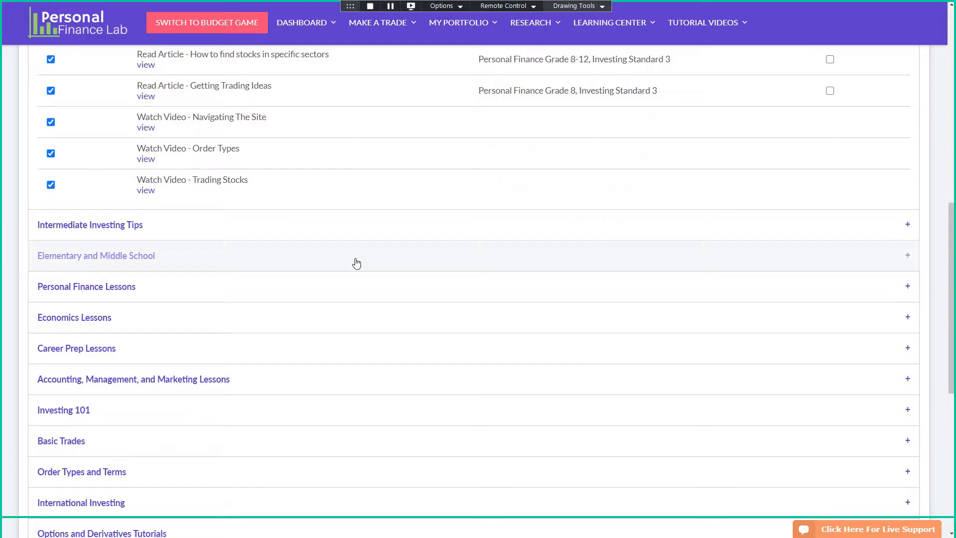
pyautogui.moveTo(329, 356)
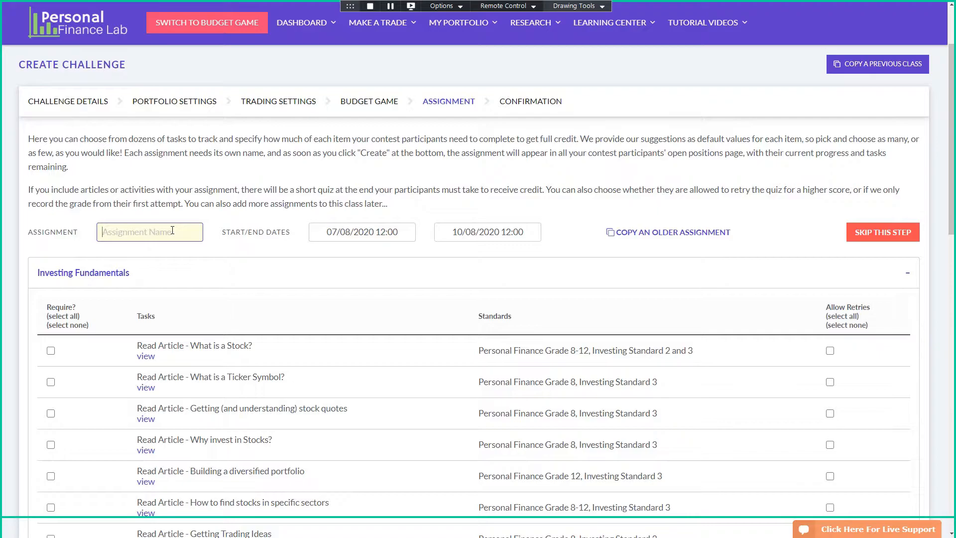
pyautogui.scroll(-3)
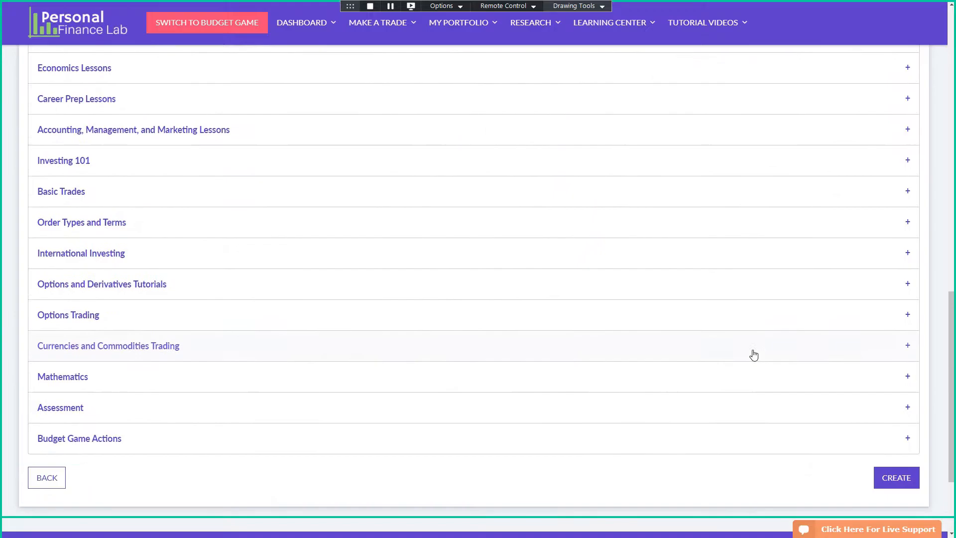
pyautogui.click(896, 477)
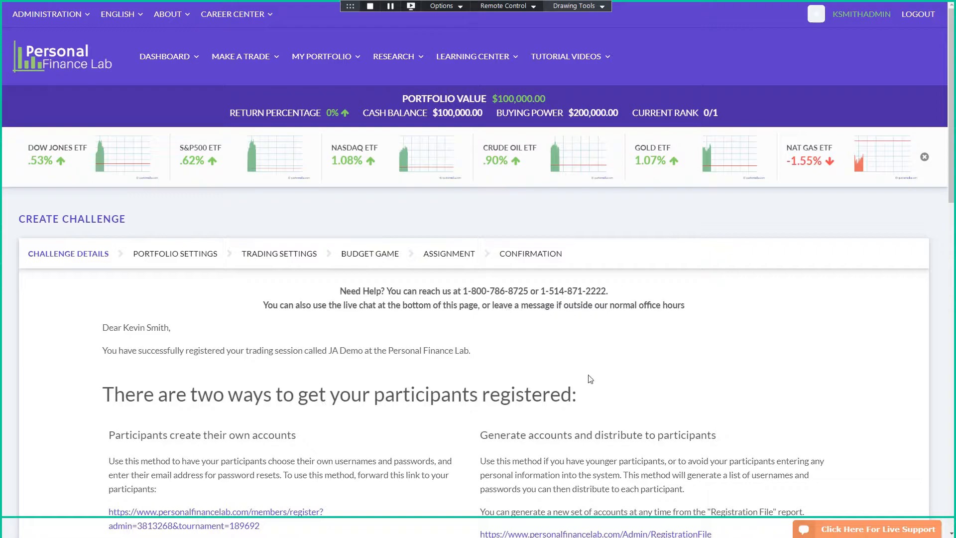
# - Scroll the JA Demo confirmation page to the Google Classroom invite and trading parameters
pyautogui.scroll(-3)
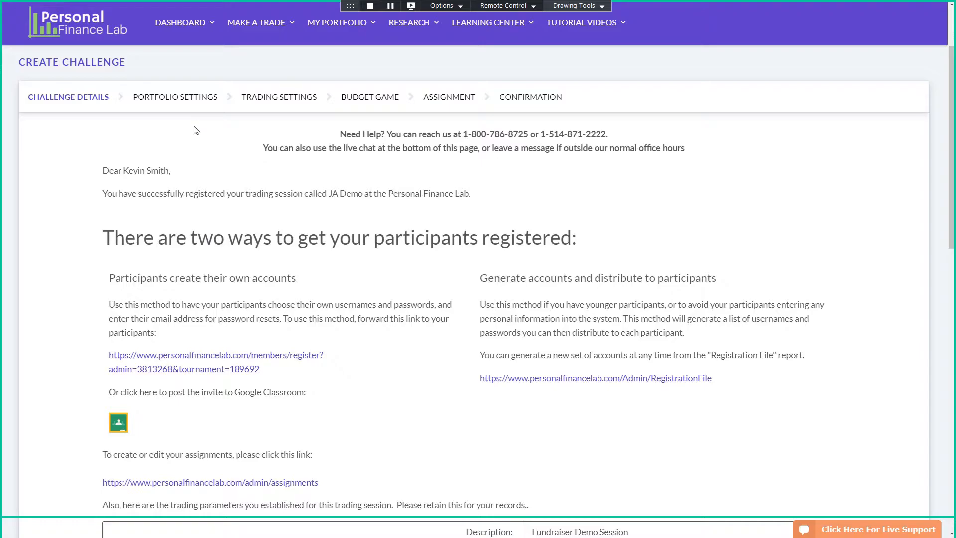
pyautogui.moveTo(253, 373)
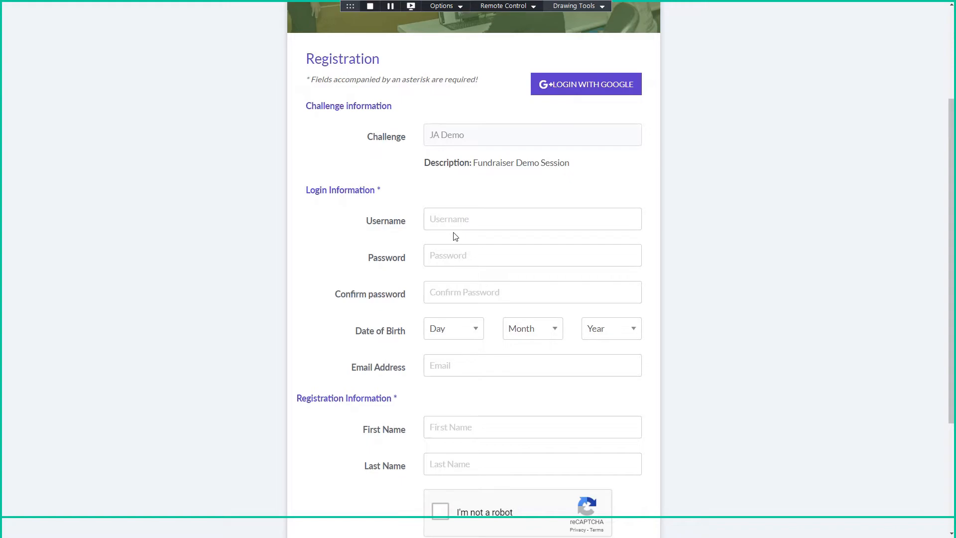
# - Scroll through the JA Demo participant sign-up form before going back to the confirmation page
pyautogui.scroll(-3)
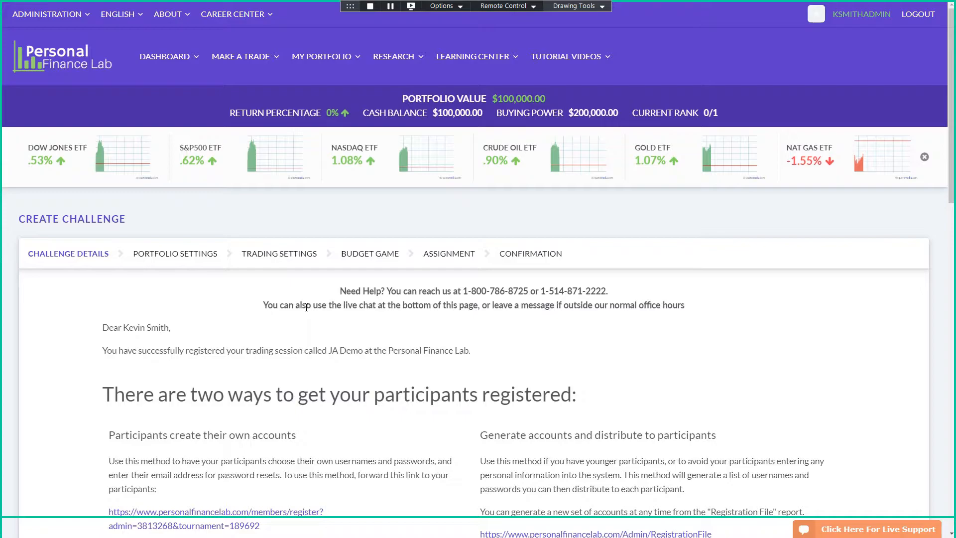
# - Open the JA Demo Instructor Dashboard and switch to Student View
pyautogui.click(165, 56)
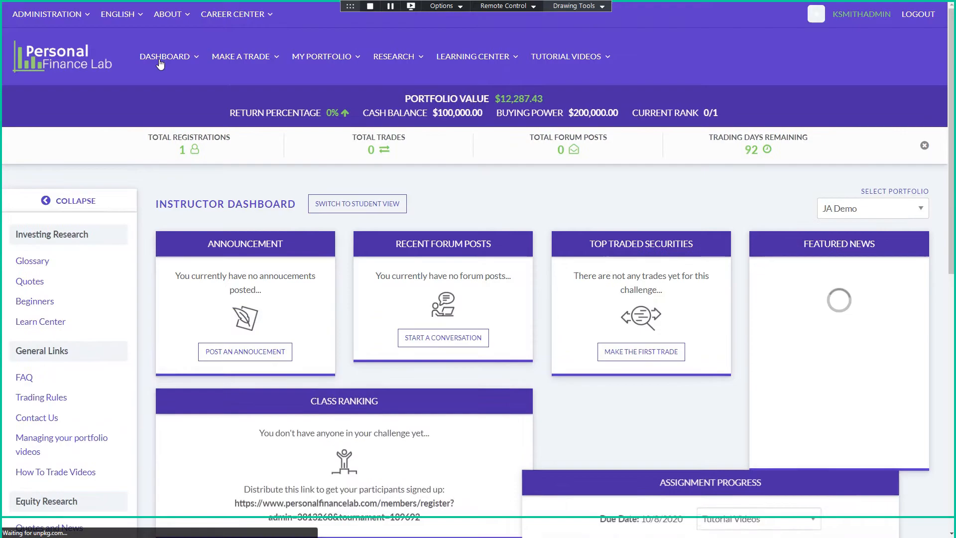
pyautogui.scroll(-3)
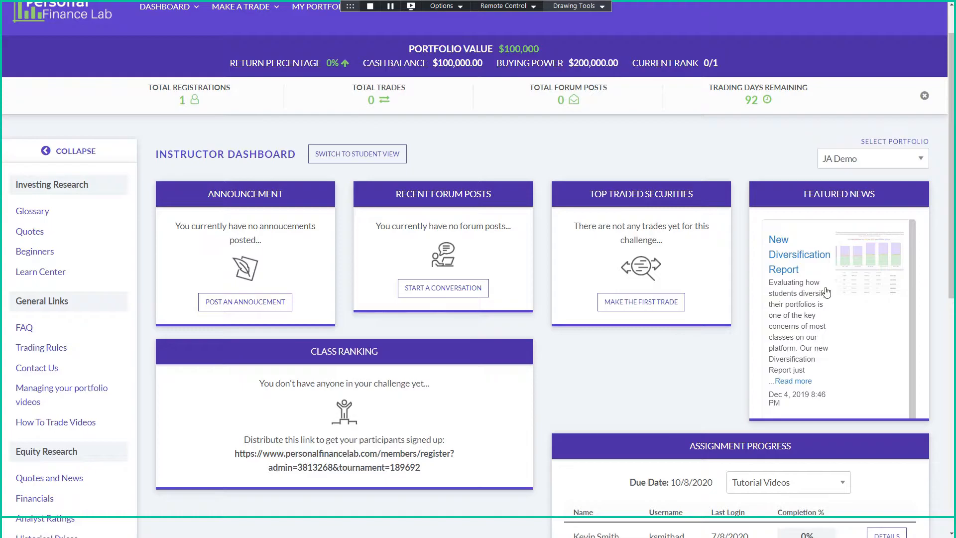
pyautogui.click(47, 14)
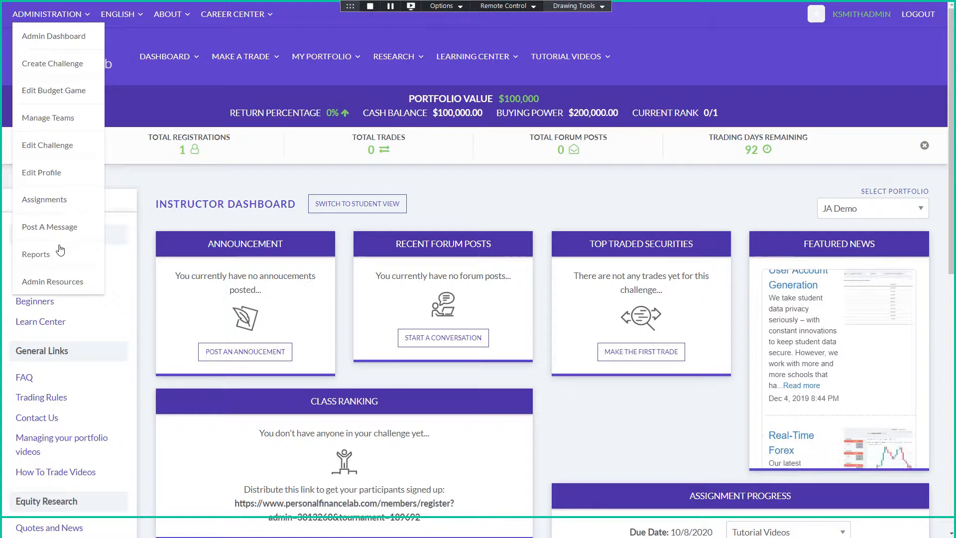
pyautogui.click(357, 203)
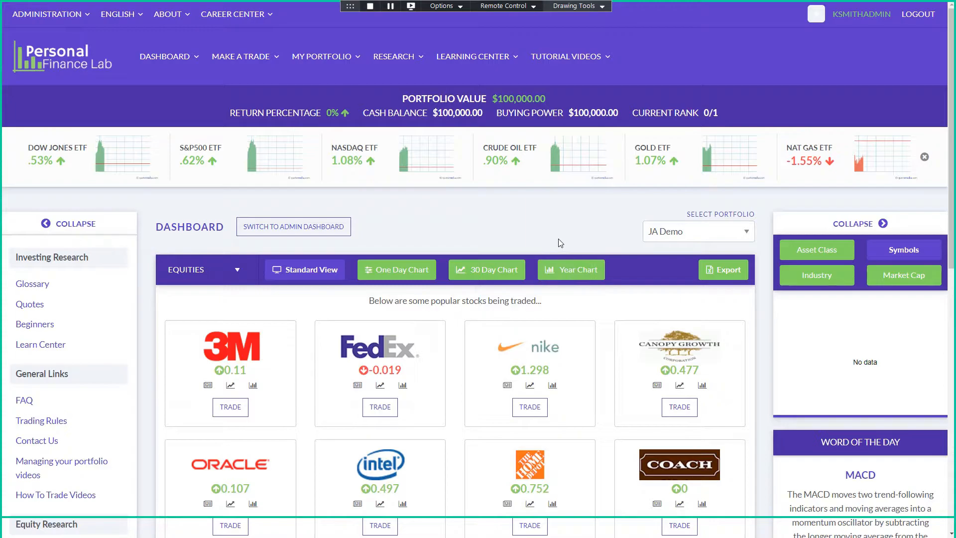
pyautogui.scroll(-3)
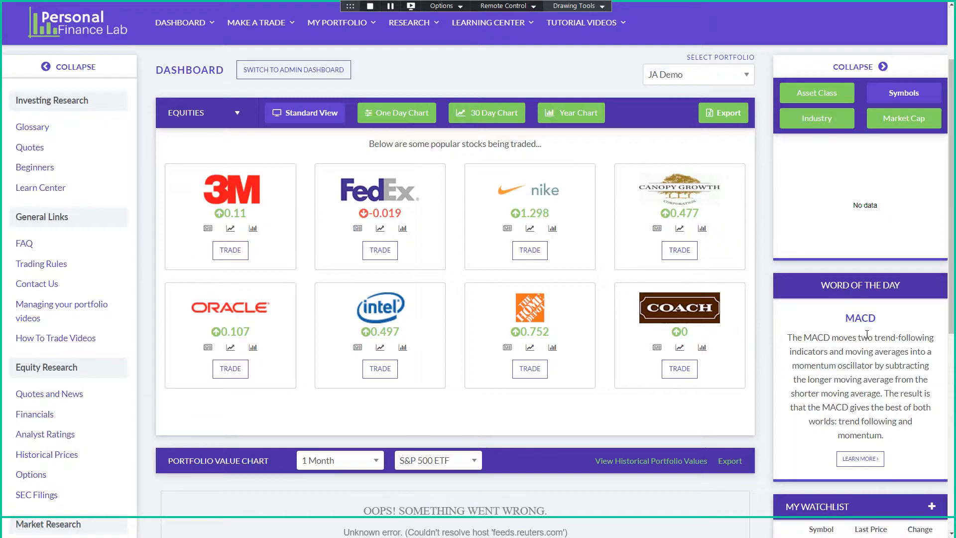
pyautogui.scroll(-3)
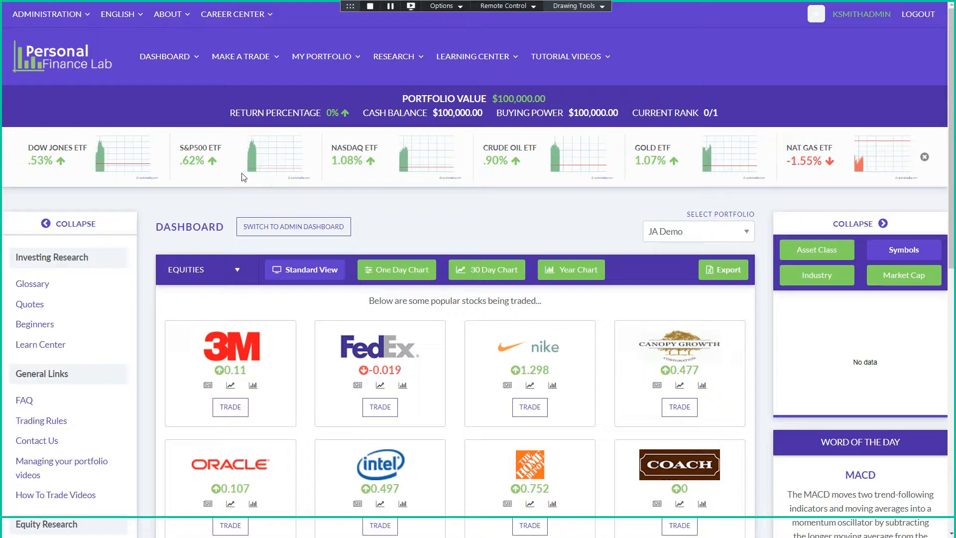
# - Show the Tutorial Videos menu with site overview, order types and trading stocks topics
pyautogui.click(567, 57)
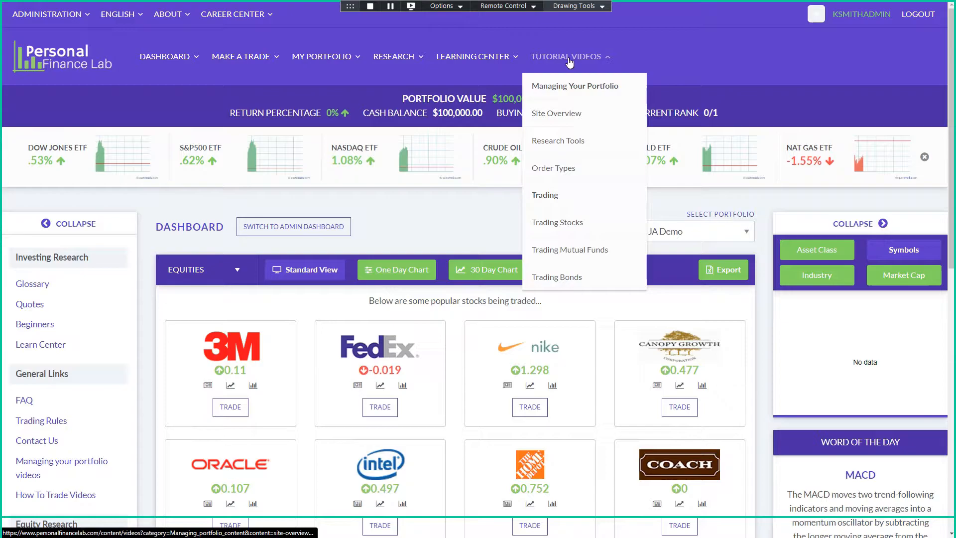
pyautogui.moveTo(555, 113)
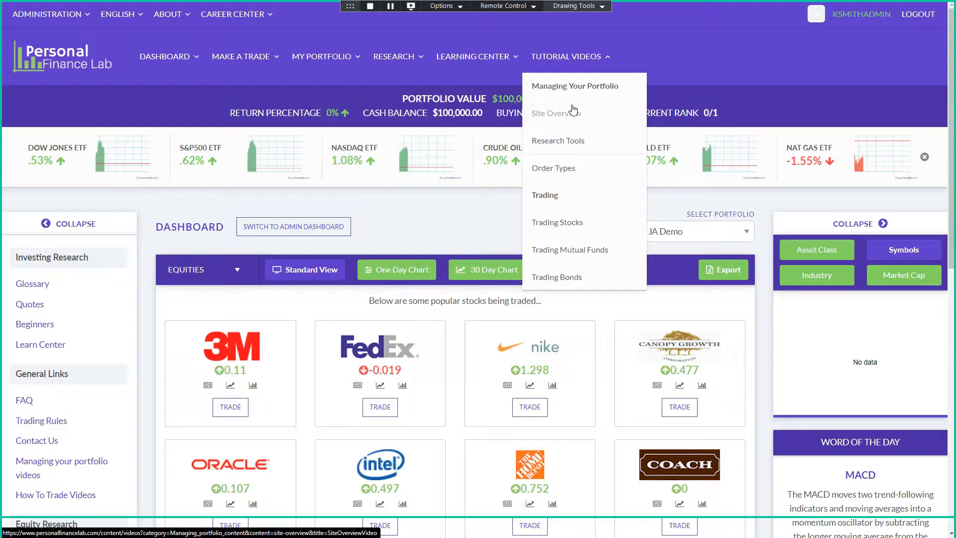
pyautogui.moveTo(570, 250)
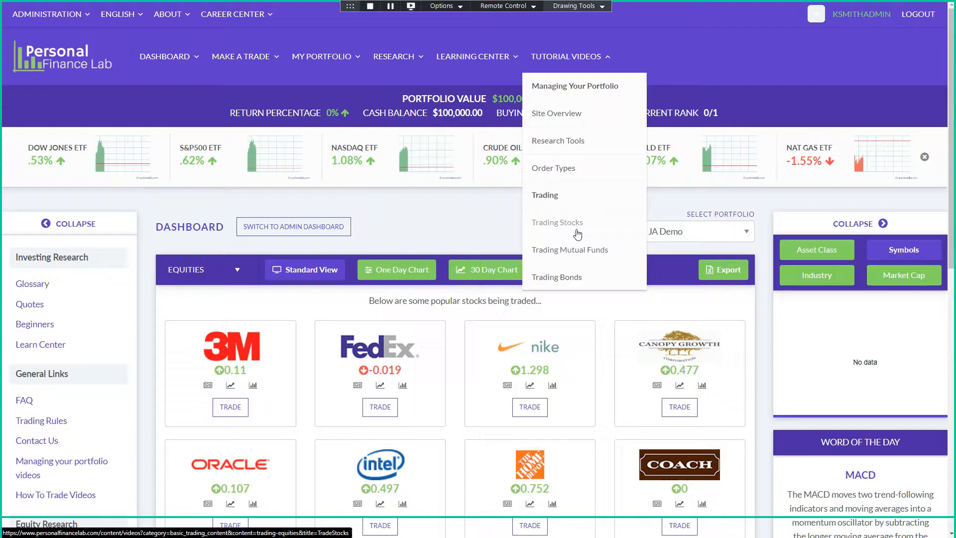
pyautogui.moveTo(568, 276)
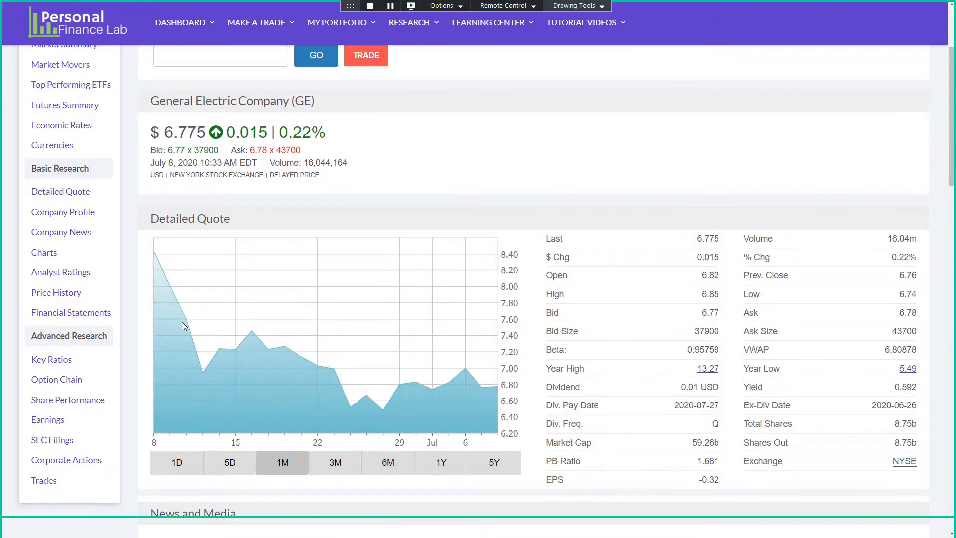
pyautogui.moveTo(152, 328)
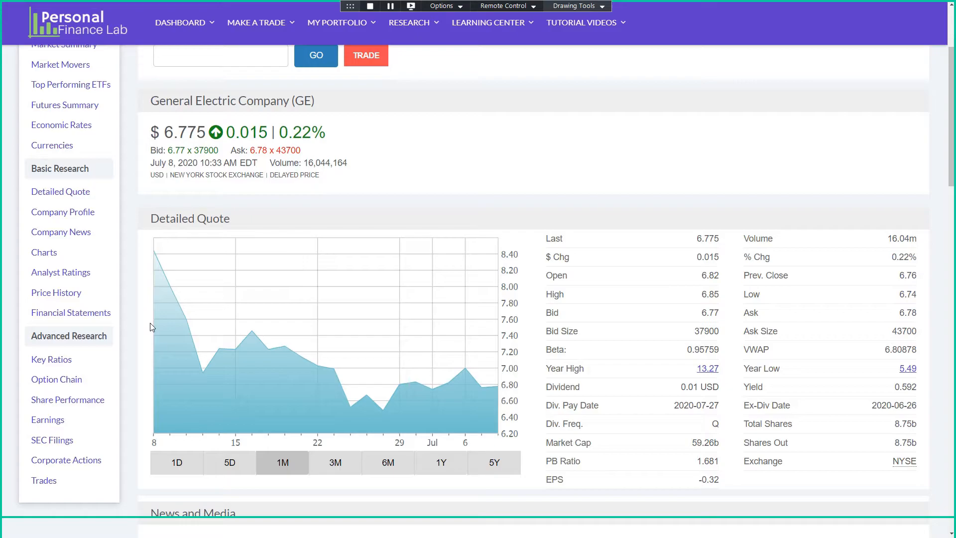
pyautogui.moveTo(857, 473)
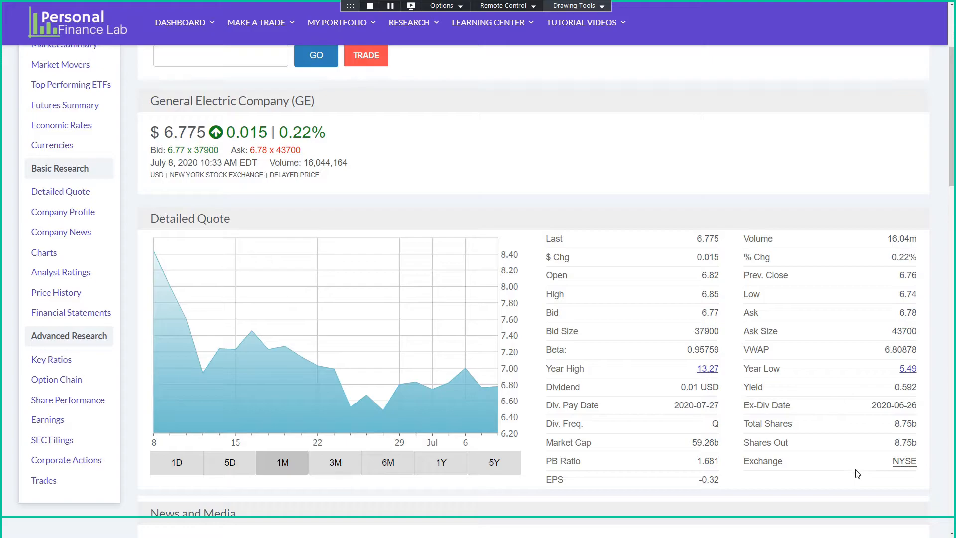
# - View General Electric's financial statements, then scroll through its company profile and business description
pyautogui.click(334, 462)
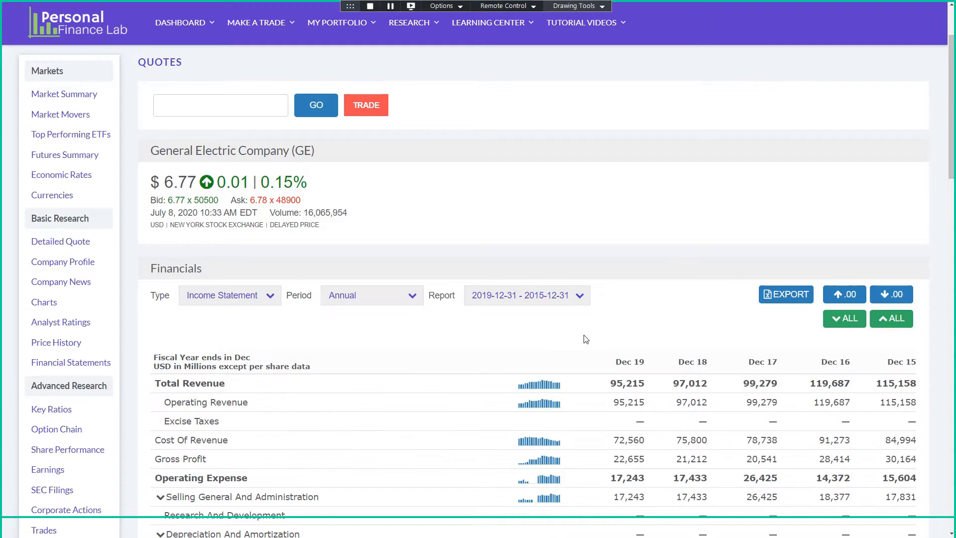
pyautogui.moveTo(169, 326)
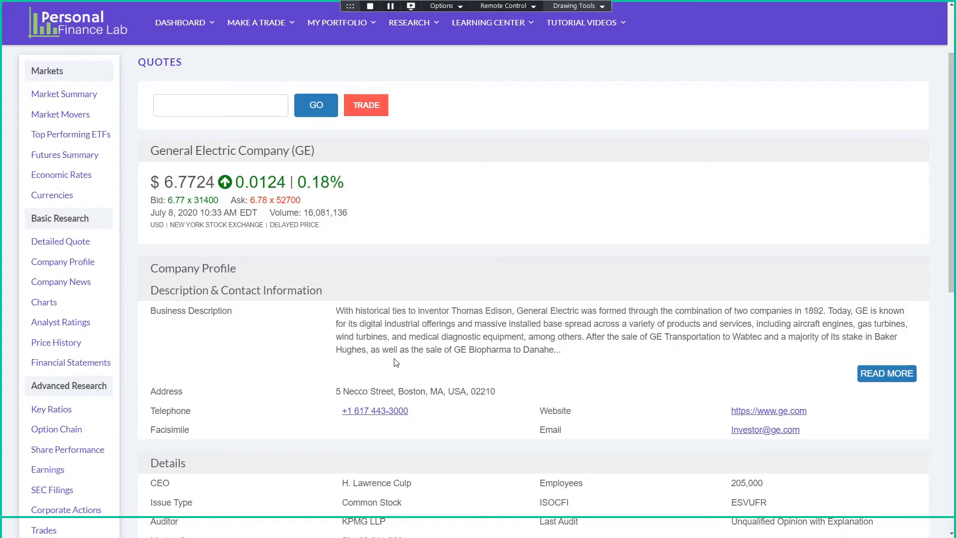
pyautogui.scroll(-3)
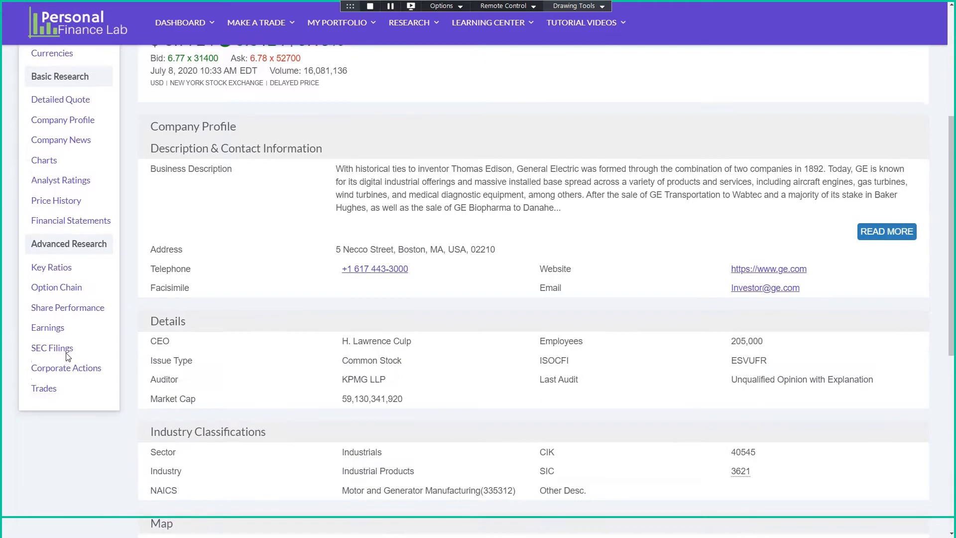
pyautogui.scroll(-3)
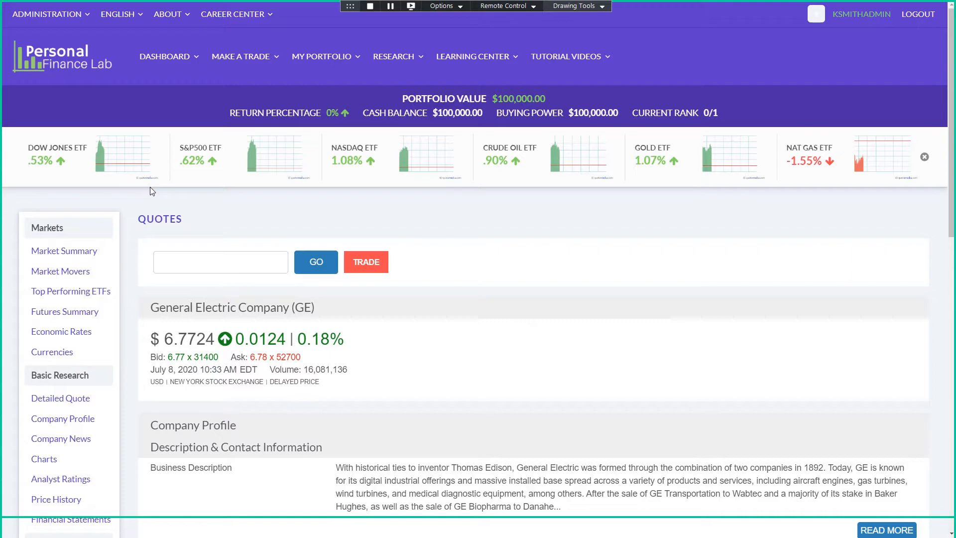
# - Choose Make a Trade > Stocks to reach the blank Trade Stocks form
pyautogui.click(475, 56)
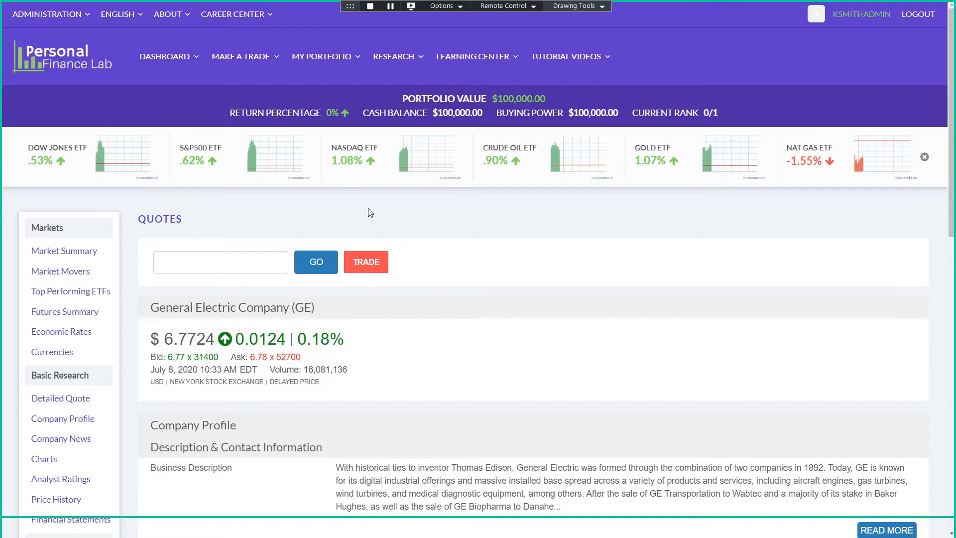
pyautogui.moveTo(342, 380)
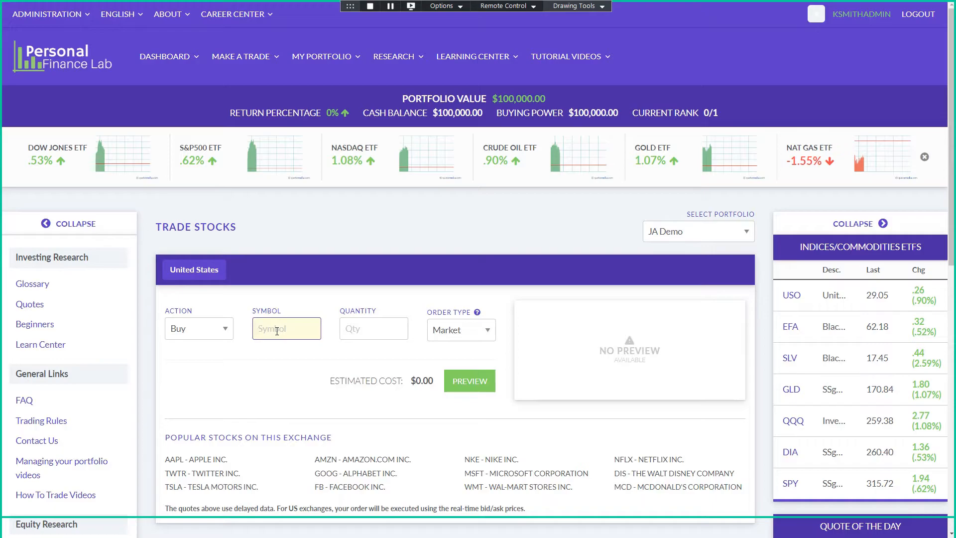
# - Enter symbol MCD and view McDonald's company news, price history and detailed quote
pyautogui.write('MCD')
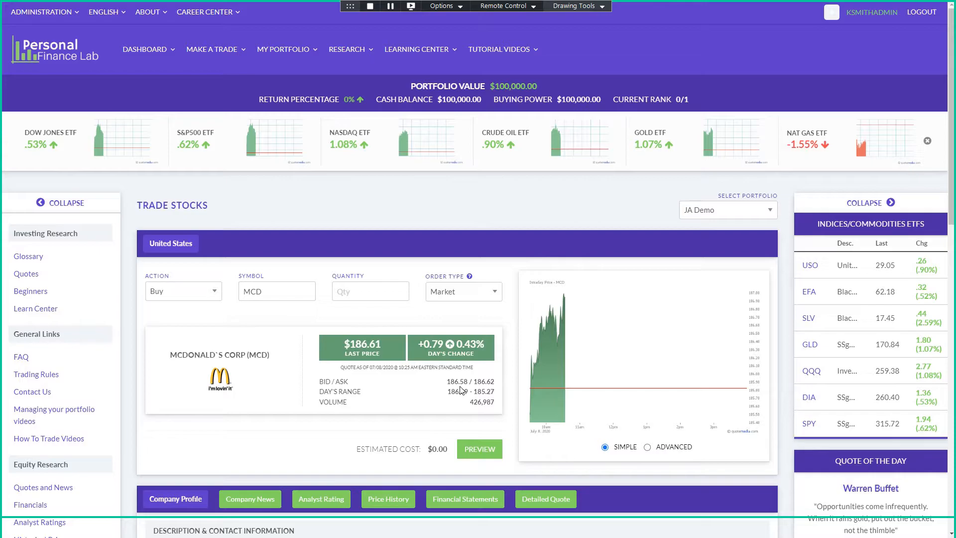
pyautogui.moveTo(335, 375)
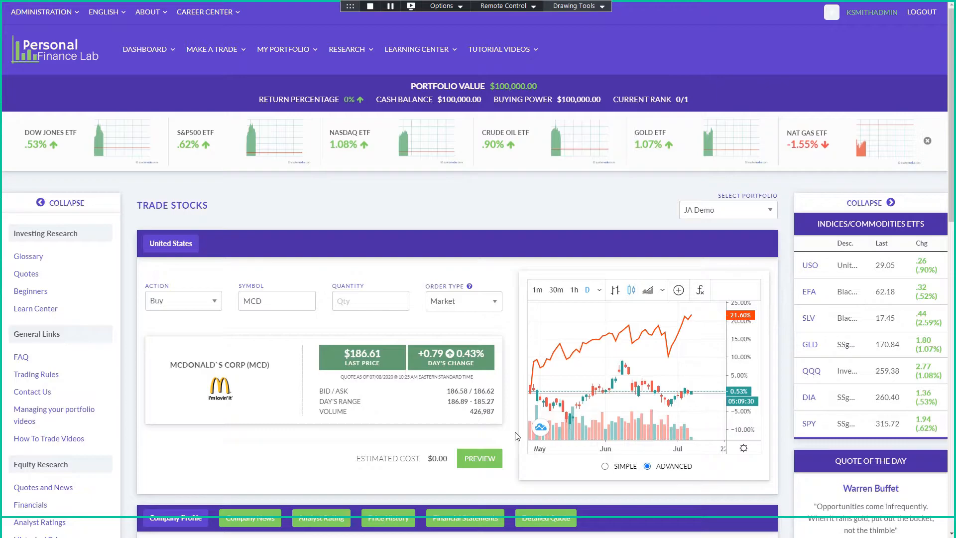
pyautogui.scroll(-3)
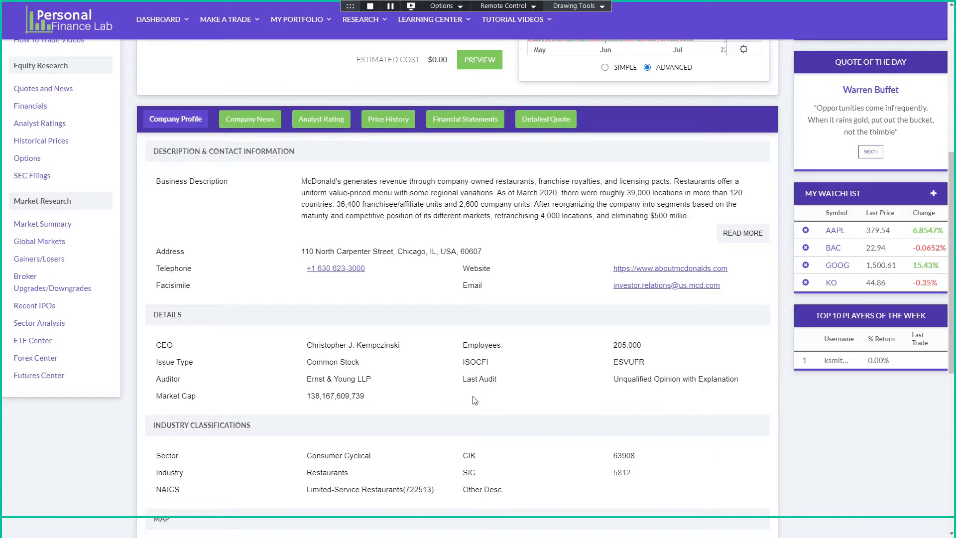
pyautogui.click(249, 119)
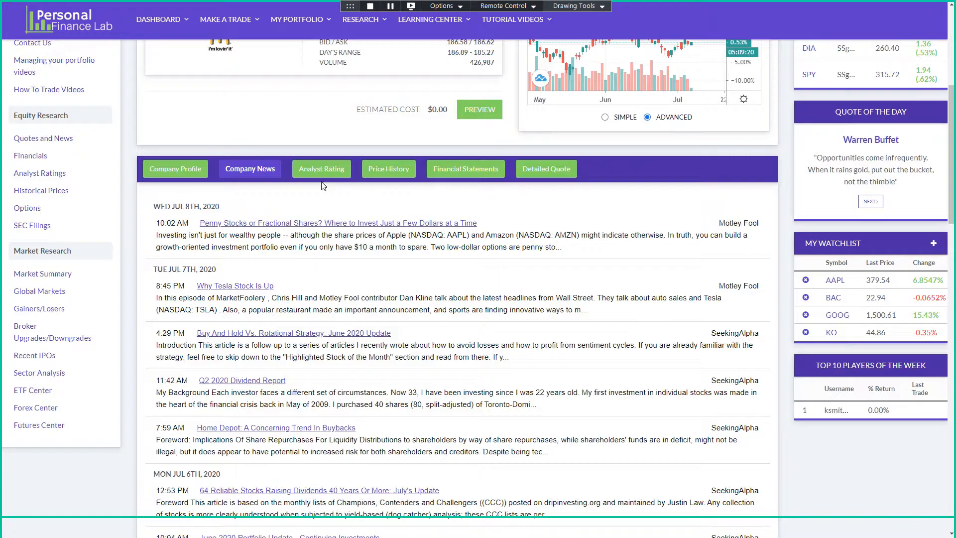
pyautogui.click(387, 168)
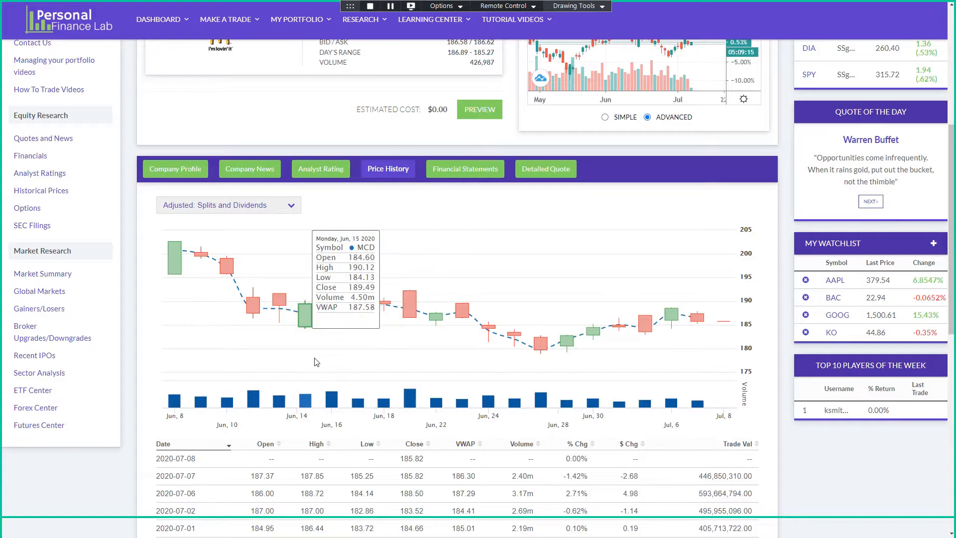
pyautogui.click(544, 169)
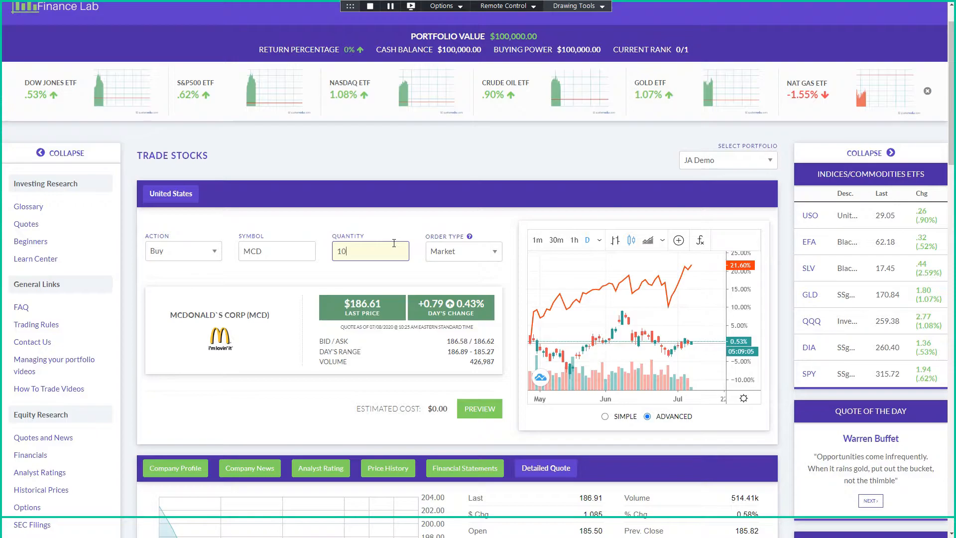
# - Preview the 10-share MCD buy, note 'Good long-term earnings potential', and confirm it
pyautogui.click(478, 408)
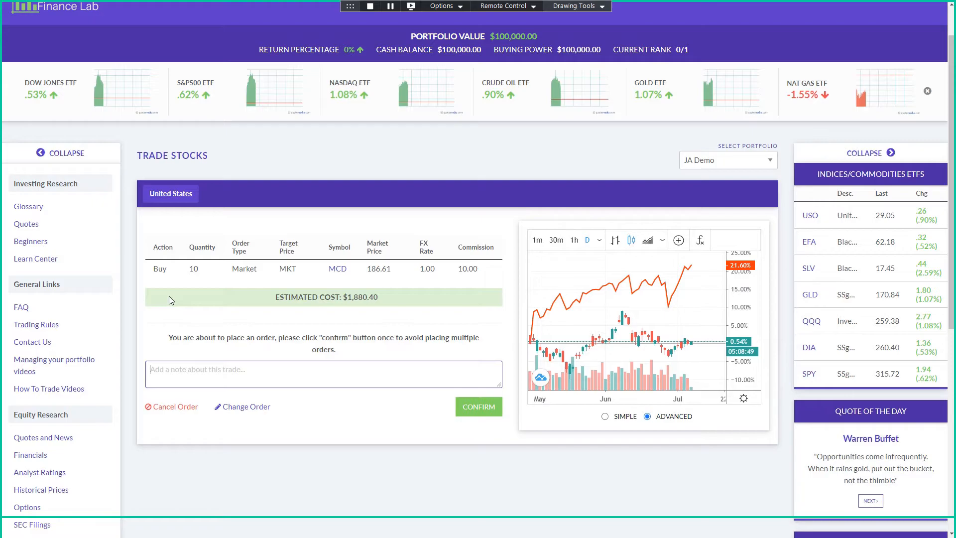
pyautogui.write('Good long-term earnings potential')
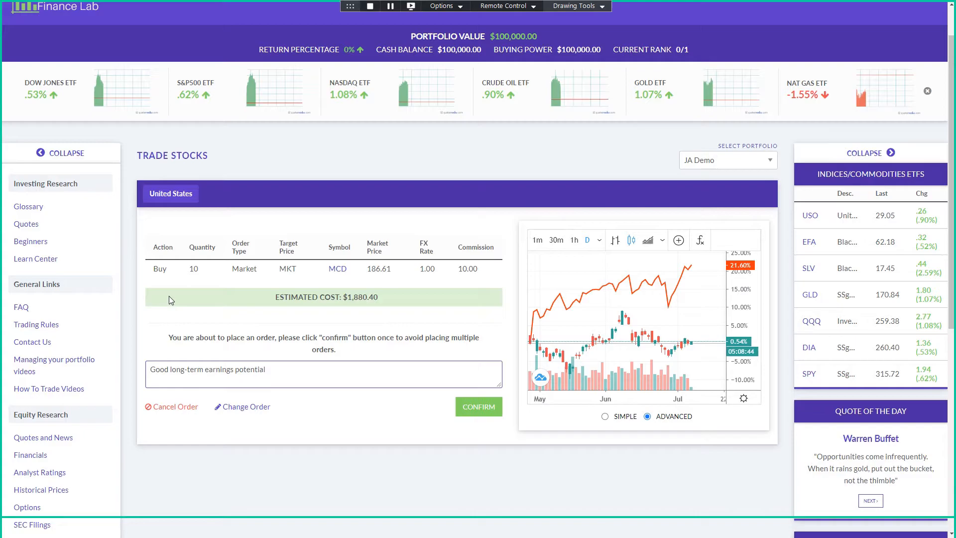
pyautogui.moveTo(368, 385)
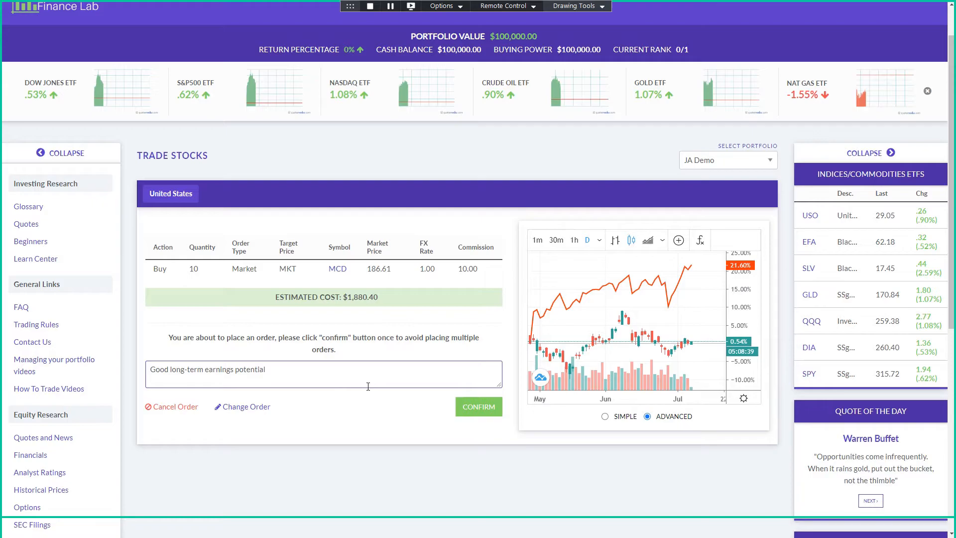
pyautogui.click(478, 407)
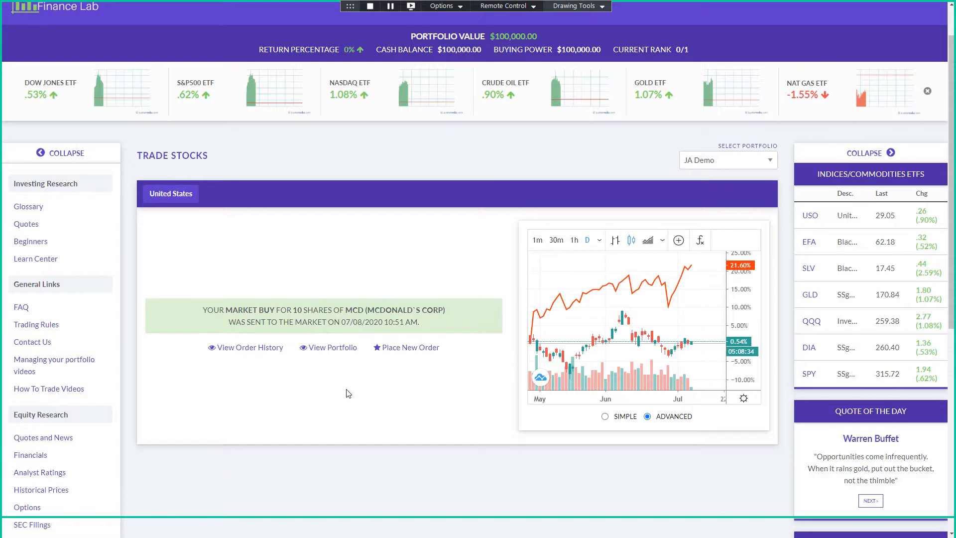
pyautogui.click(282, 49)
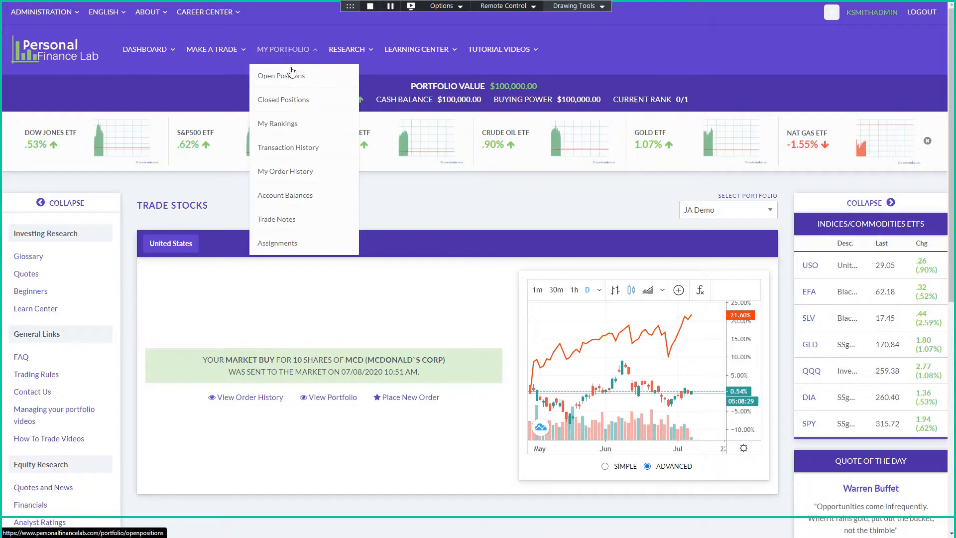
# - Expand the McDonald's open position, view its one-day and 30-day charts, then closed positions and rankings
pyautogui.click(280, 76)
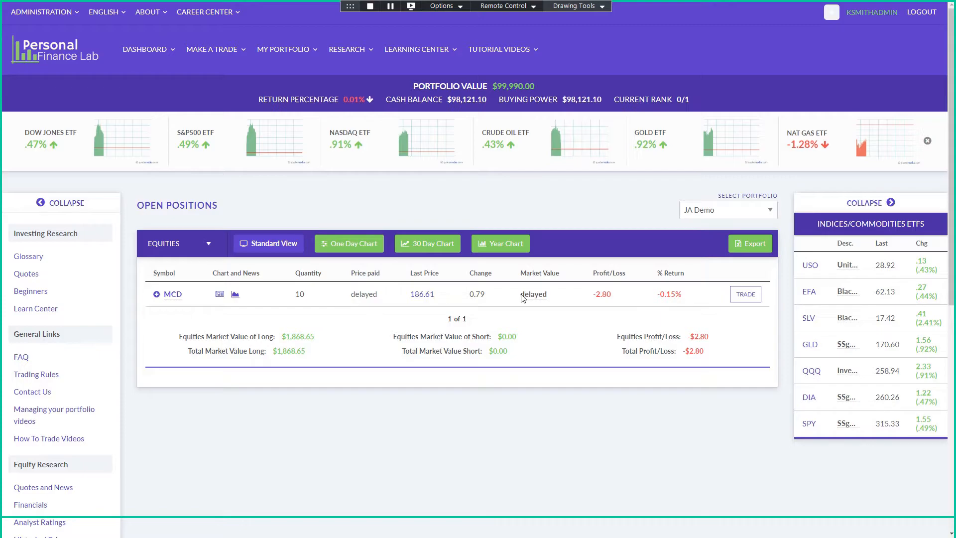
pyautogui.moveTo(215, 346)
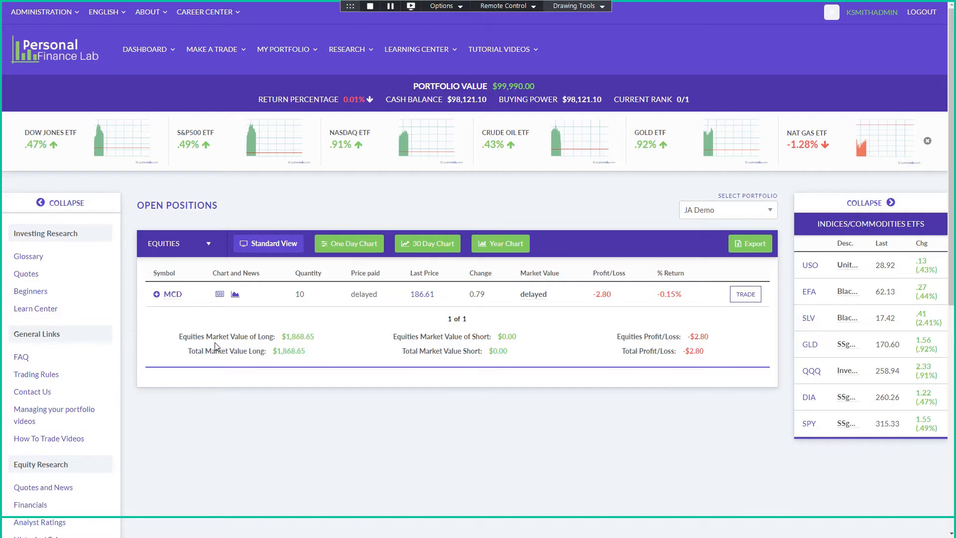
pyautogui.moveTo(559, 298)
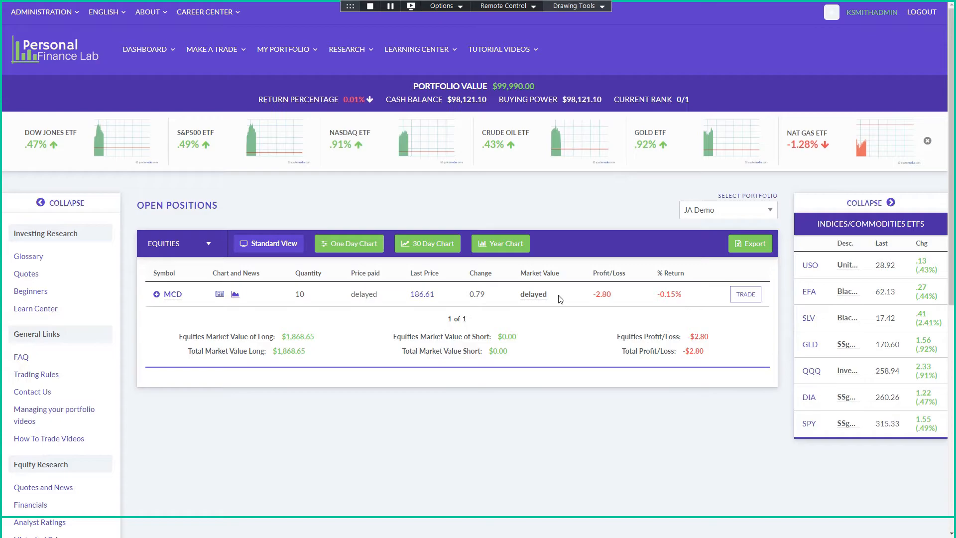
pyautogui.click(159, 294)
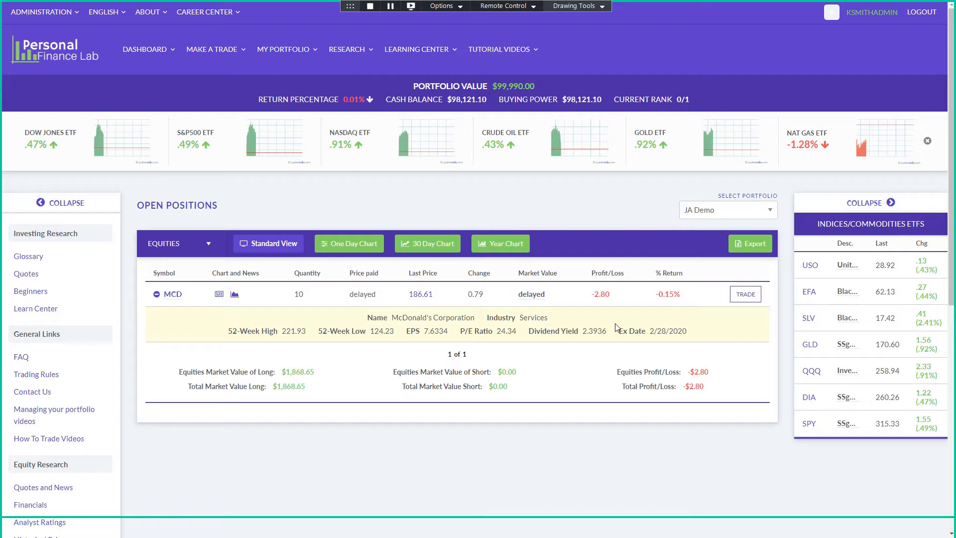
pyautogui.click(349, 243)
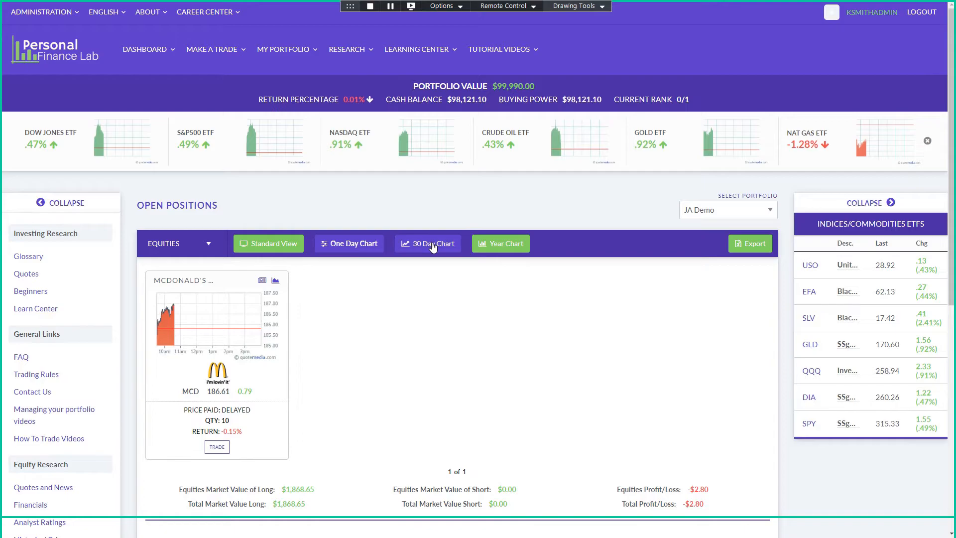
pyautogui.click(499, 243)
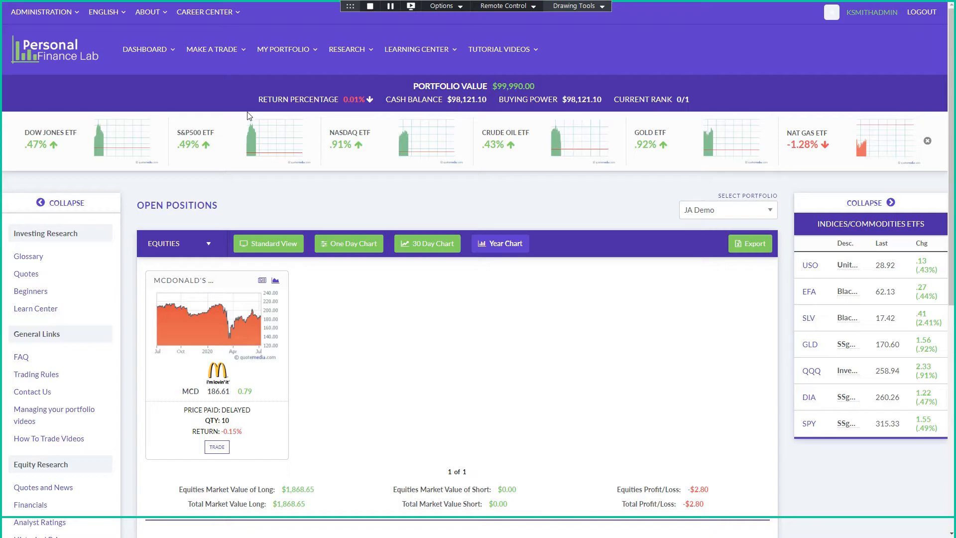
pyautogui.click(283, 49)
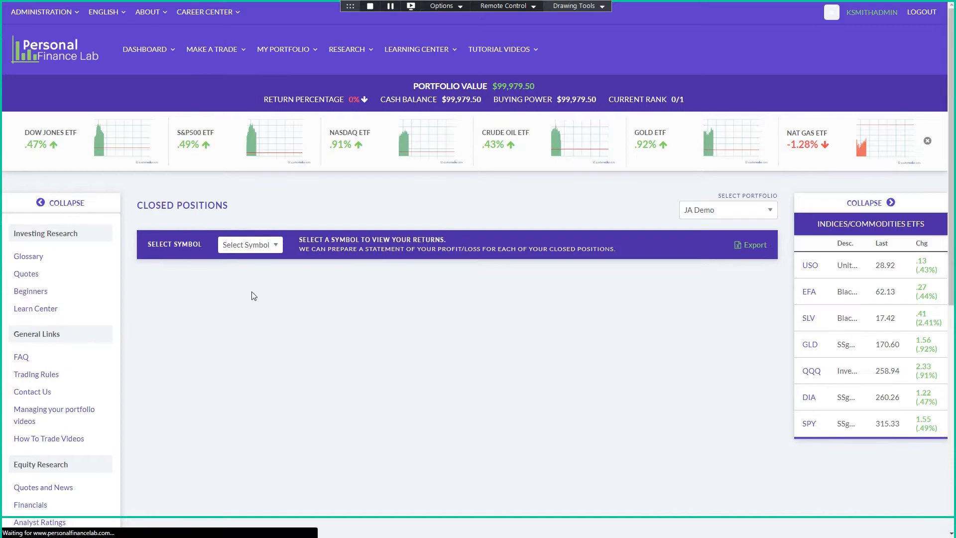
pyautogui.click(249, 244)
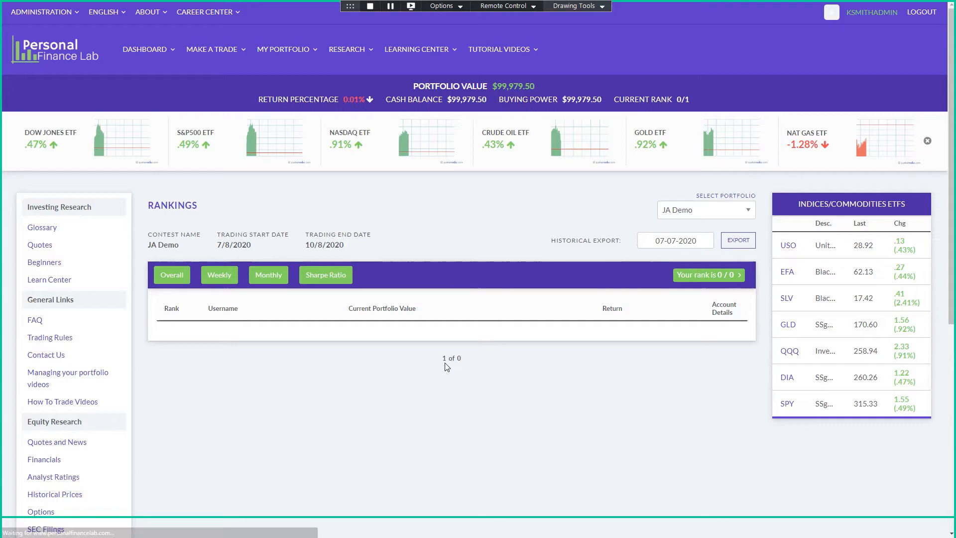
pyautogui.moveTo(378, 404)
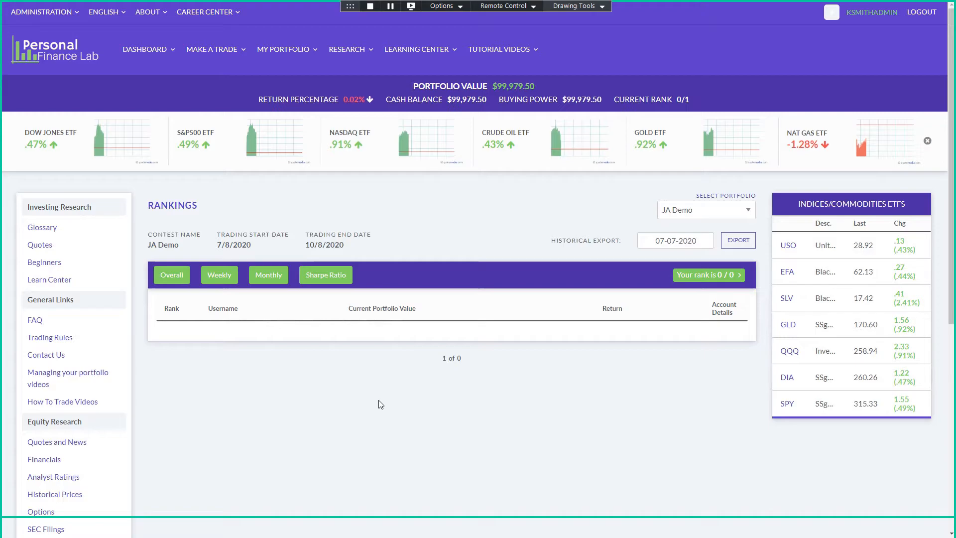
# - Open the transaction history showing the McDonald's 10-share buy and sell
pyautogui.click(283, 50)
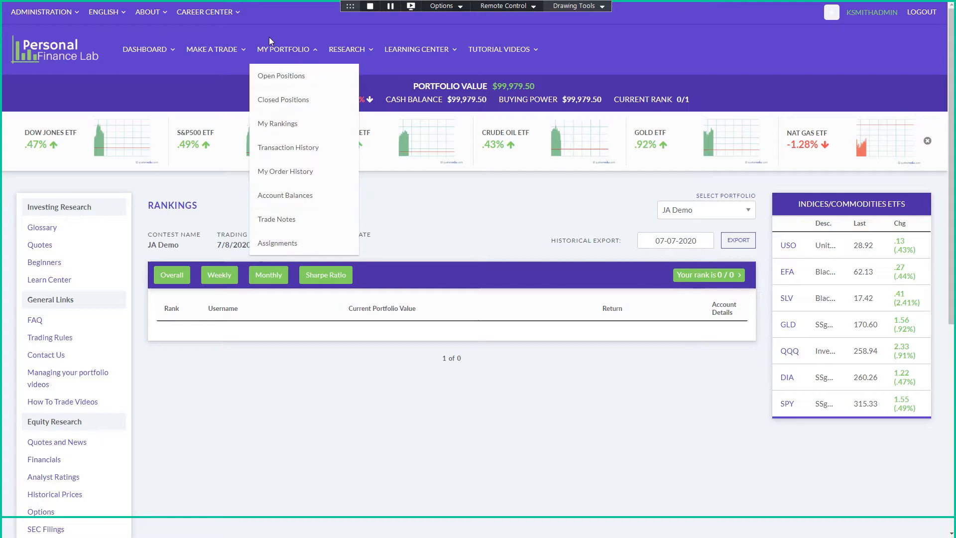
pyautogui.click(287, 147)
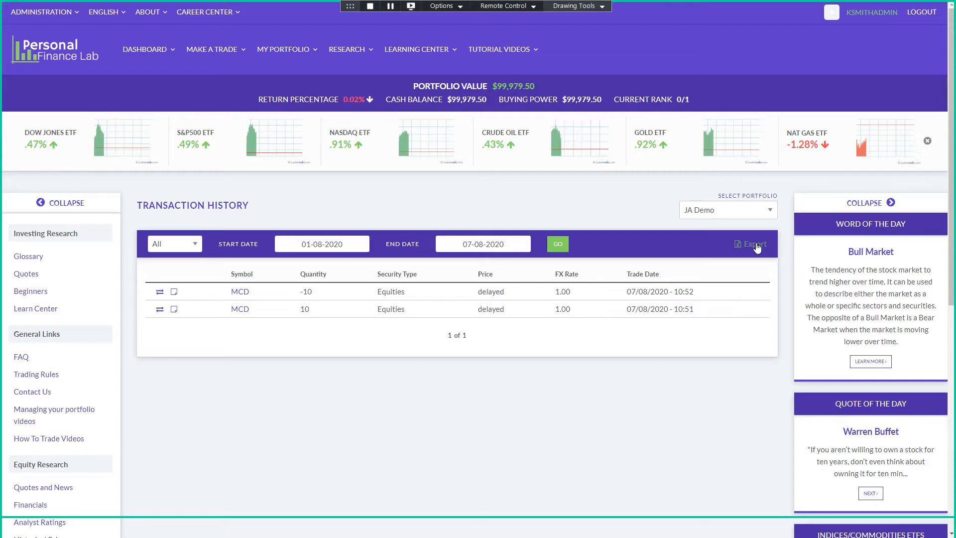
pyautogui.moveTo(629, 125)
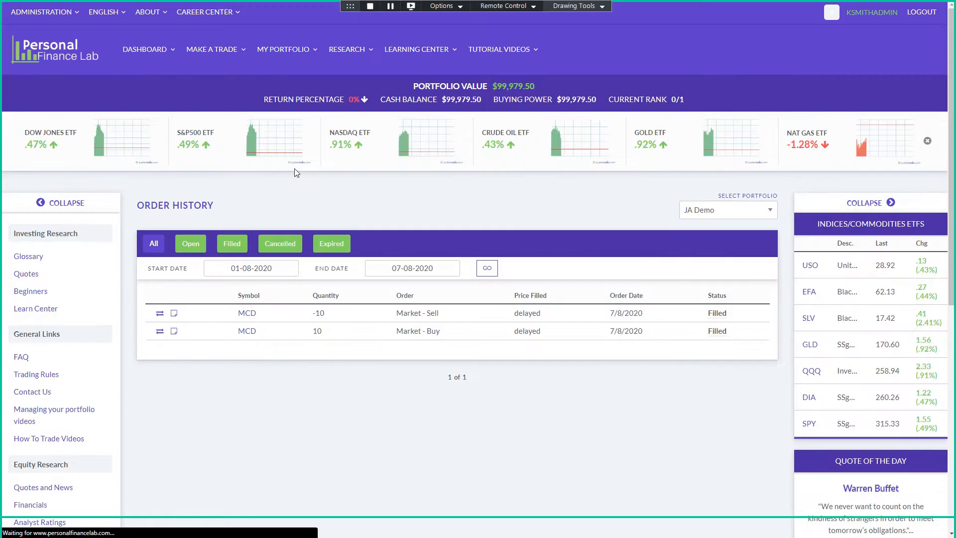
# - Review the Order Type dropdown options, then bring up the My Portfolio menu
pyautogui.click(463, 296)
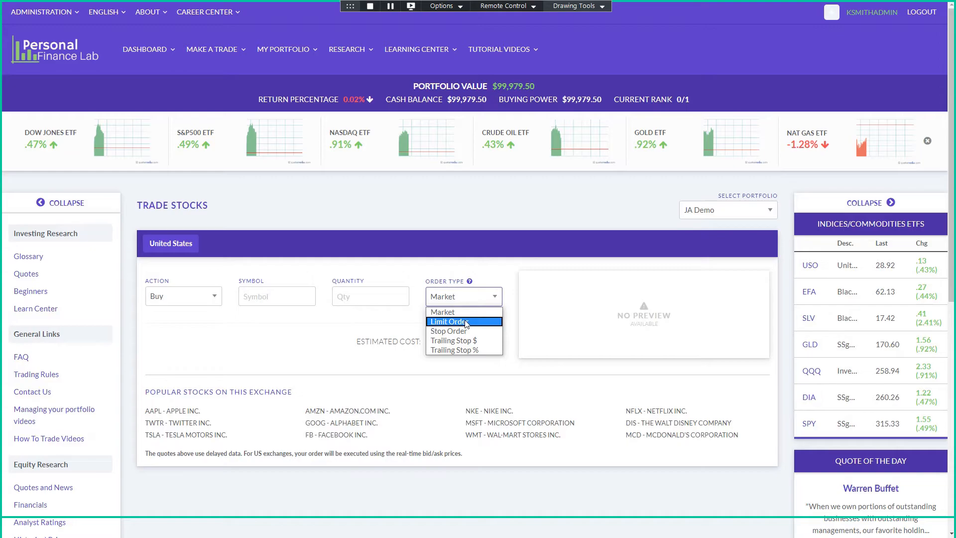
pyautogui.moveTo(494, 328)
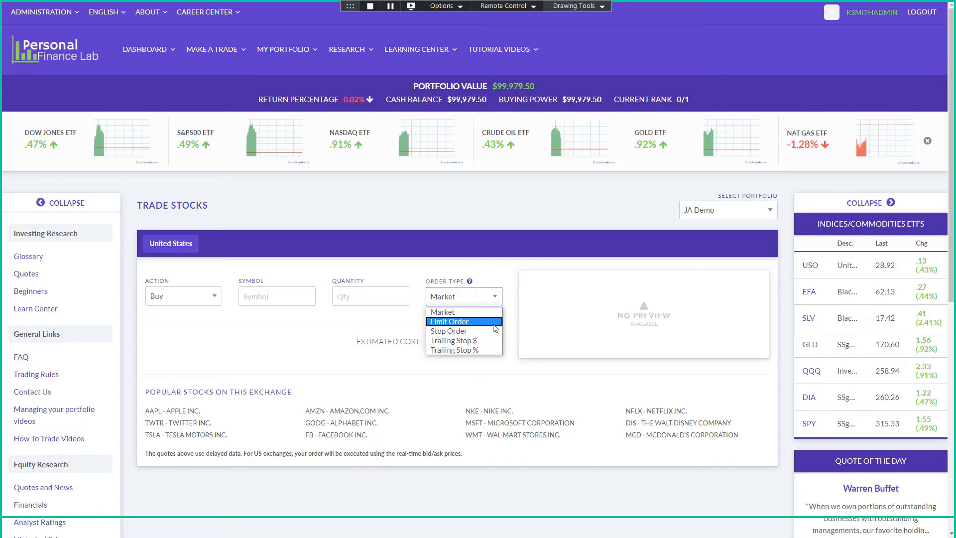
pyautogui.moveTo(462, 330)
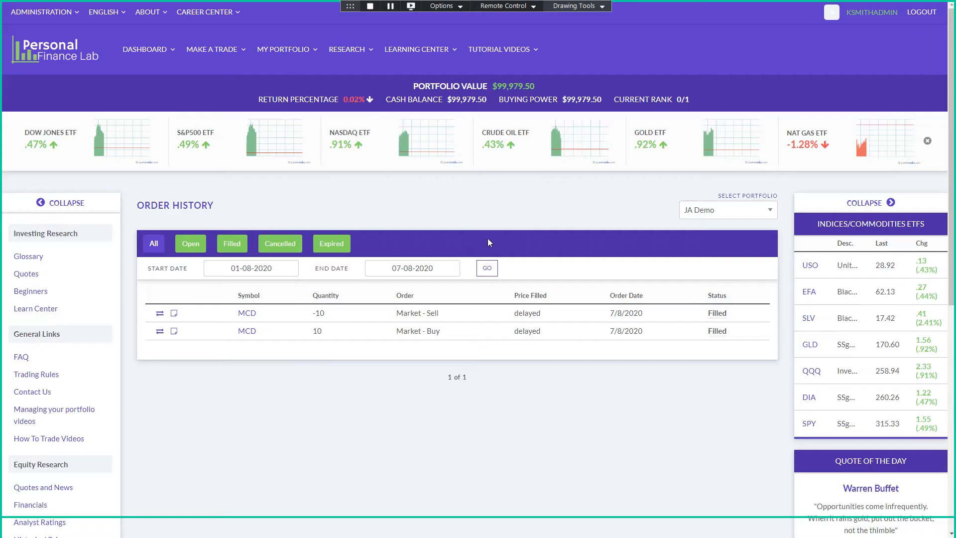
pyautogui.click(282, 49)
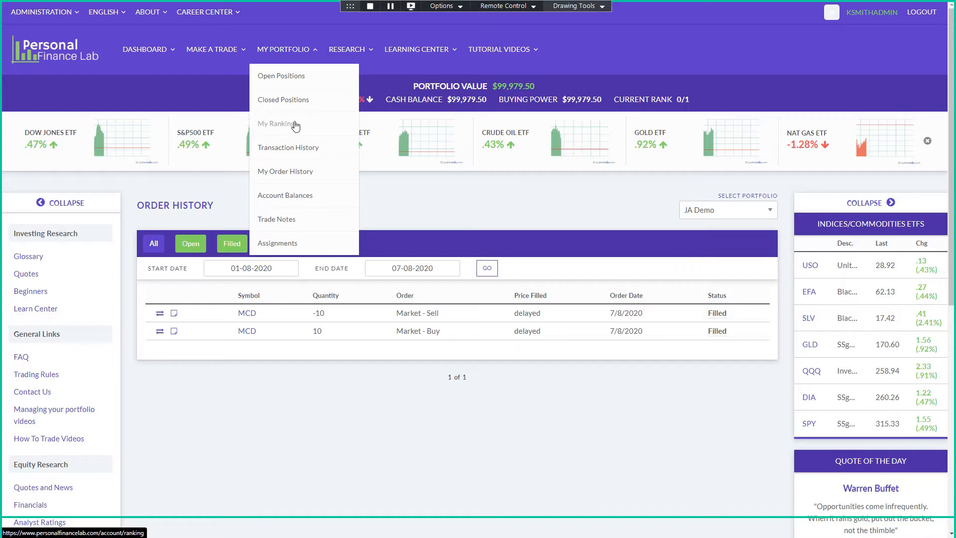
pyautogui.moveTo(290, 191)
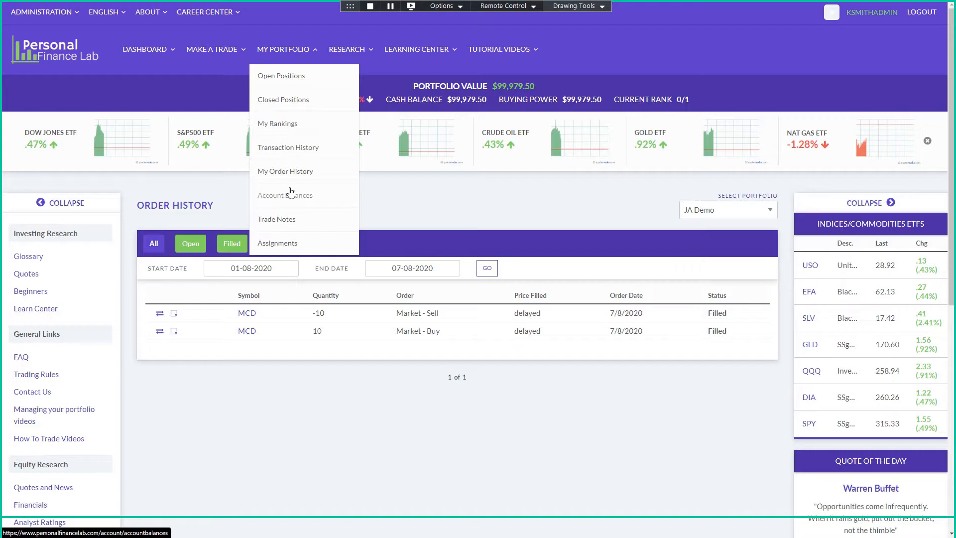
pyautogui.click(284, 194)
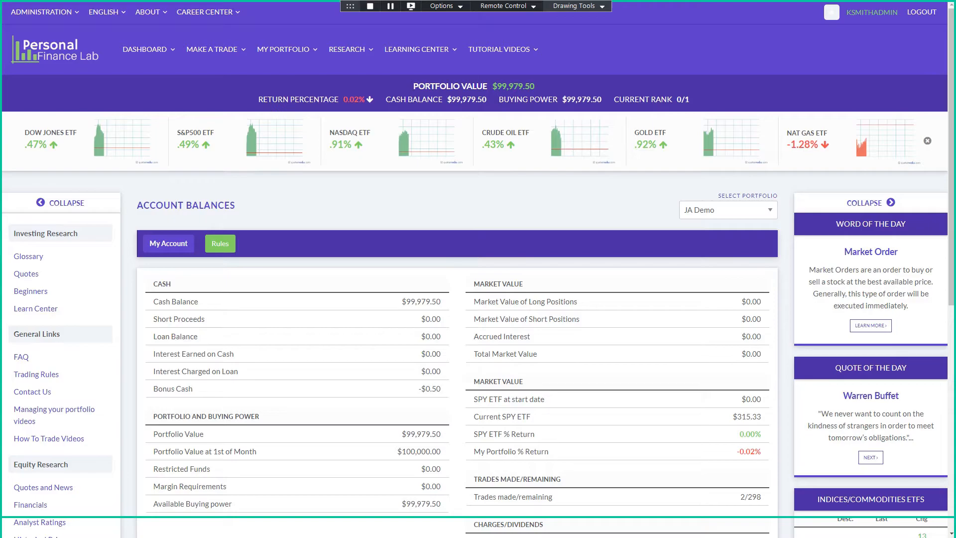
pyautogui.click(133, 8)
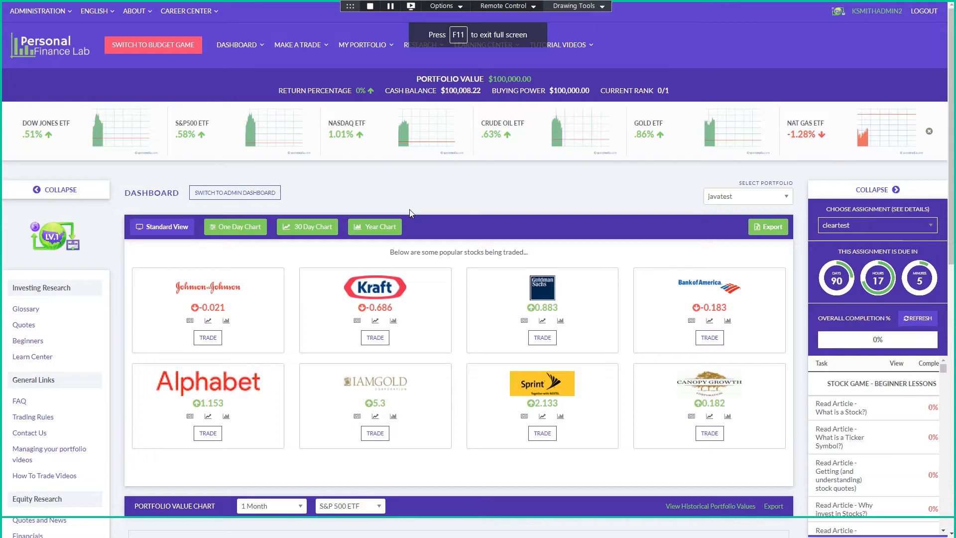
# - Open Achievements and check the Make 25 Trades badge tasks, currently at 5 of 25
pyautogui.click(237, 45)
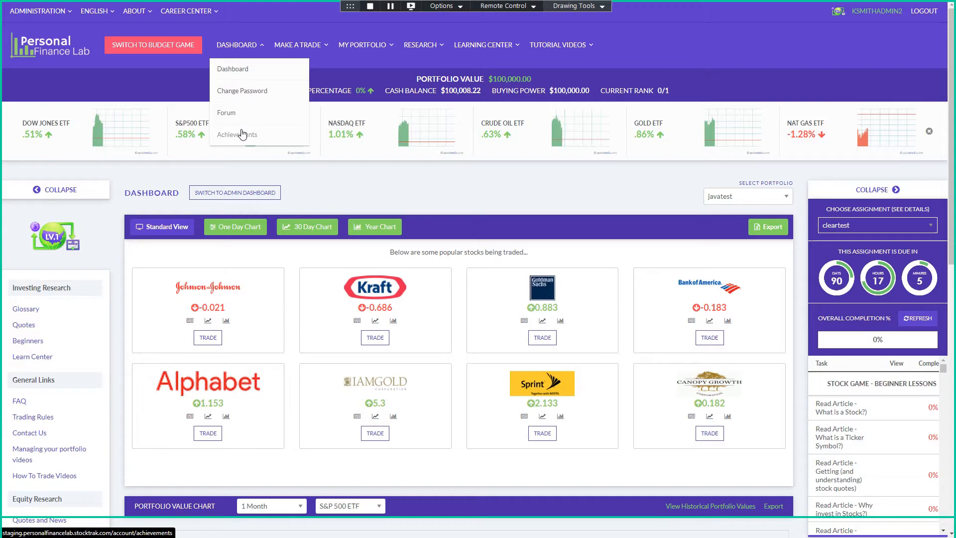
pyautogui.click(238, 134)
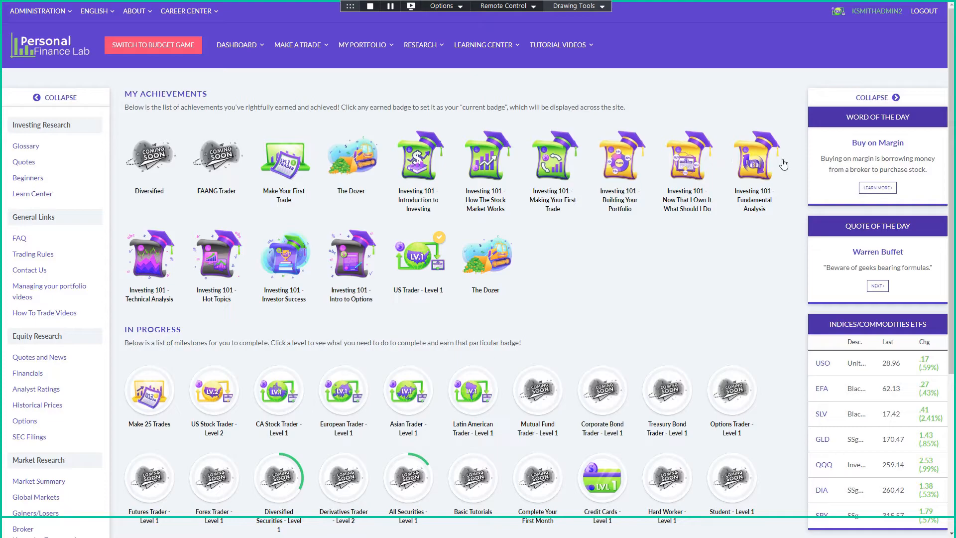
pyautogui.scroll(-3)
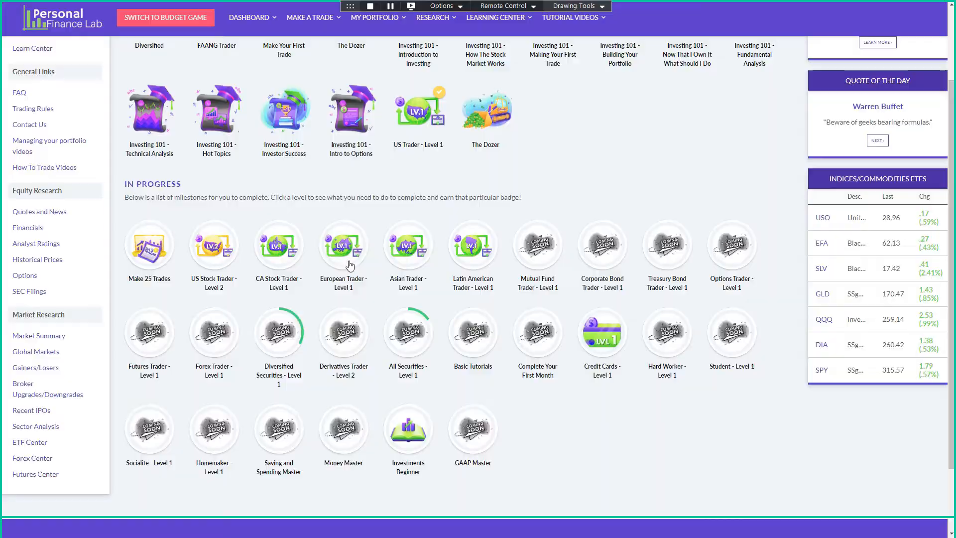
pyautogui.click(149, 245)
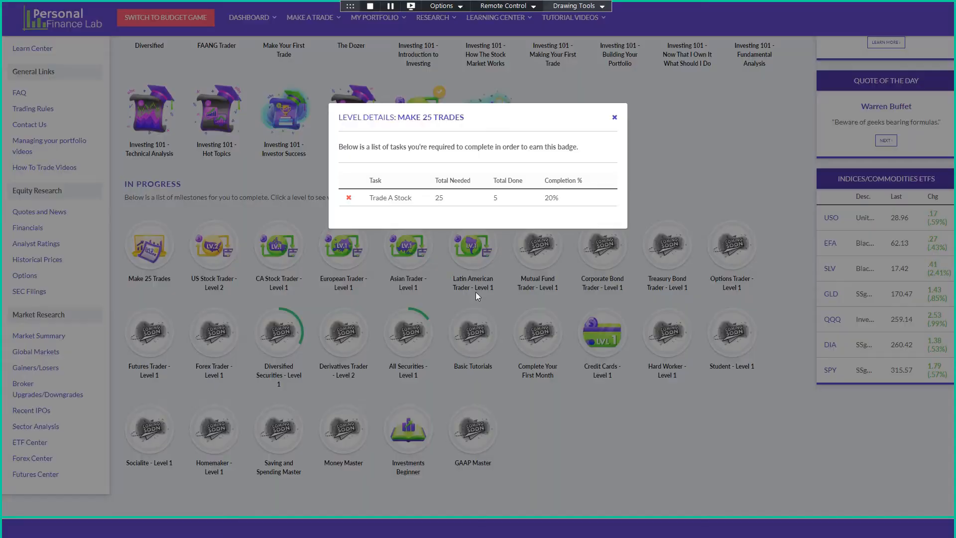
pyautogui.click(614, 117)
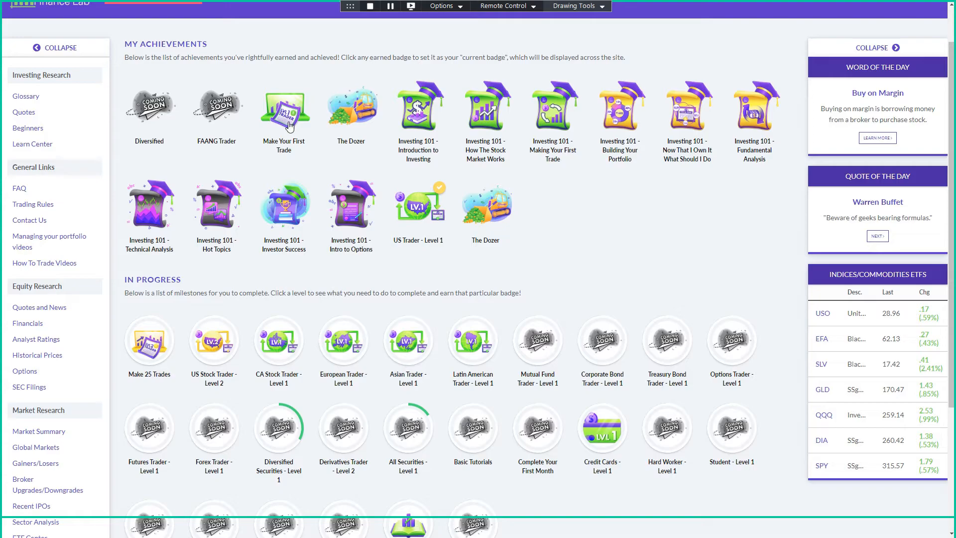
pyautogui.click(236, 44)
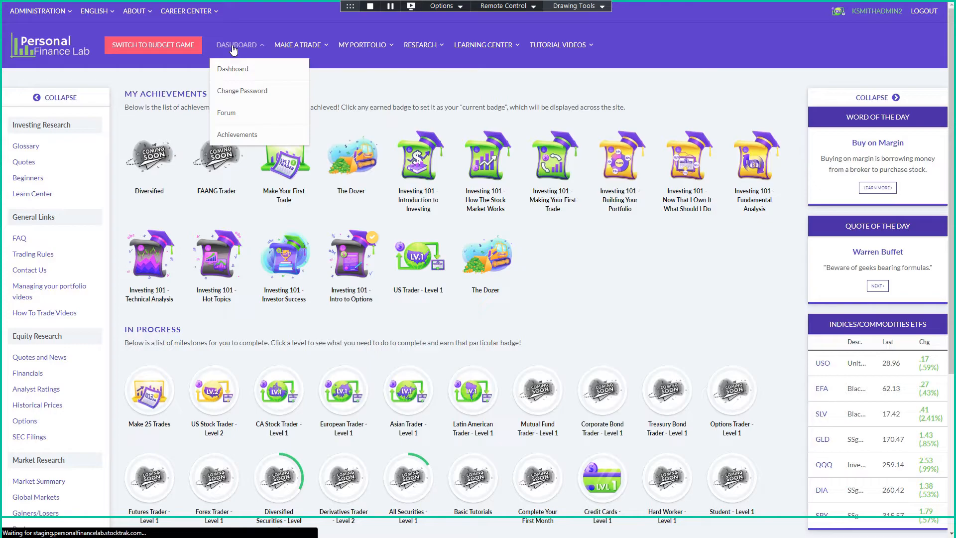
# - Switch the rankings to the bbtest-June22 portfolio and dismiss the Badges Earned popup
pyautogui.click(232, 68)
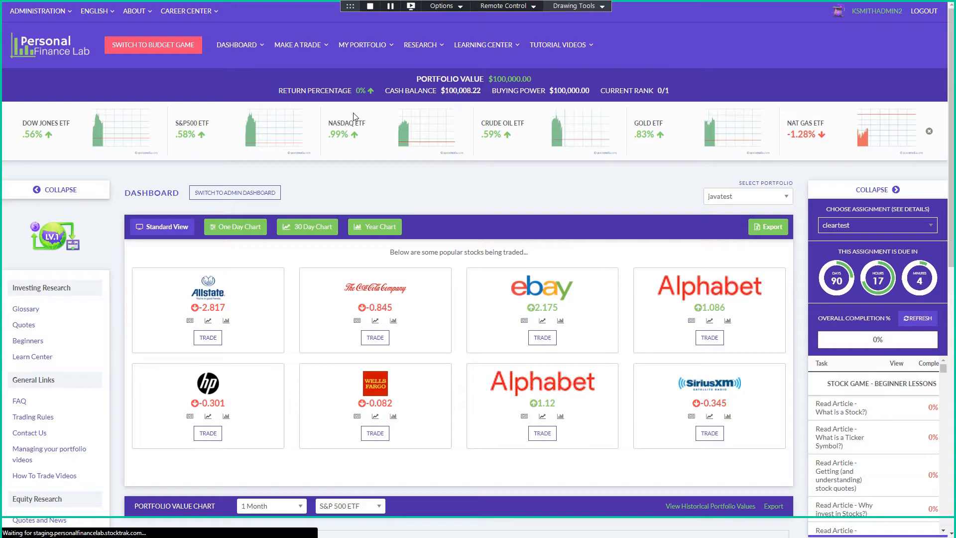
pyautogui.click(727, 196)
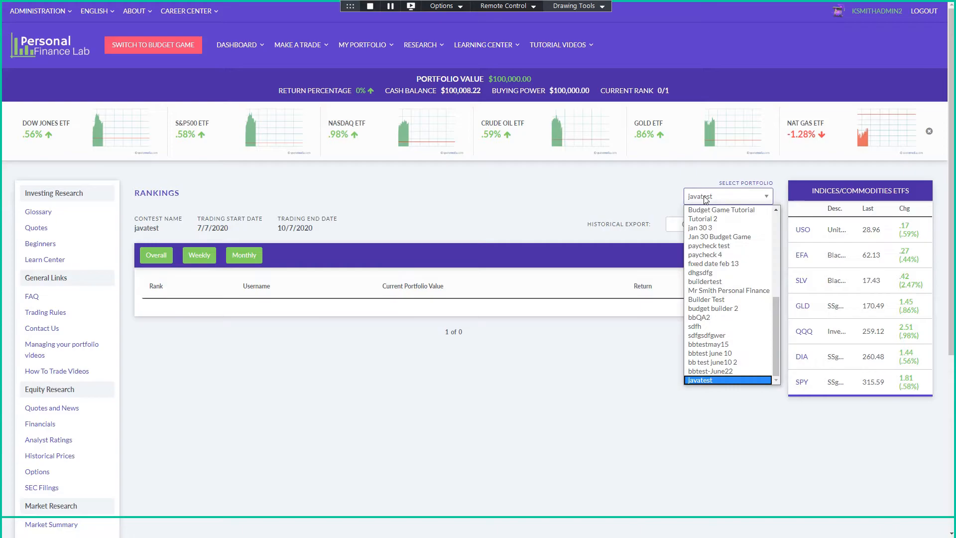
pyautogui.click(709, 370)
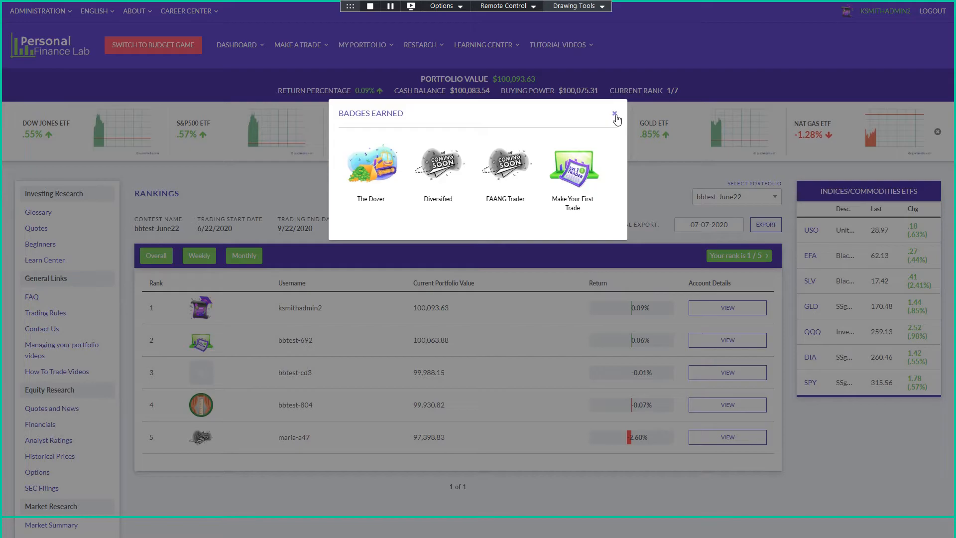
pyautogui.click(616, 117)
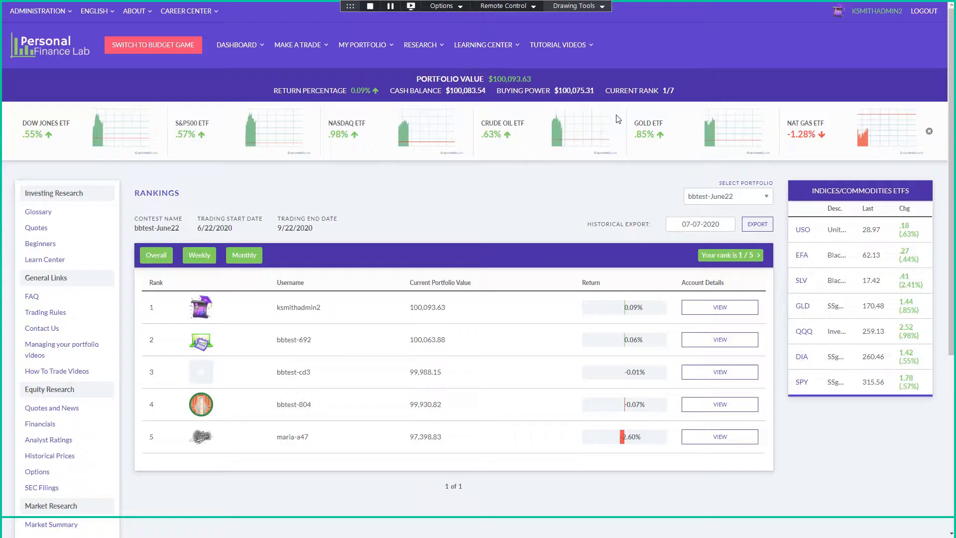
pyautogui.moveTo(356, 431)
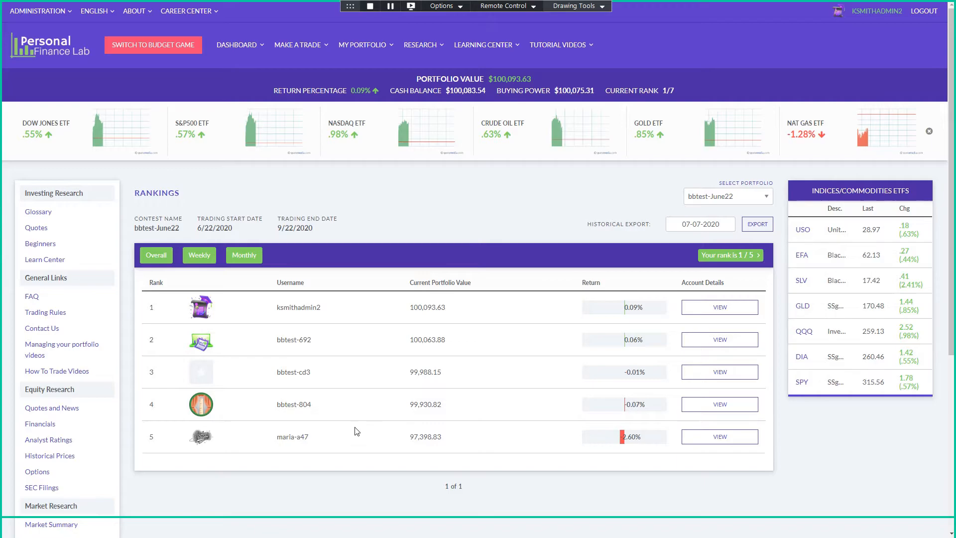
pyautogui.moveTo(189, 486)
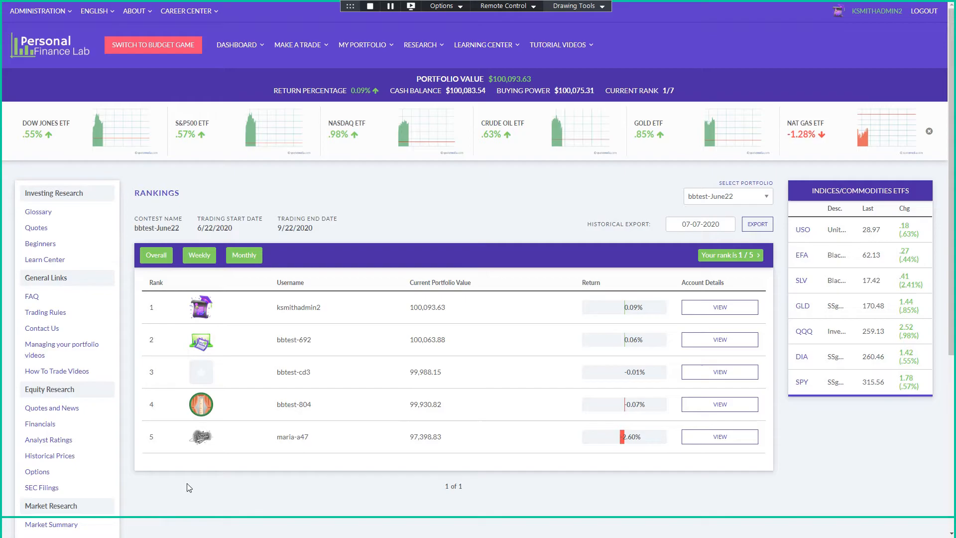
pyautogui.moveTo(255, 484)
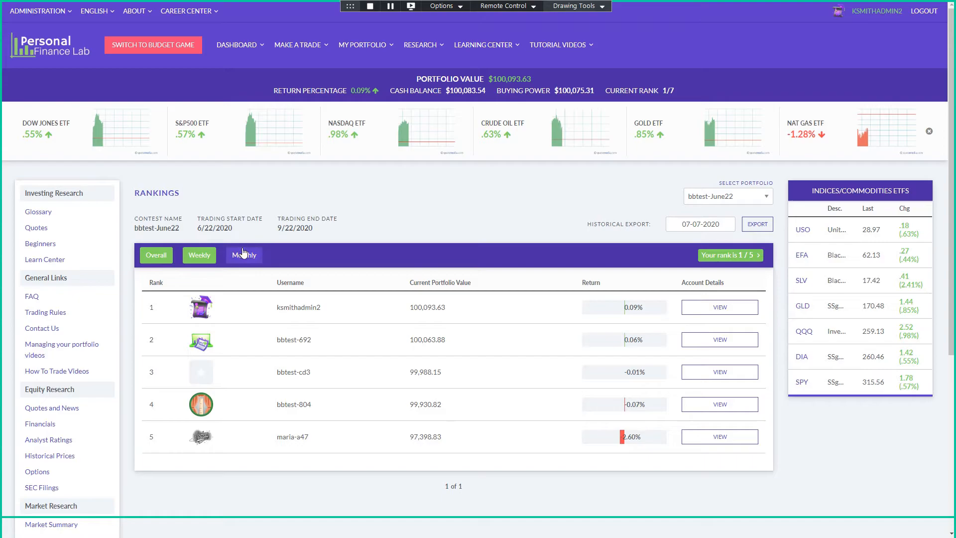
# - Post and save the announcement 'Trading starts monday!' through Administration > Post A Message
pyautogui.click(38, 11)
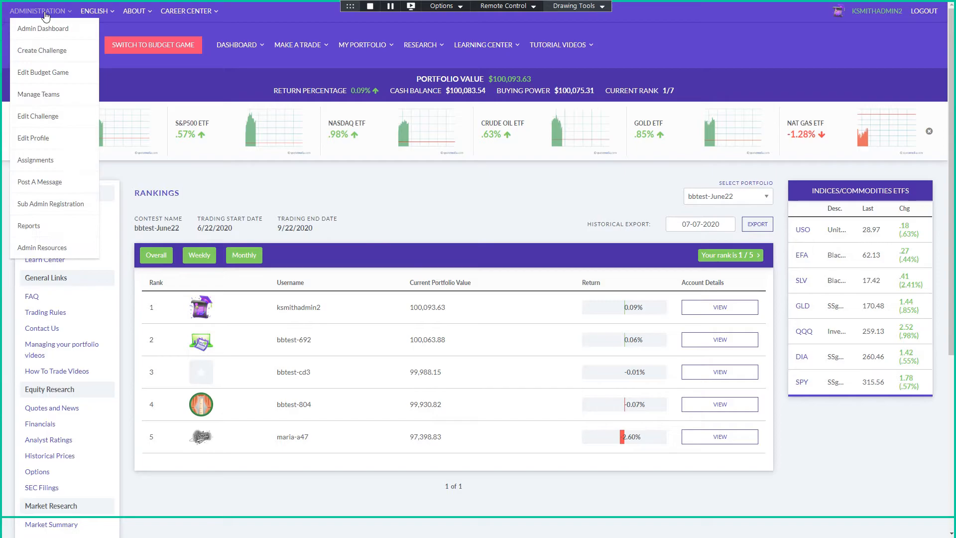
pyautogui.moveTo(43, 29)
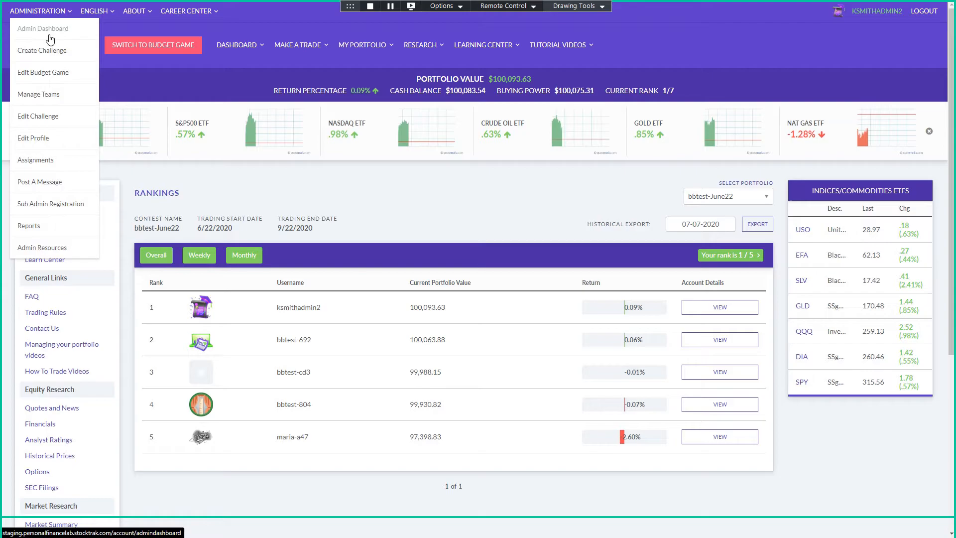
pyautogui.click(40, 182)
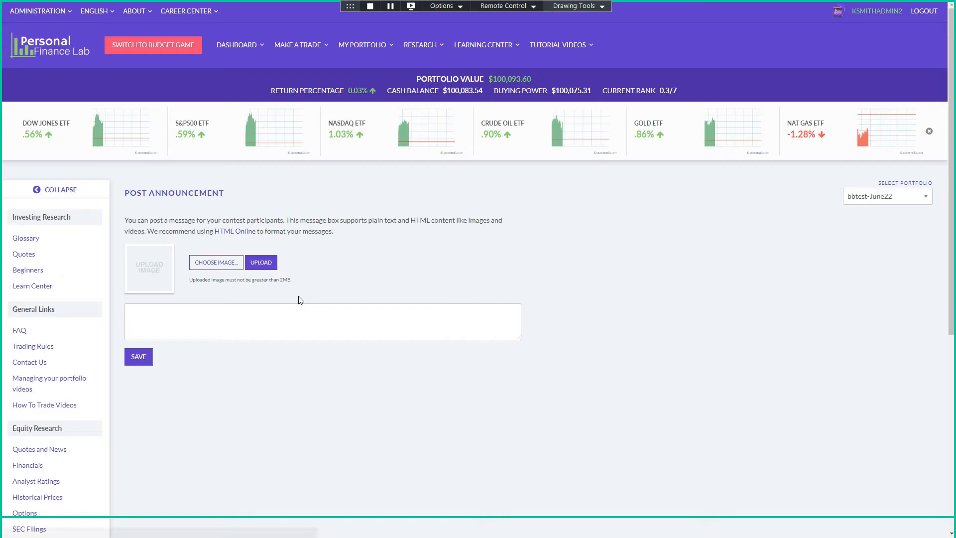
pyautogui.write('Trading starts monday!')
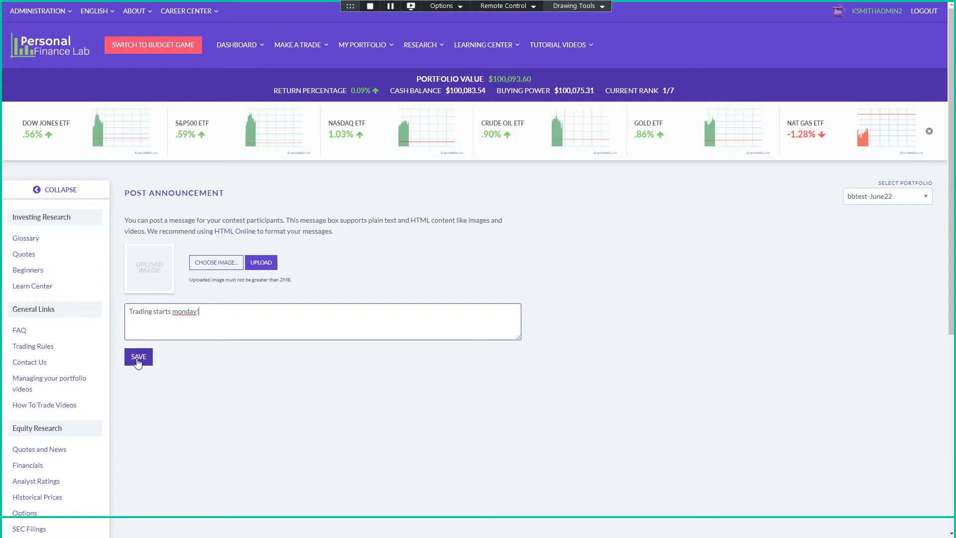
pyautogui.click(138, 356)
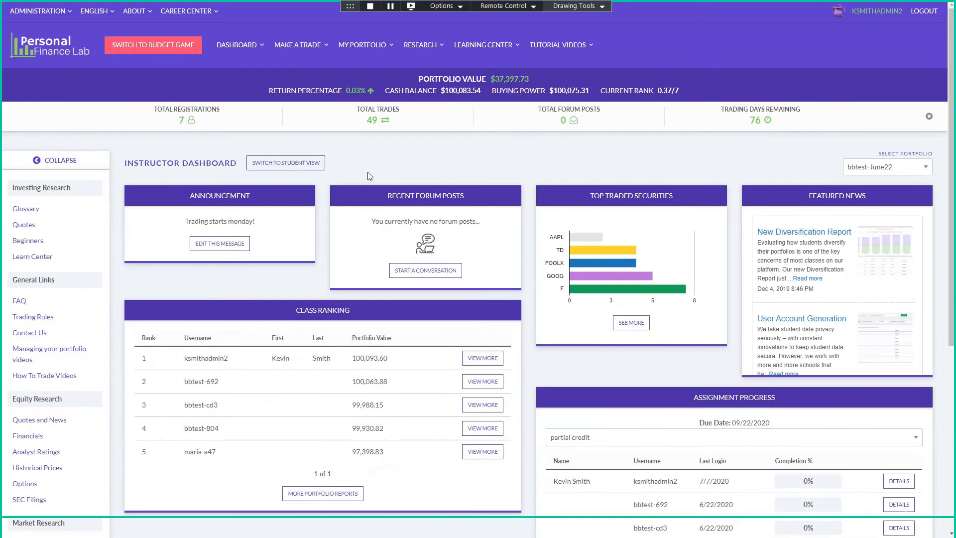
# - Switch to the JA Demo portfolio's instructor dashboard
pyautogui.click(285, 162)
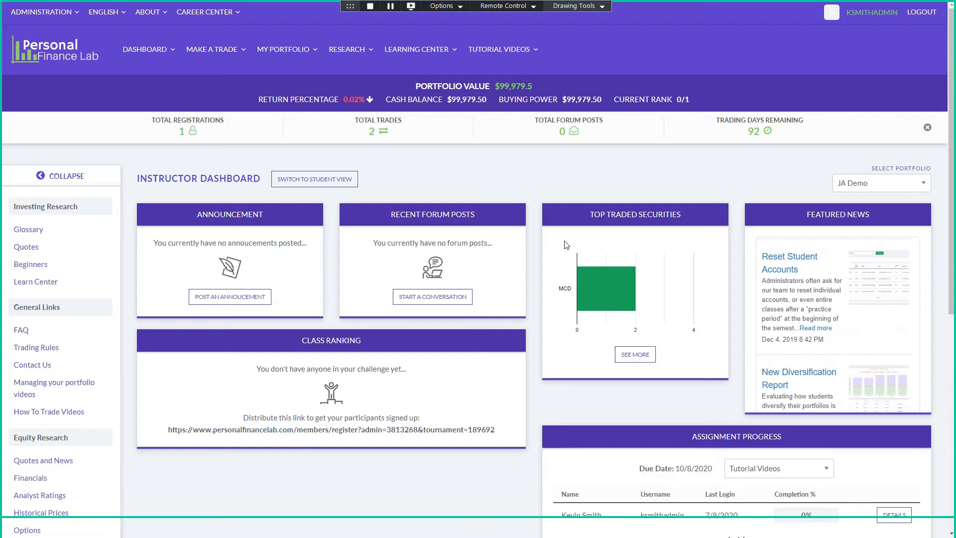
# - Switch to the CFA Fundraiser portfolio's instructor dashboard showing the Infinite Financial announcement
pyautogui.click(879, 183)
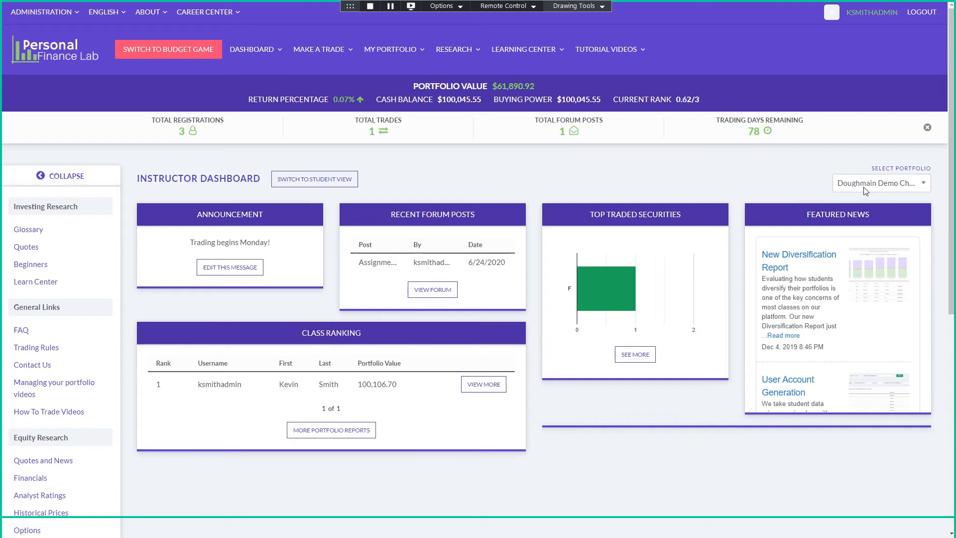
pyautogui.click(880, 183)
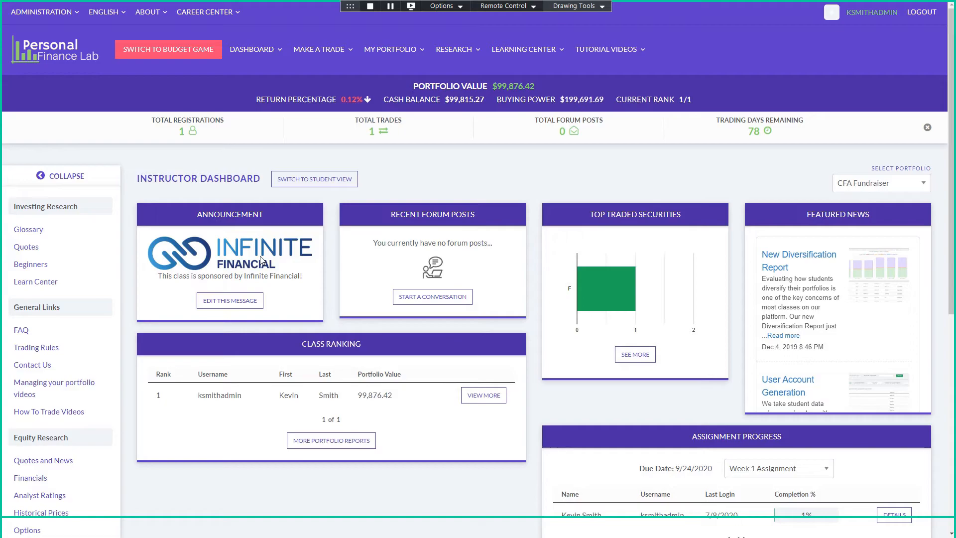
pyautogui.click(252, 50)
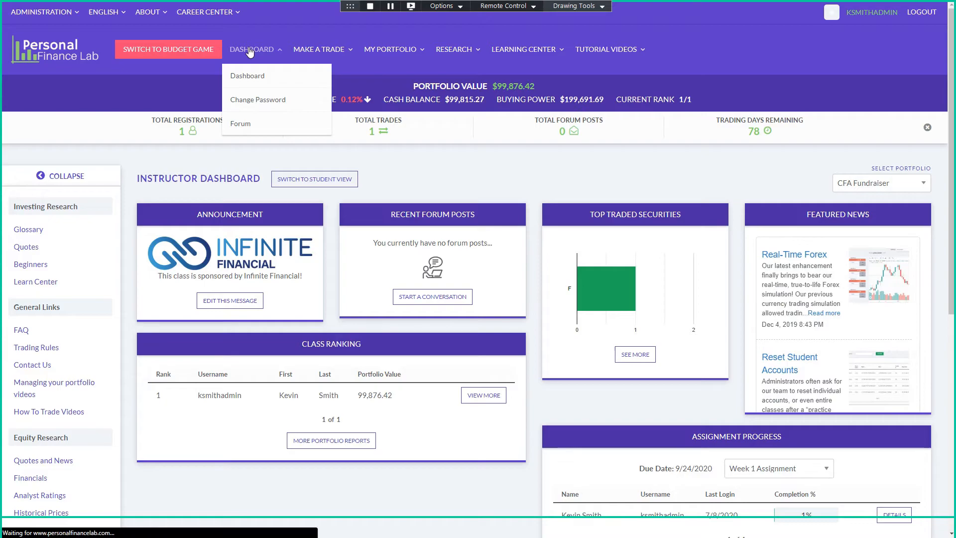
# - Open the CFA Fundraiser student dashboard with the Ford holding and sponsor announcement
pyautogui.click(247, 75)
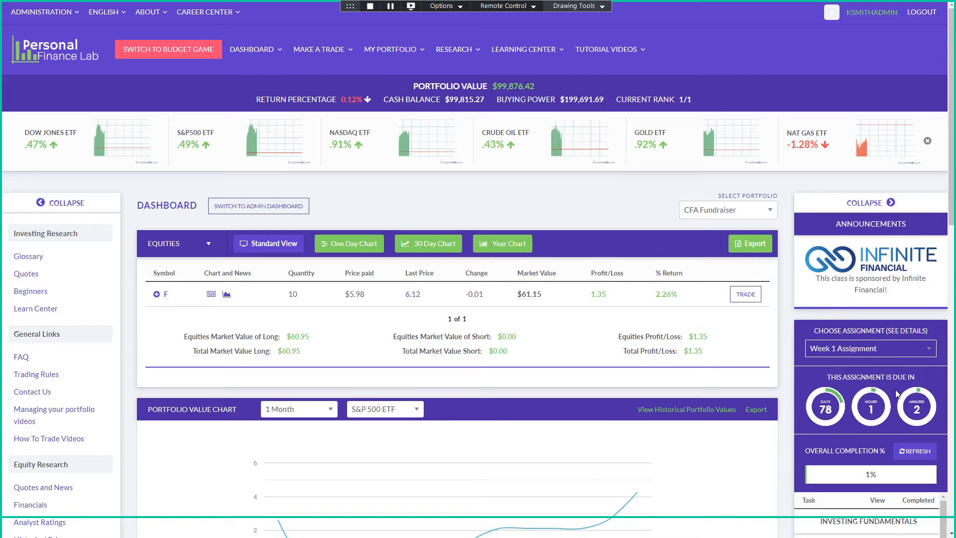
pyautogui.moveTo(875, 303)
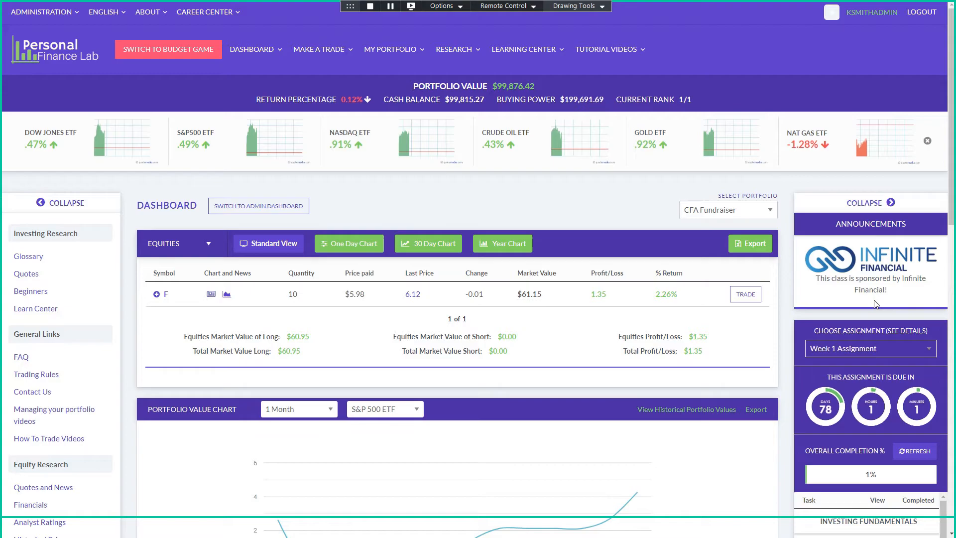
pyautogui.moveTo(398, 200)
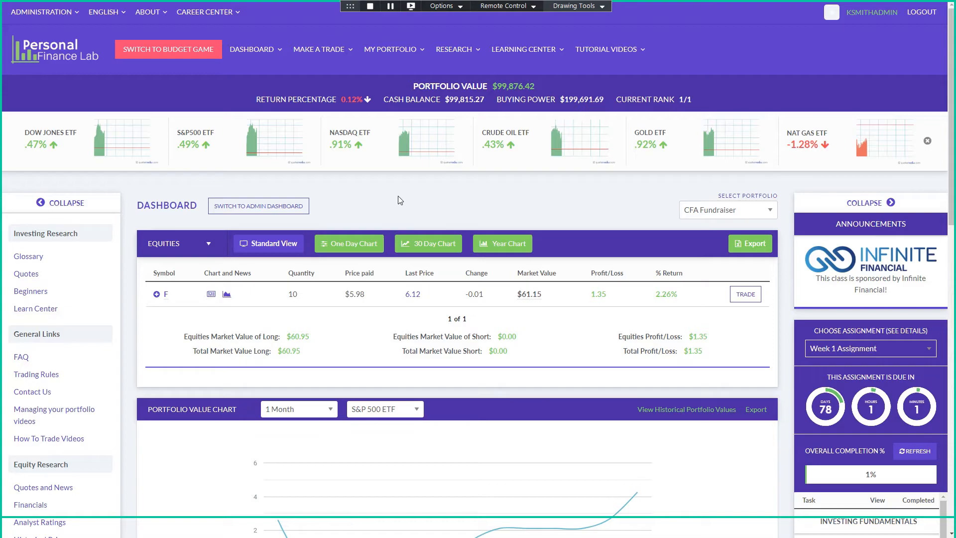
pyautogui.moveTo(479, 182)
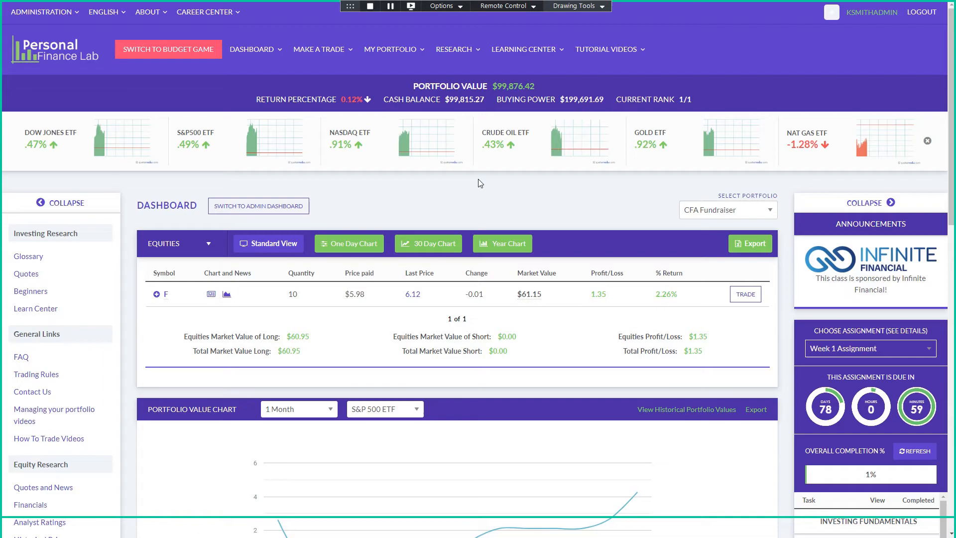
# - Switch to the Admin Dashboard and open the Admin Resources guides page
pyautogui.click(40, 10)
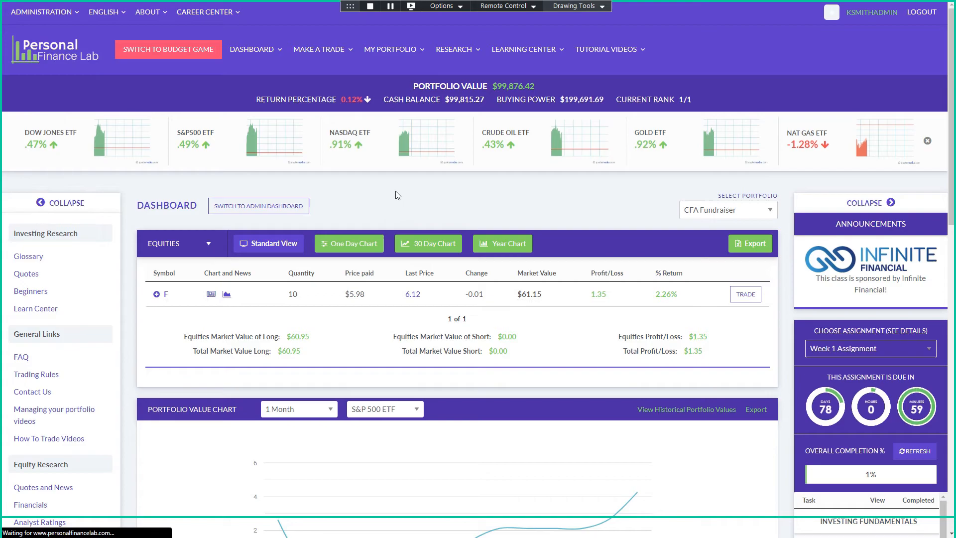
pyautogui.click(41, 11)
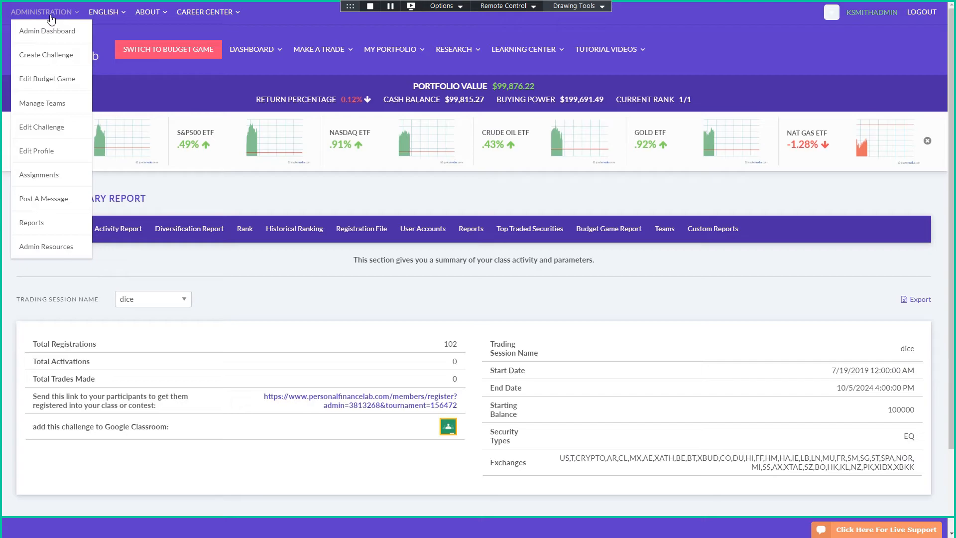
pyautogui.click(46, 247)
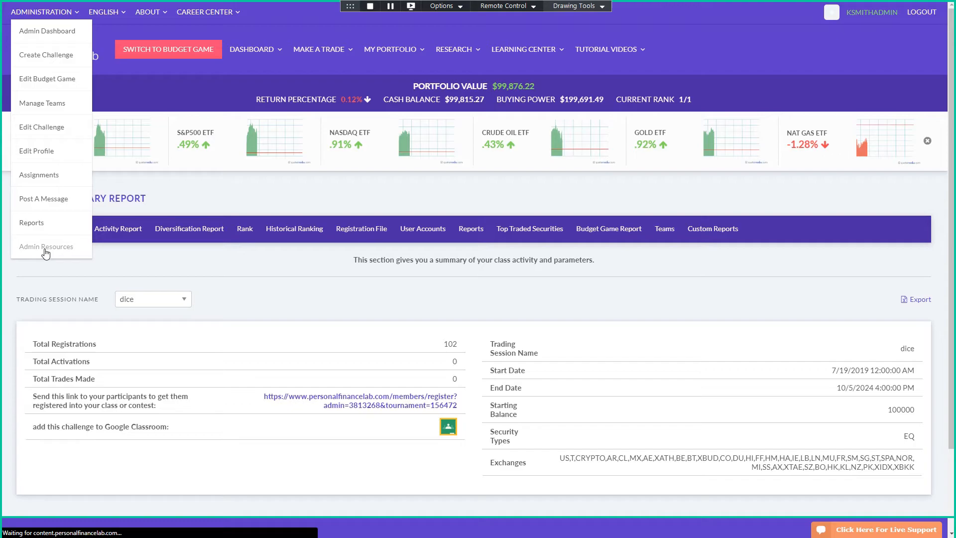
pyautogui.click(46, 247)
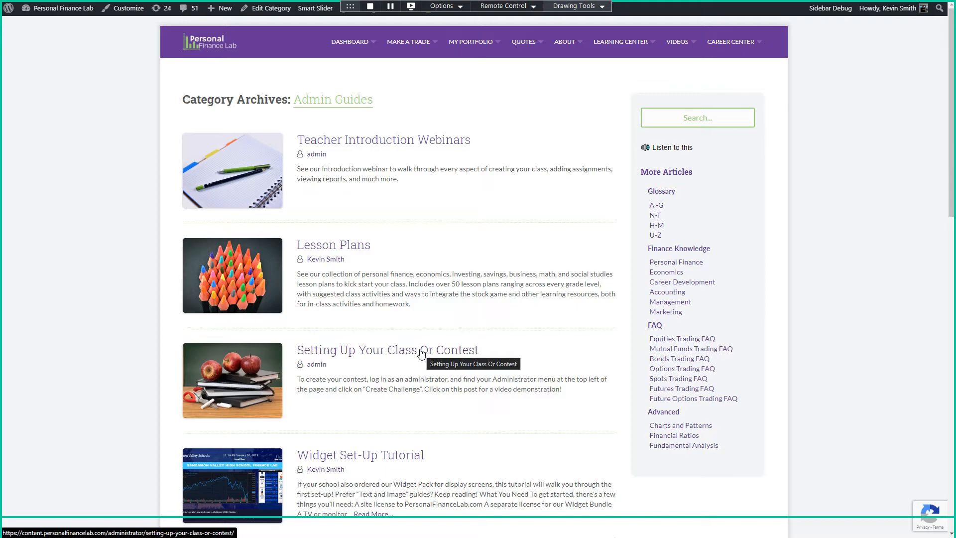
pyautogui.moveTo(106, 239)
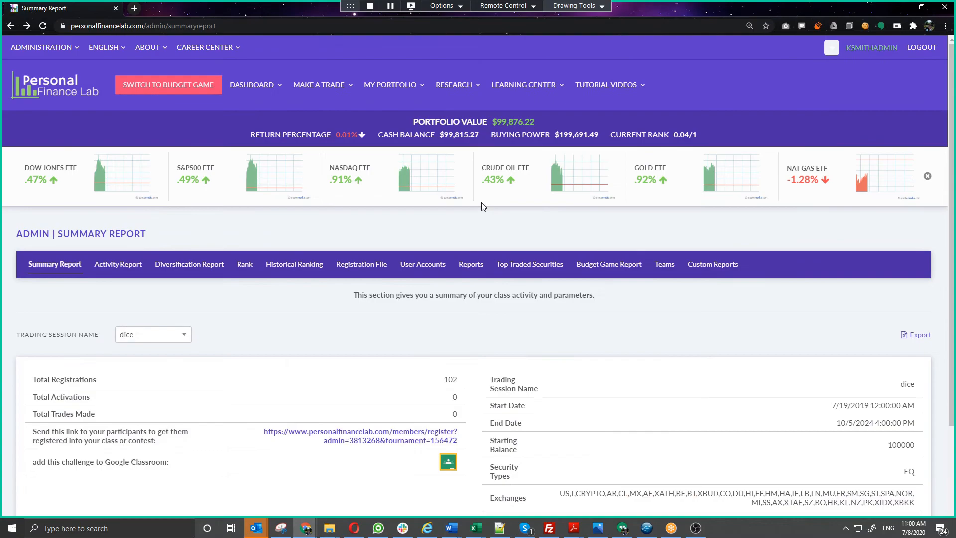
# - Go via the instructor dashboard to the CFA Fundraiser student dashboard
pyautogui.scroll(3)
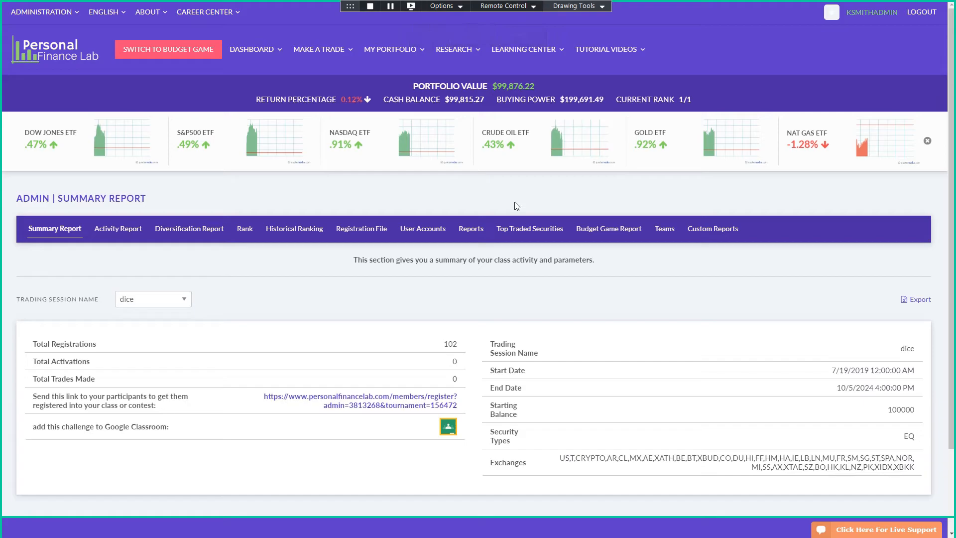
pyautogui.click(252, 49)
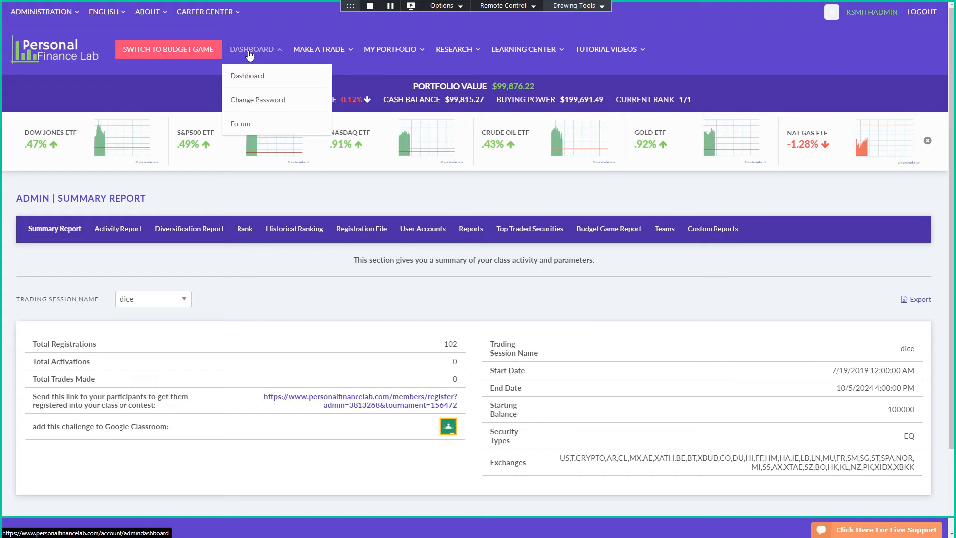
pyautogui.click(247, 75)
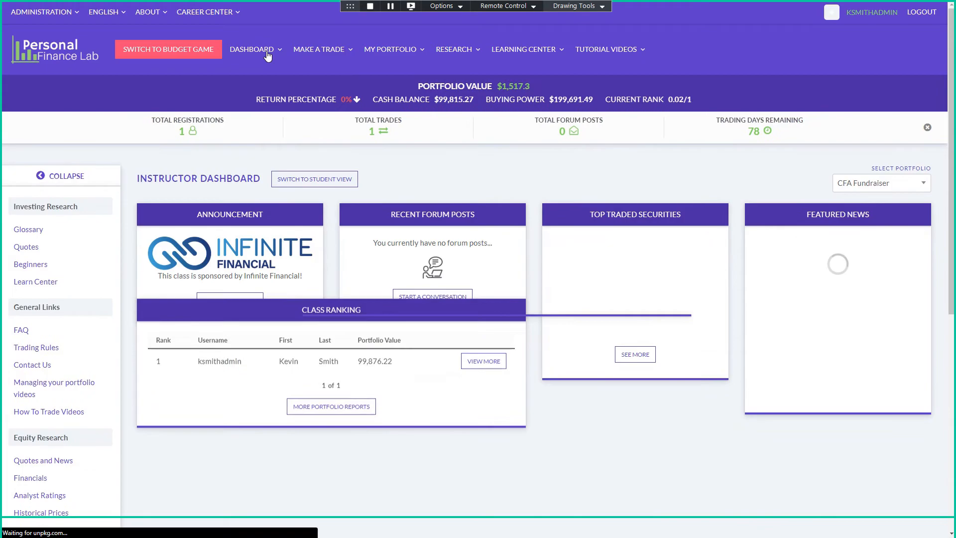
pyautogui.click(314, 179)
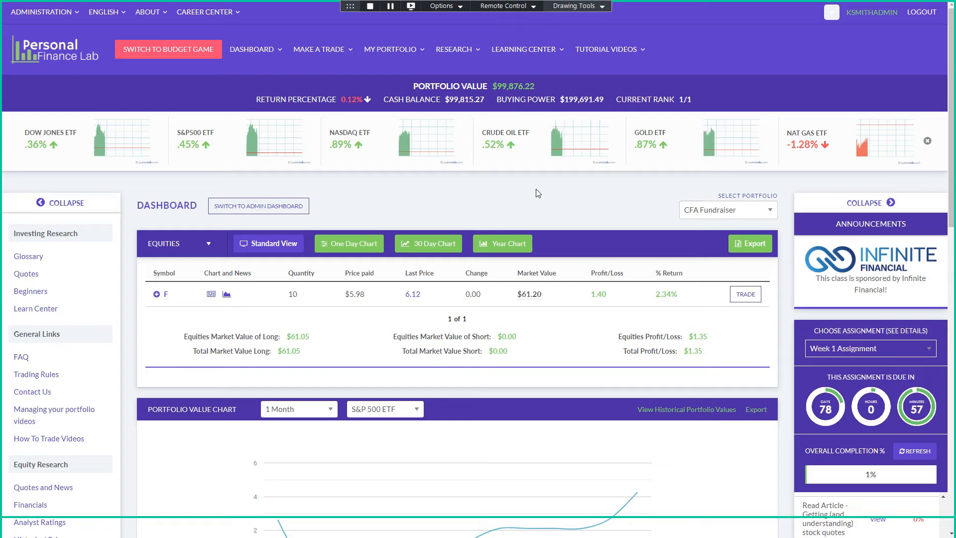
# - Benchmark the Portfolio Value Chart against the Oil ETF, then return to the instructor dashboard
pyautogui.scroll(-3)
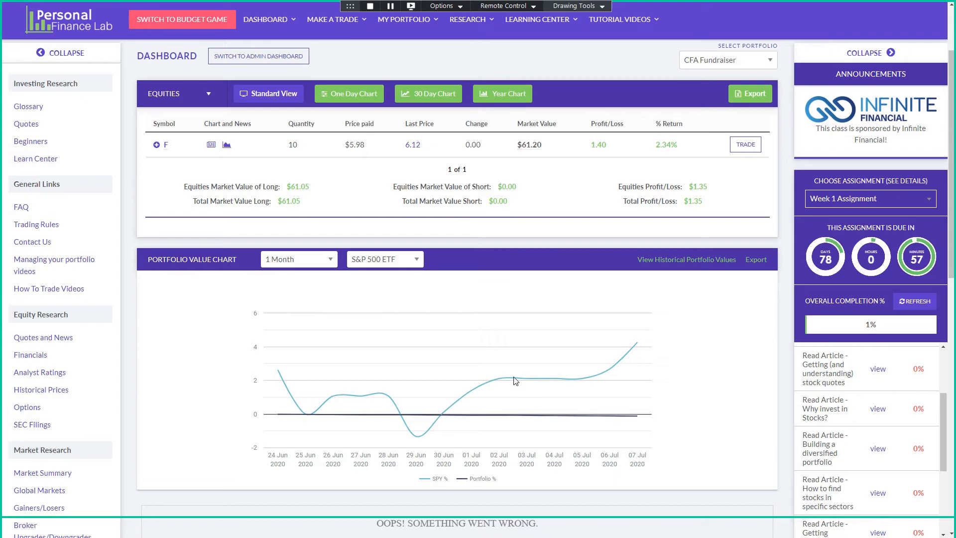
pyautogui.click(383, 259)
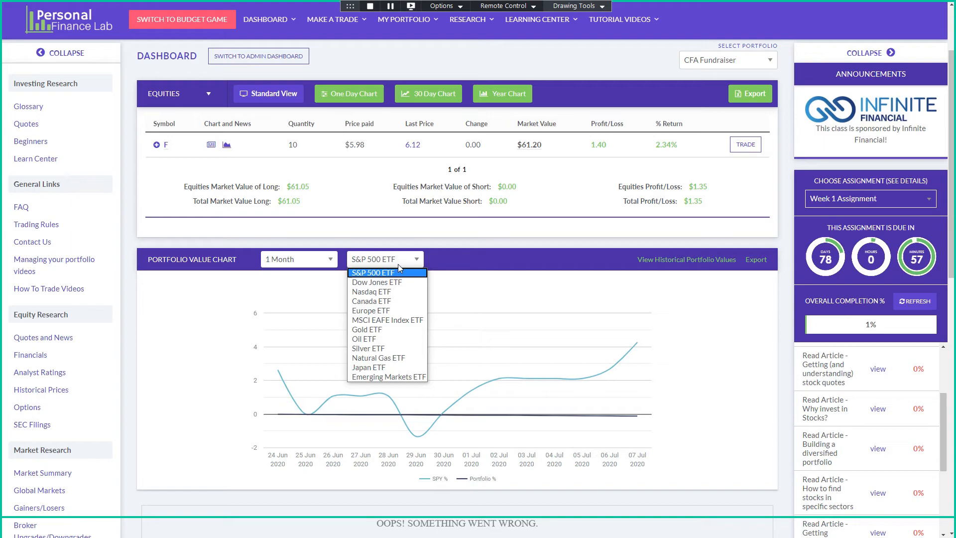
pyautogui.click(364, 339)
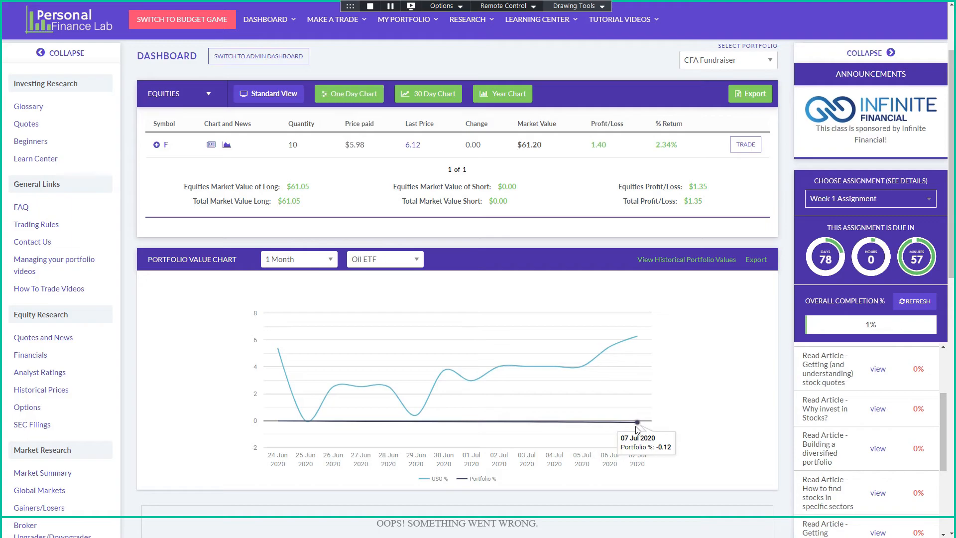
pyautogui.moveTo(718, 404)
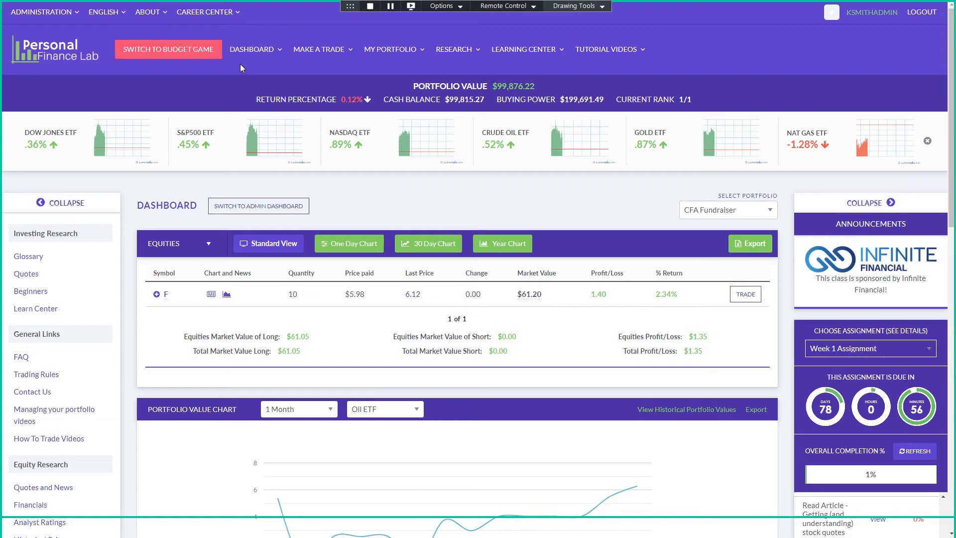
pyautogui.click(252, 49)
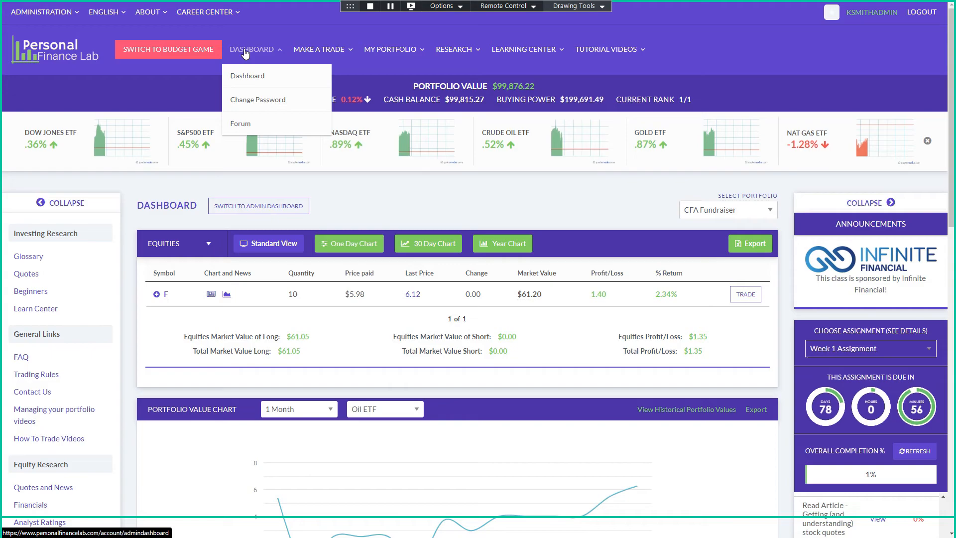
pyautogui.click(252, 49)
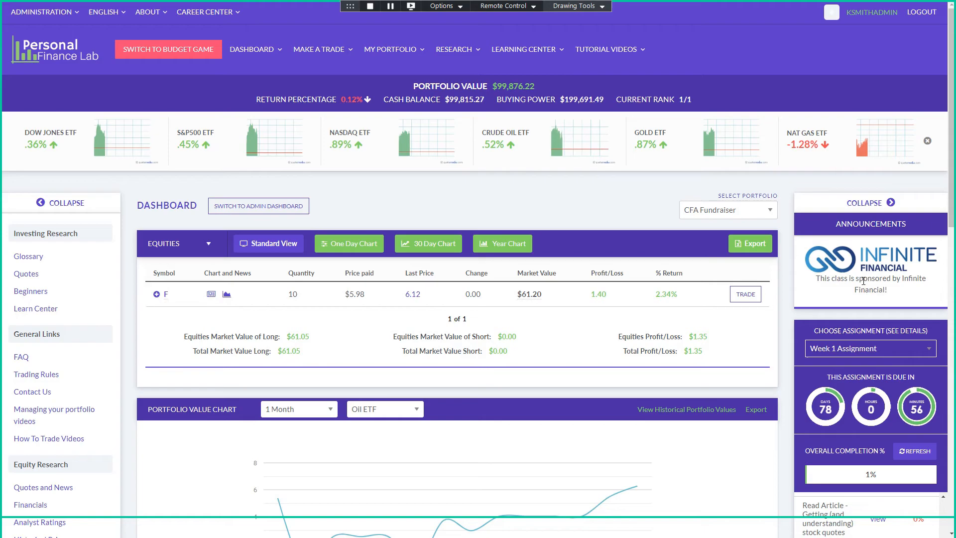
# - Switch to the instructor dashboard and edit the Infinite Financial sponsor announcement
pyautogui.click(257, 205)
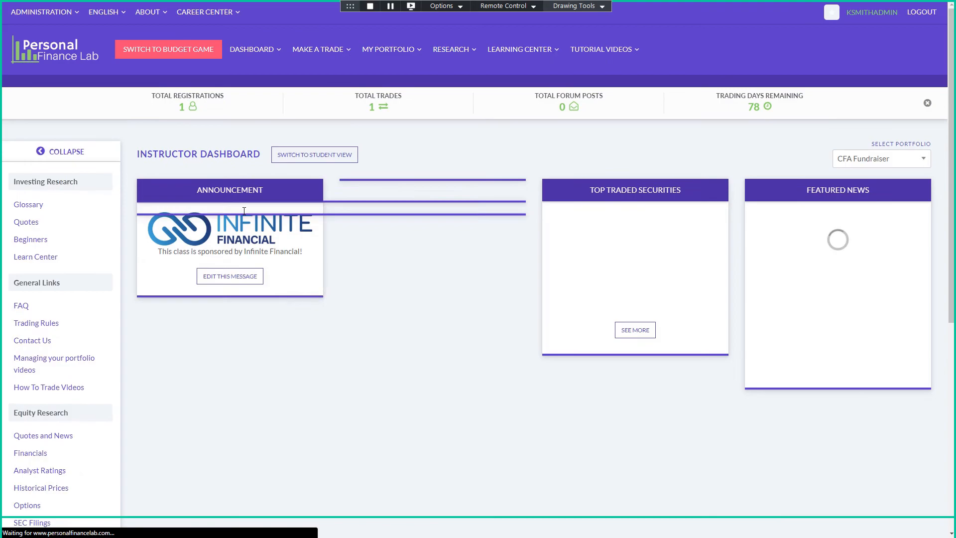
pyautogui.click(230, 275)
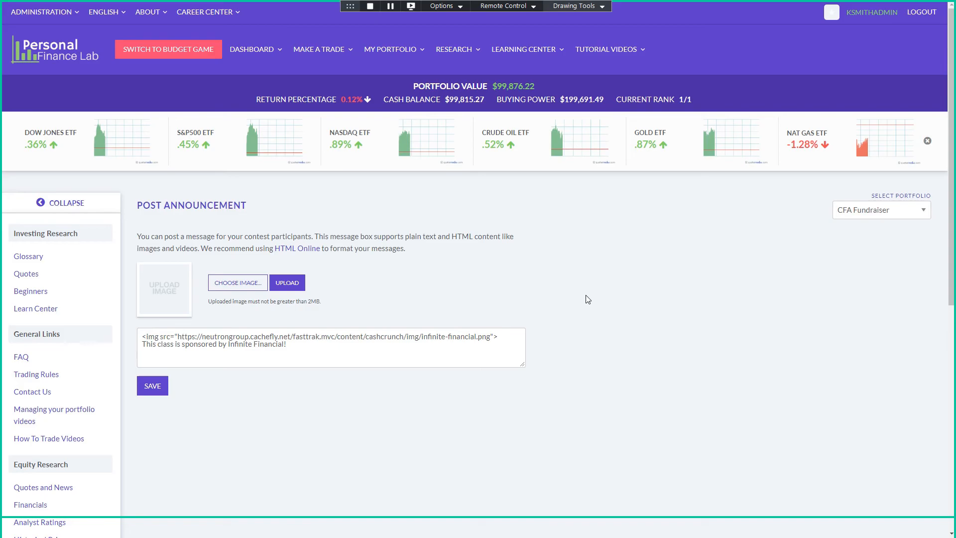
# - Select the logo img tag line for copying and return to the instructor dashboard
pyautogui.tripleClick(317, 337)
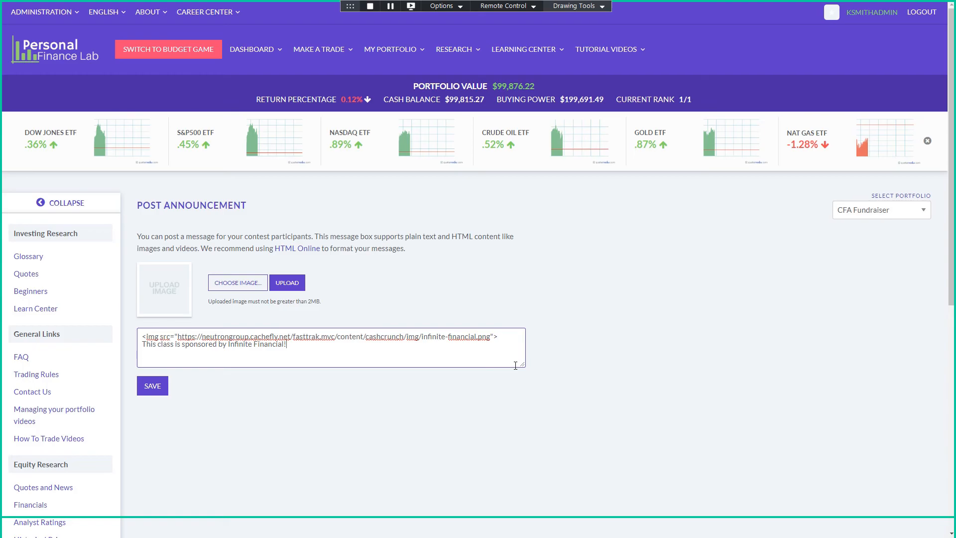
pyautogui.click(253, 50)
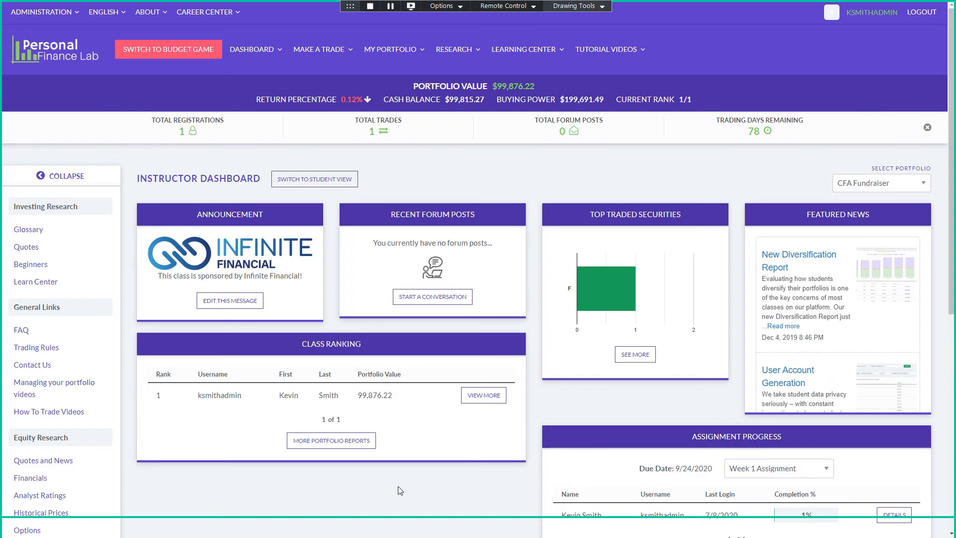
# - Reopen the announcement editor and save it with the logo img tag pasted repeatedly
pyautogui.click(230, 299)
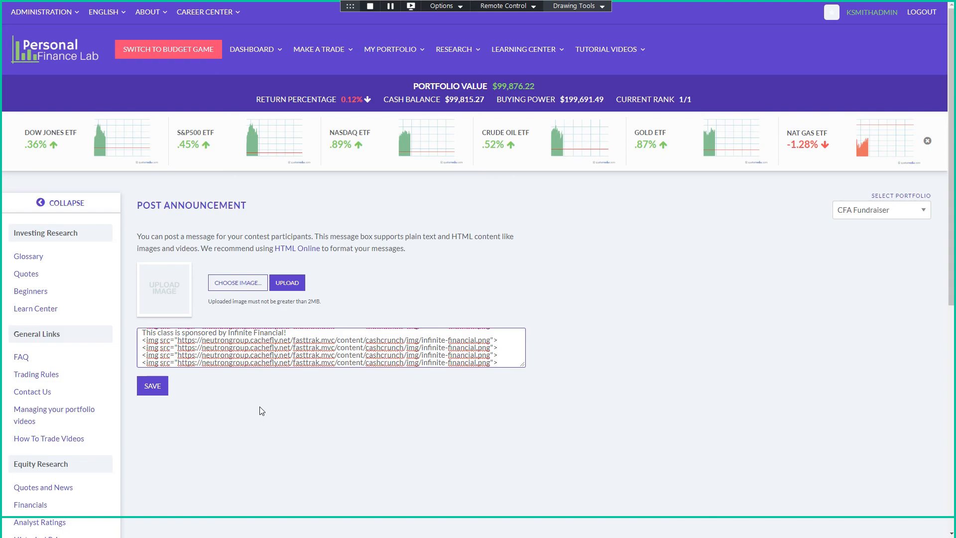
pyautogui.click(152, 385)
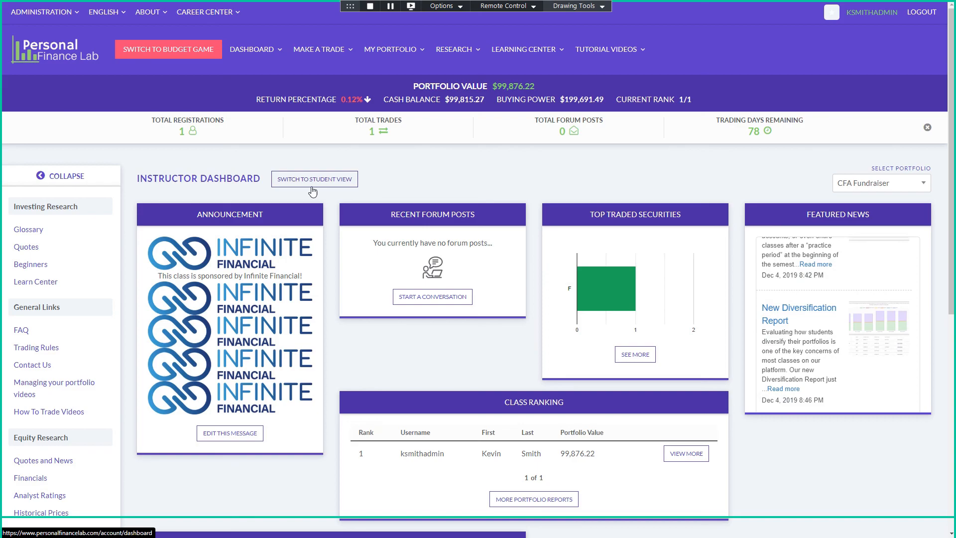
# - Re-save the announcement without the extra img tags and go back to the instructor dashboard
pyautogui.click(252, 49)
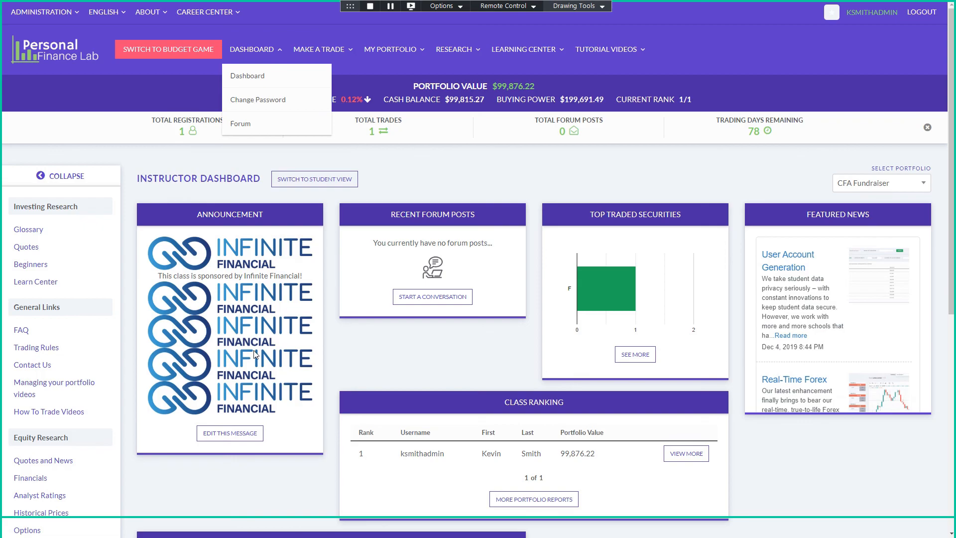
pyautogui.click(230, 432)
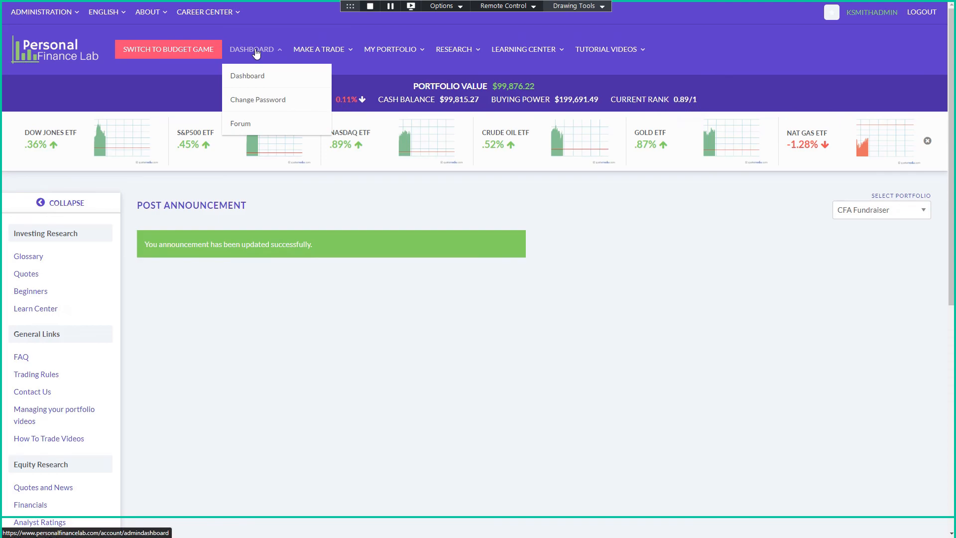
pyautogui.click(247, 76)
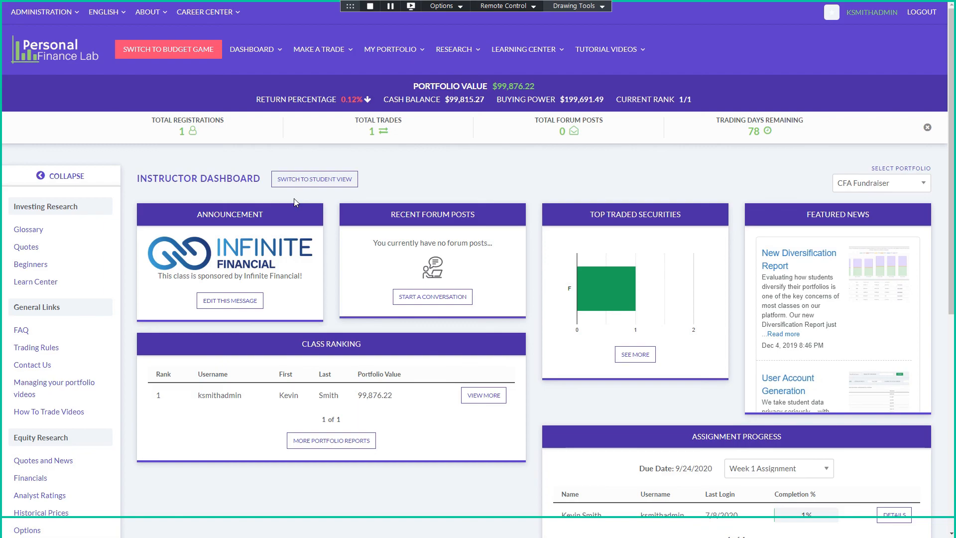